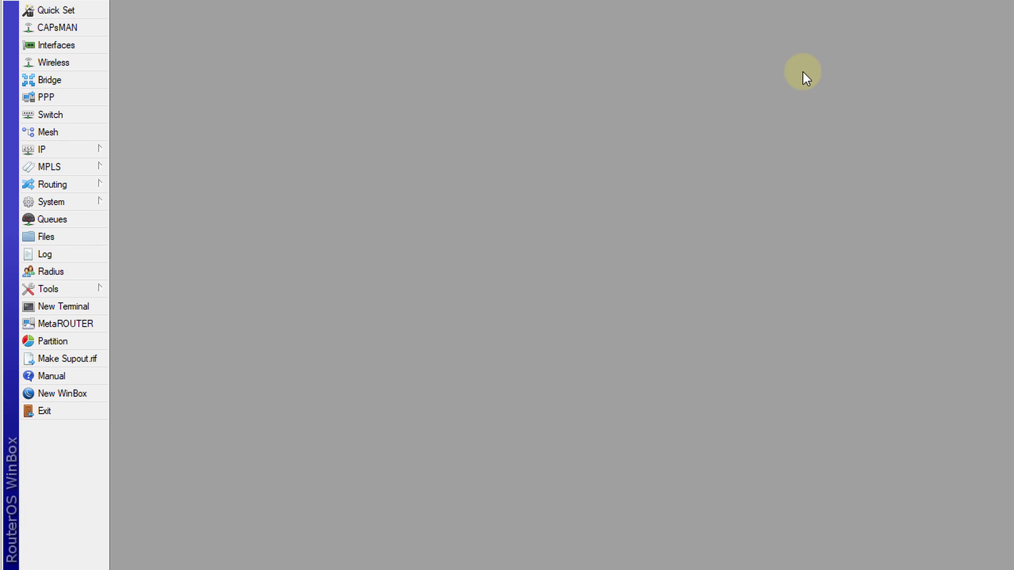
mouse_move(755, 89)
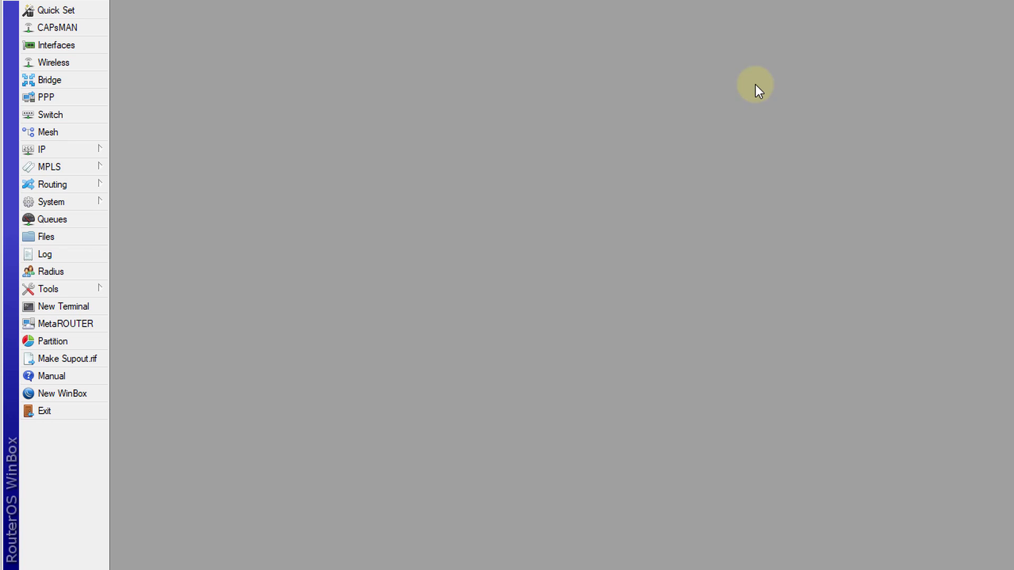
- Add a virtual wireless interface named wlan-account on wlan1 with SSID 'accounts'
click(54, 62)
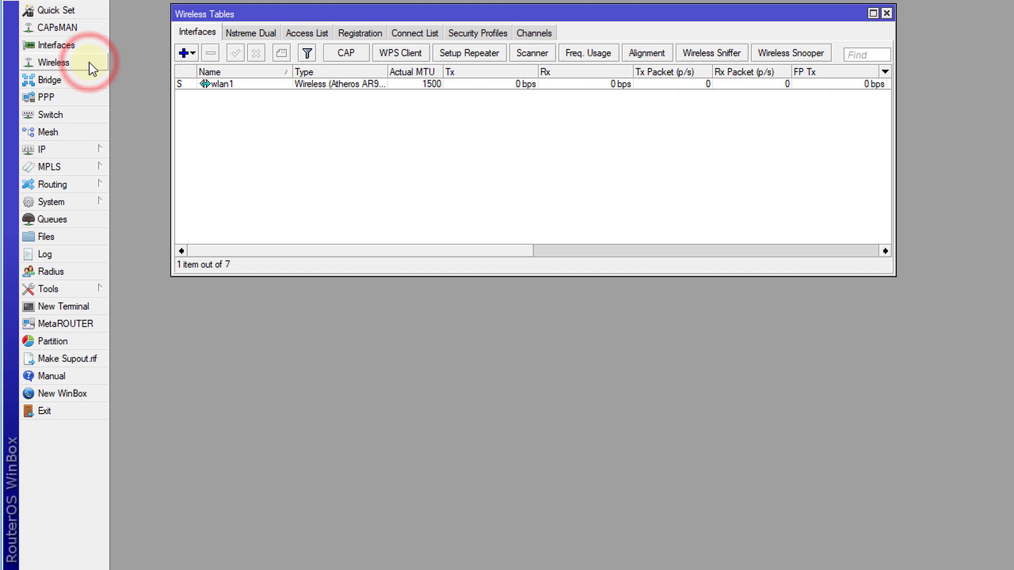
mouse_move(285, 145)
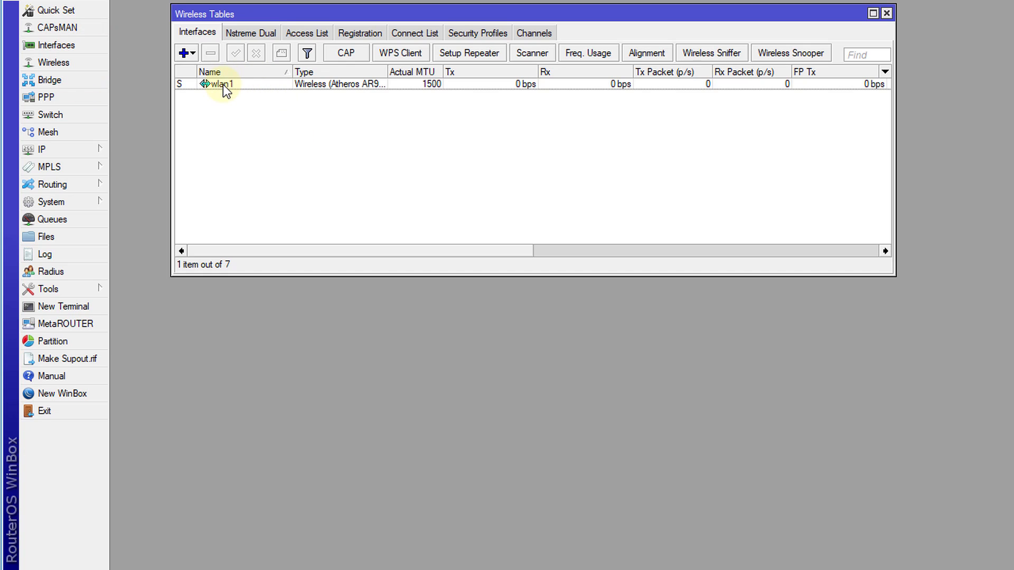
click(183, 53)
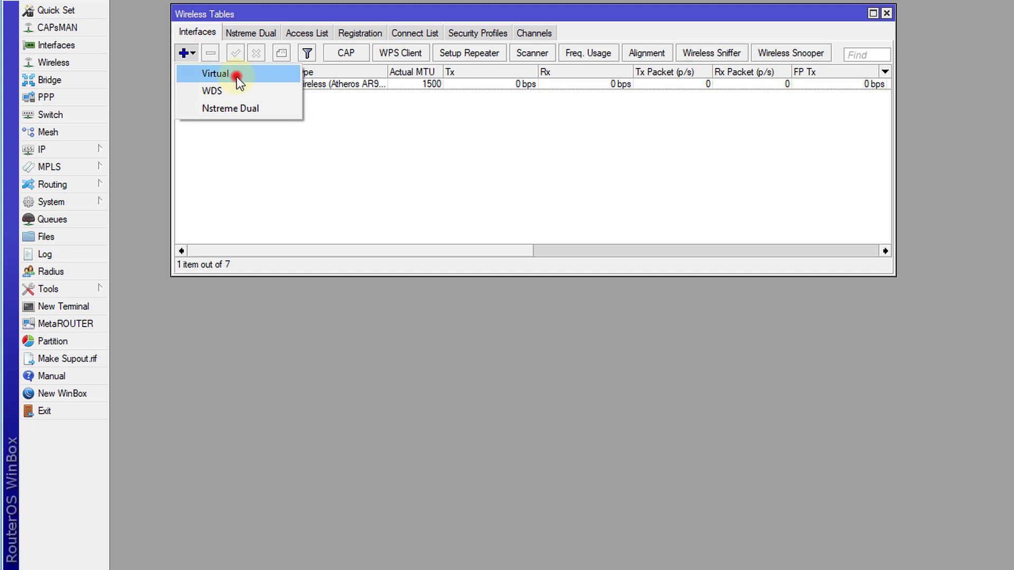
click(213, 74)
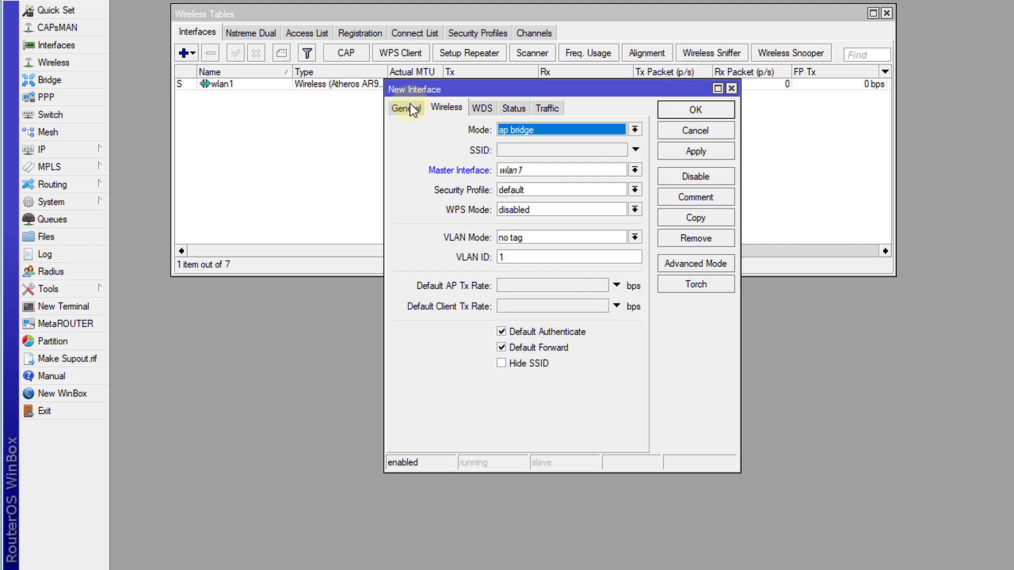
click(405, 107)
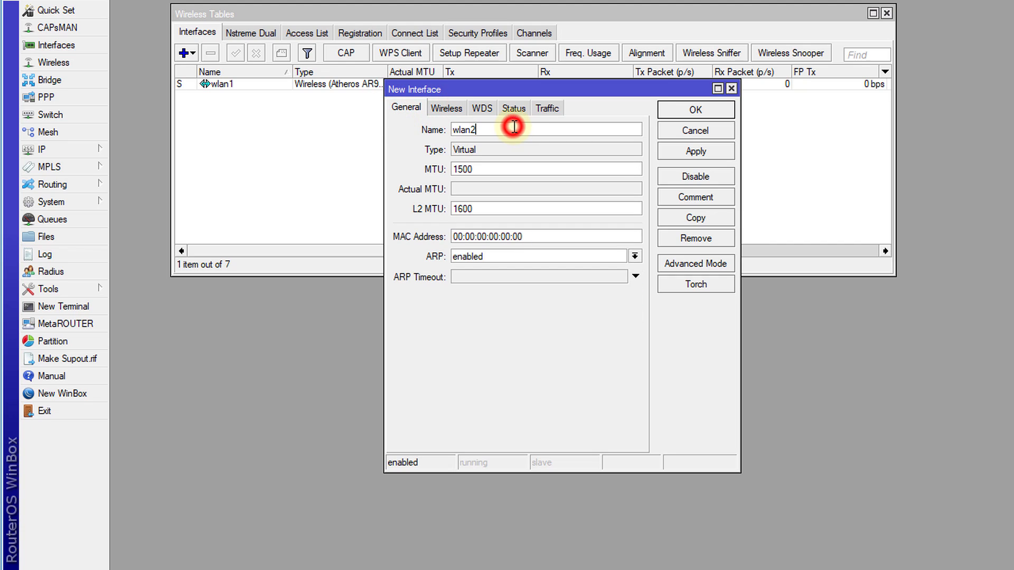
text(wlan-ac)
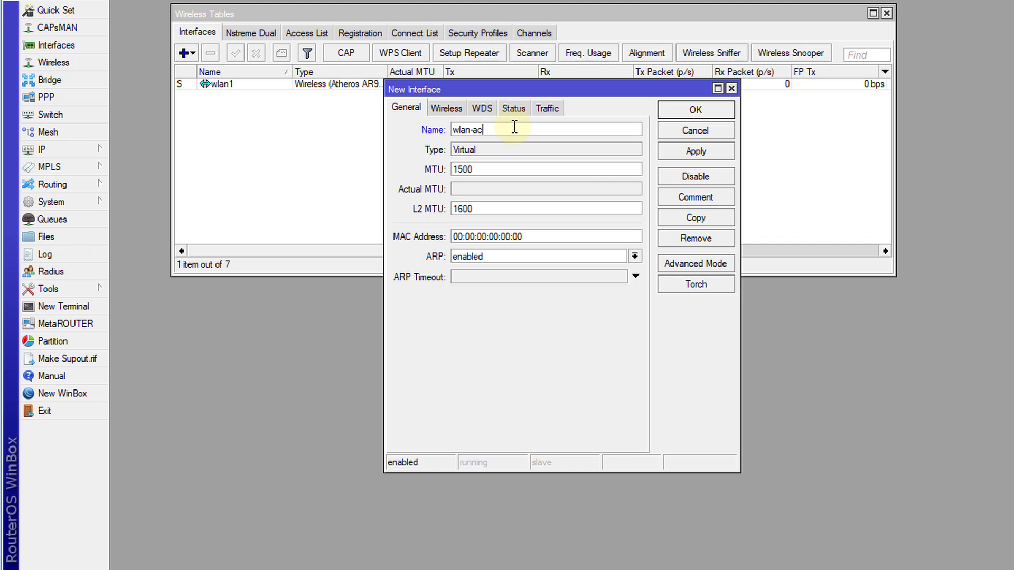
text(count)
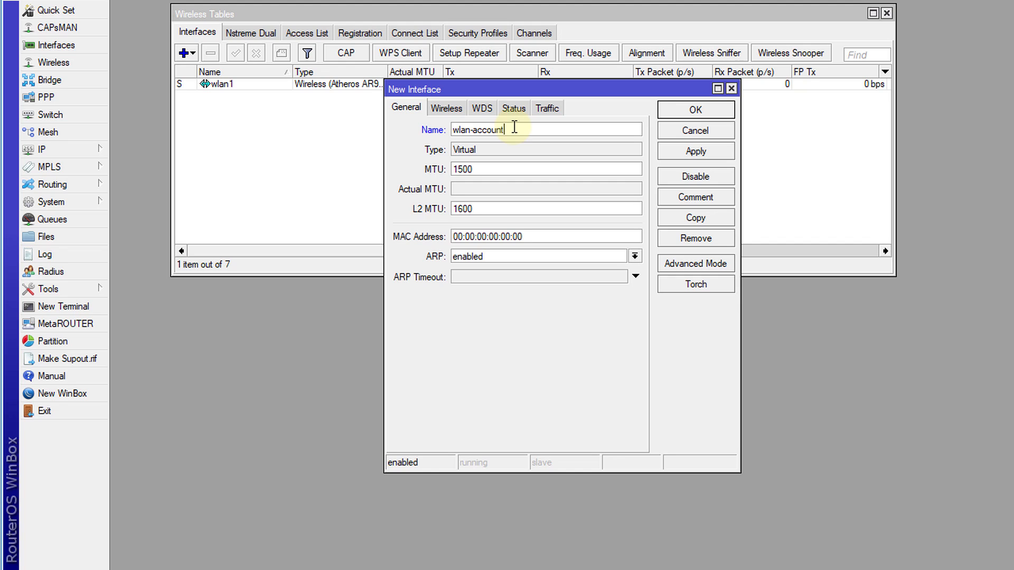
click(446, 109)
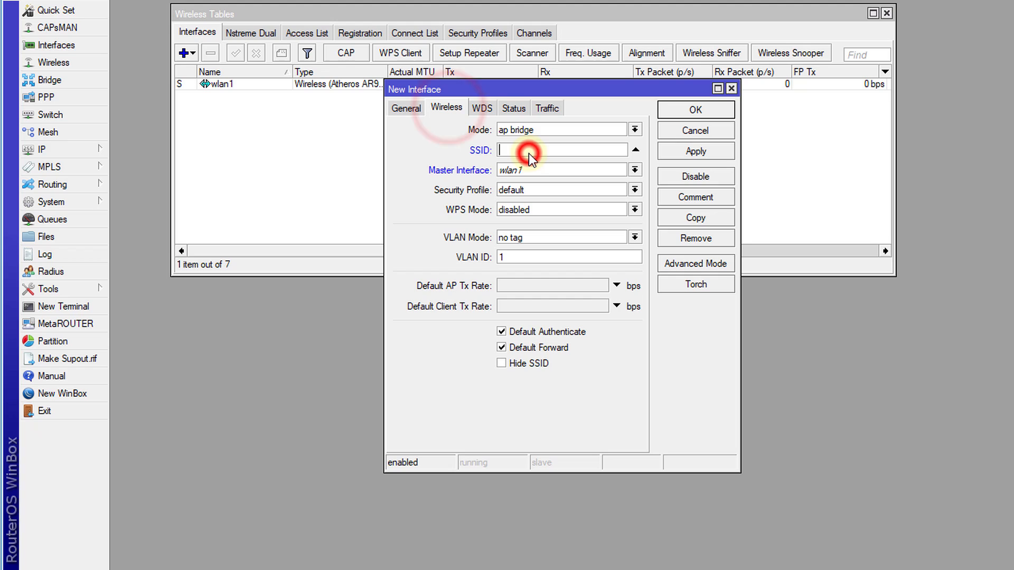
text(a)
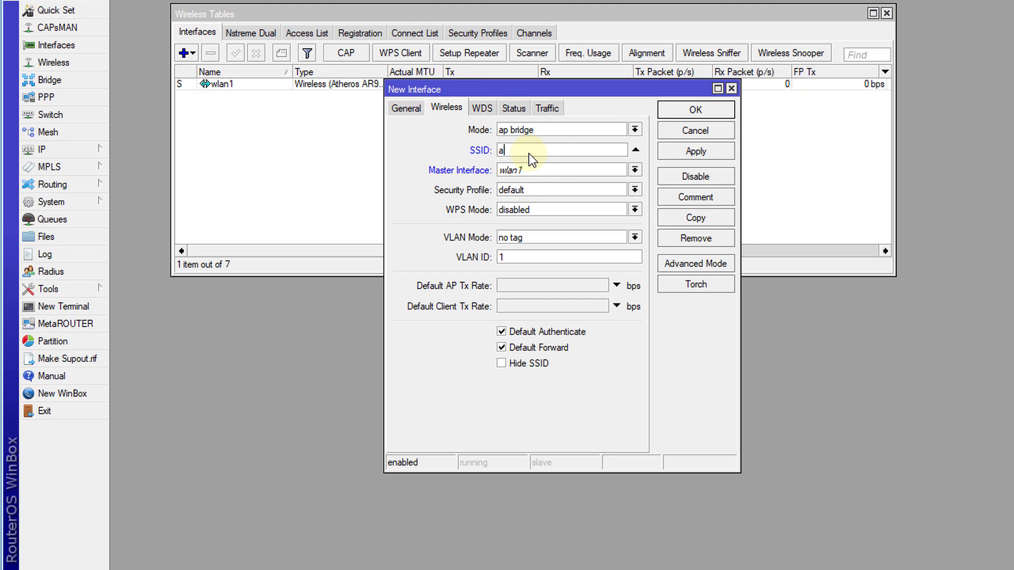
text(ccounts)
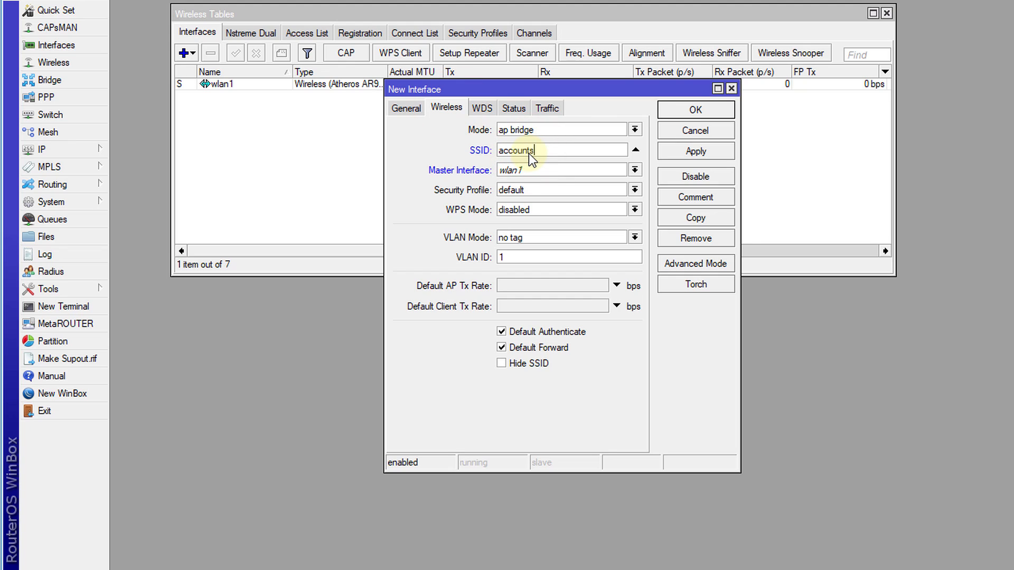
click(696, 110)
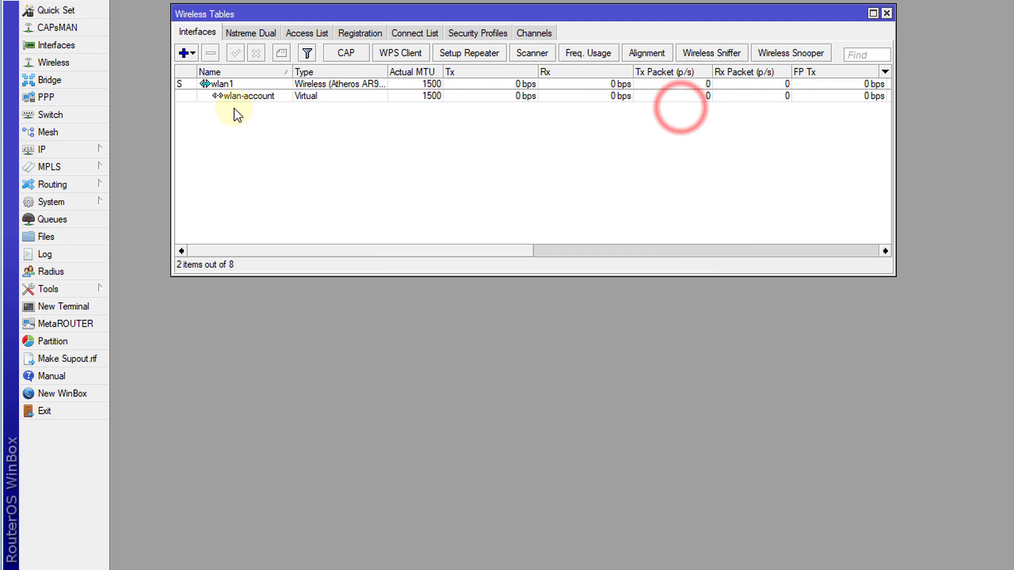
- Add a second virtual interface wlan-IT on wlan1, entering IT in its SSID
click(185, 52)
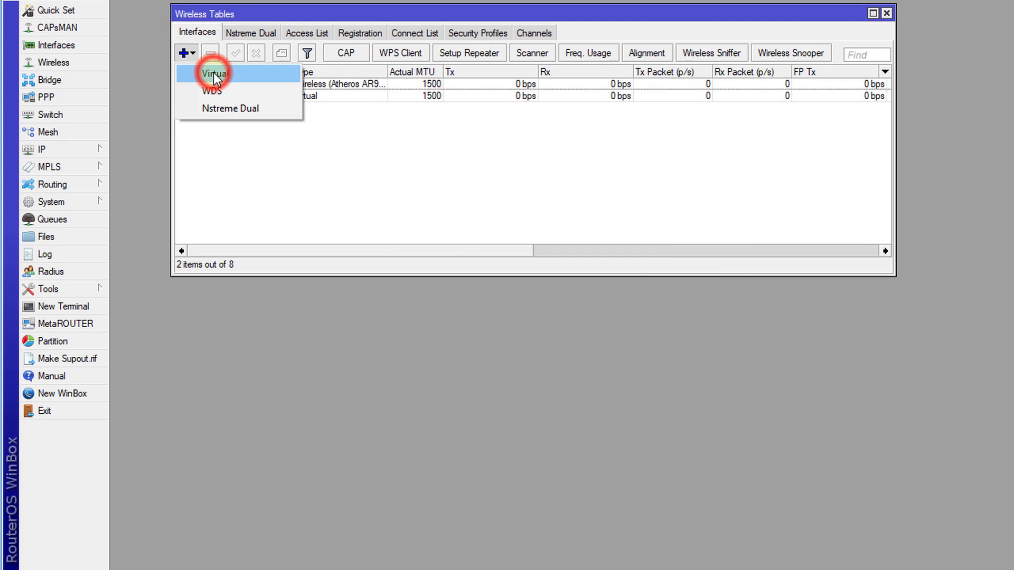
click(214, 73)
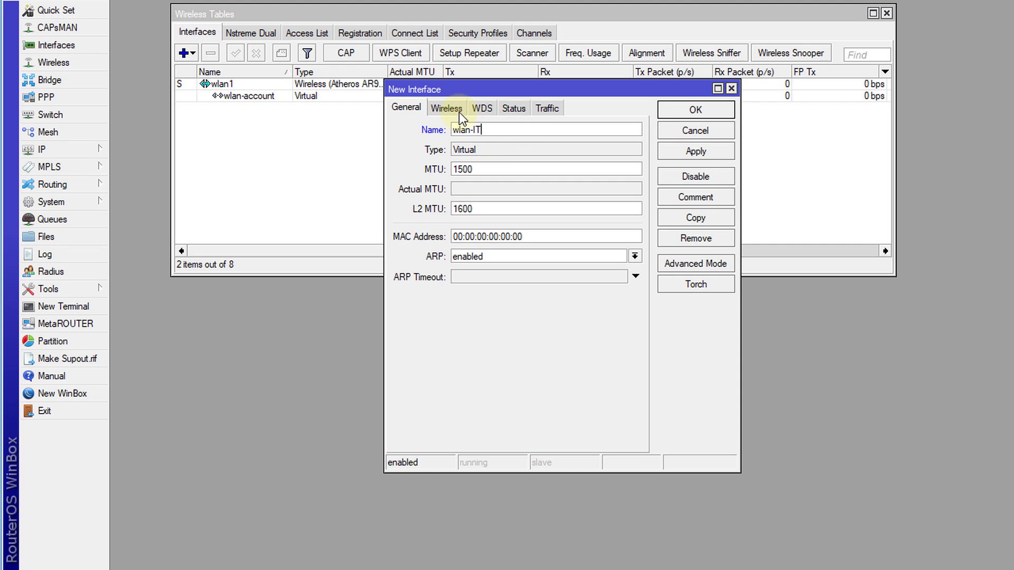
click(447, 108)
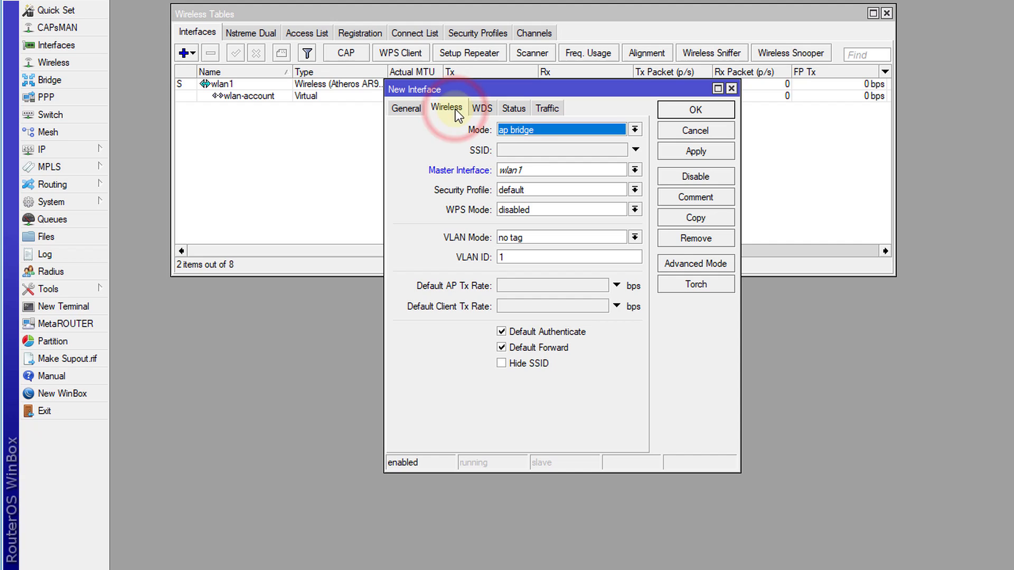
click(561, 150)
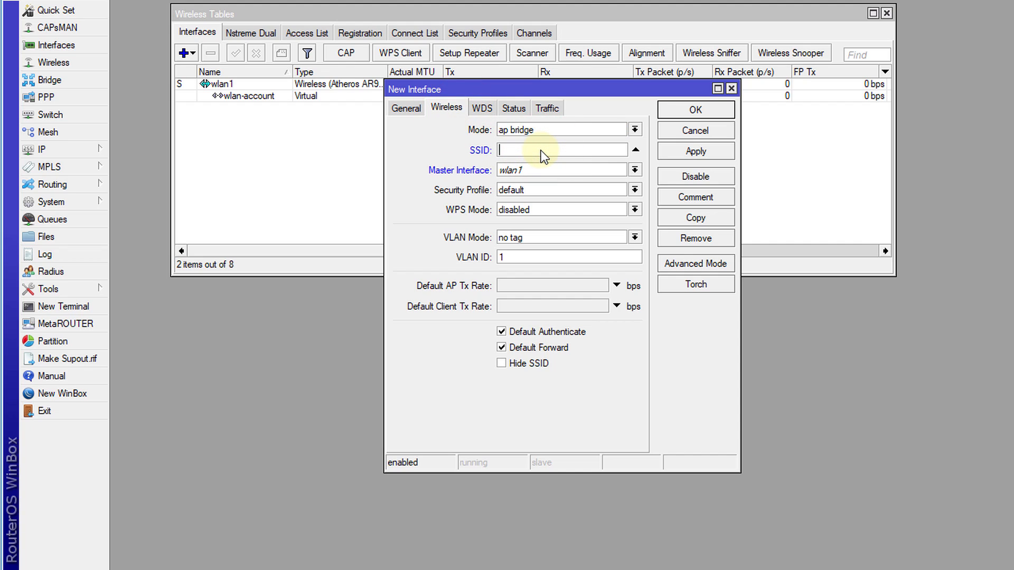
text(IT)
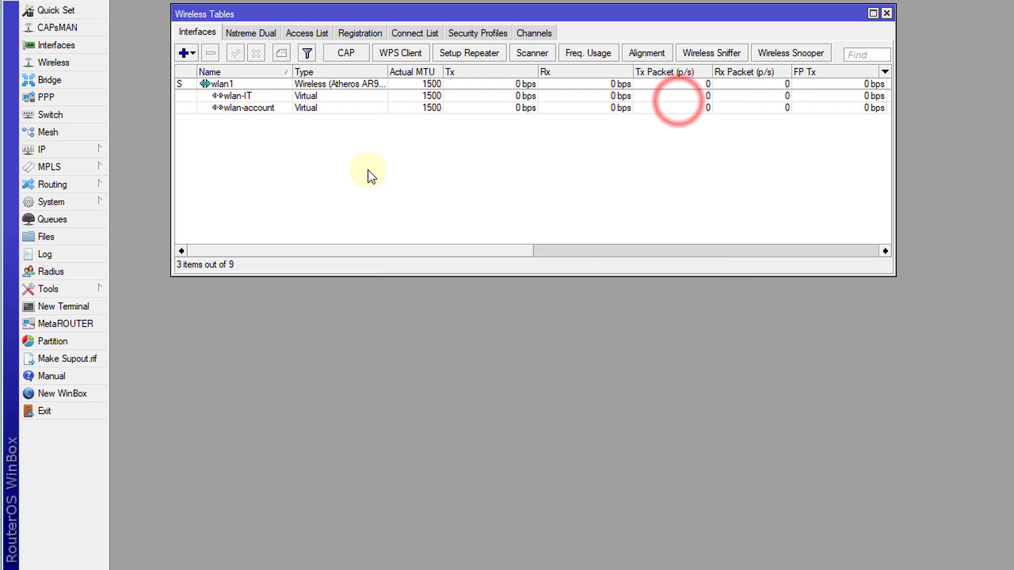
mouse_move(108, 108)
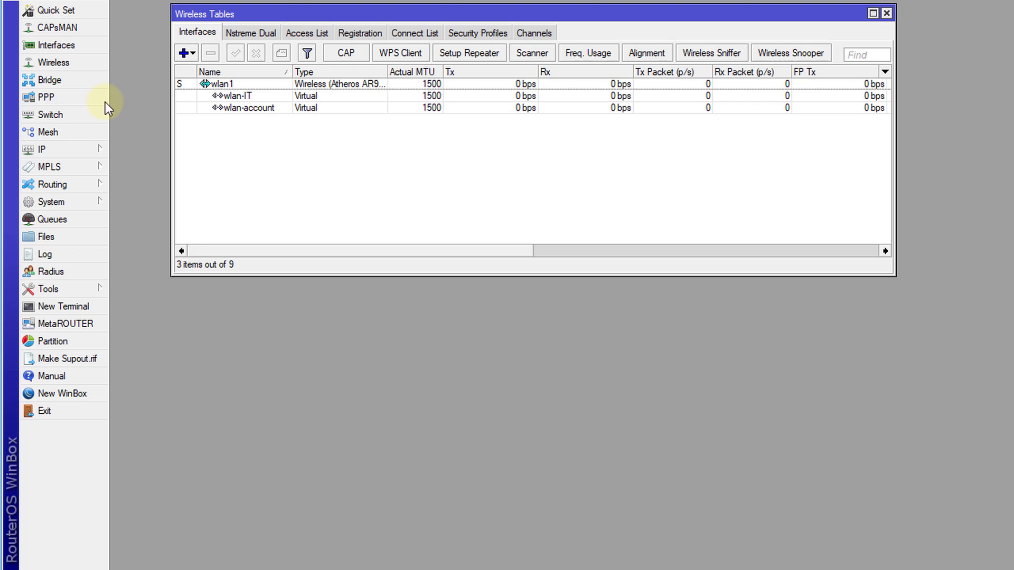
mouse_move(83, 84)
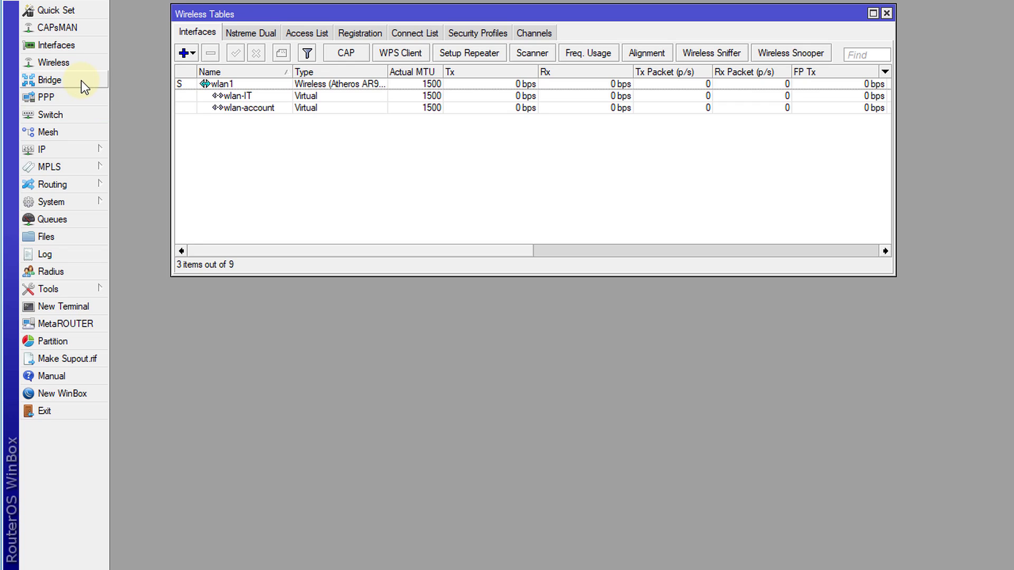
- Open the Bridge list and create a new bridge named bridge-IT
click(48, 80)
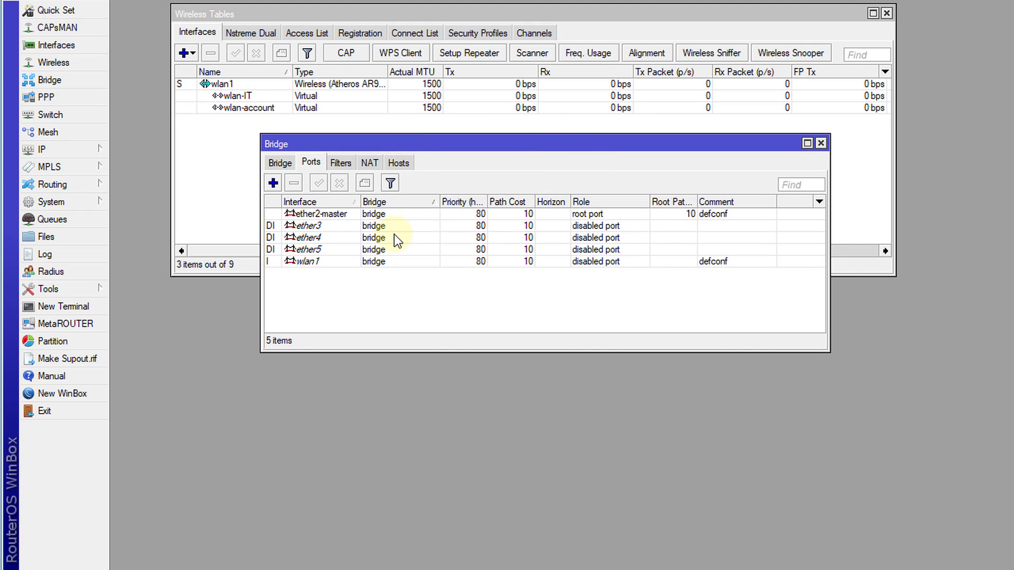
click(279, 162)
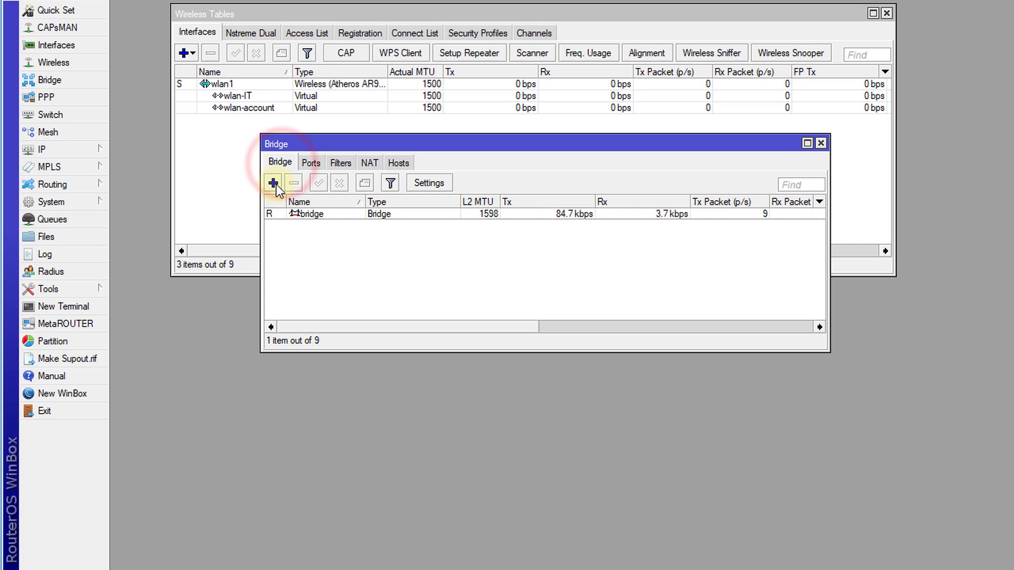
click(273, 182)
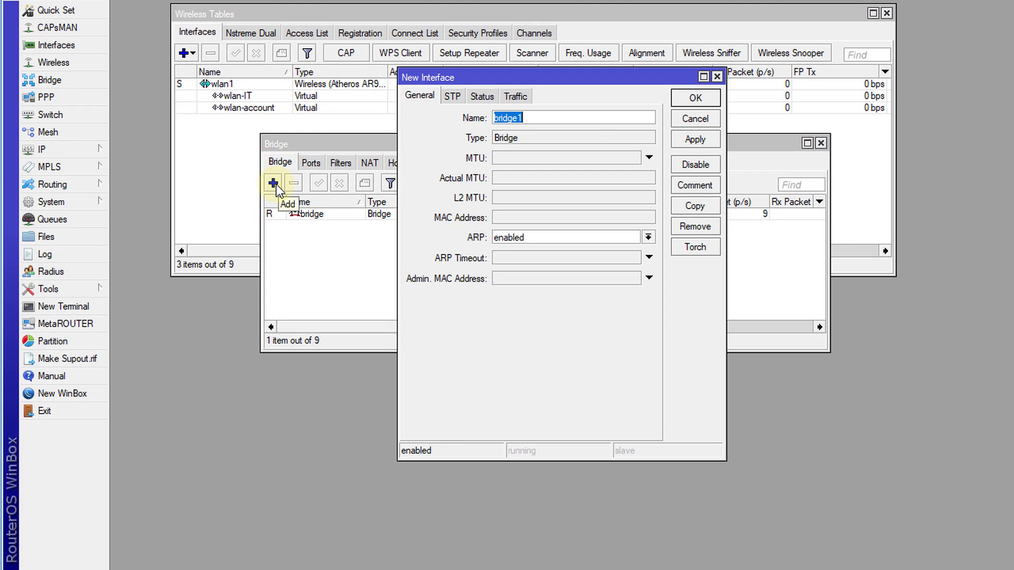
click(573, 120)
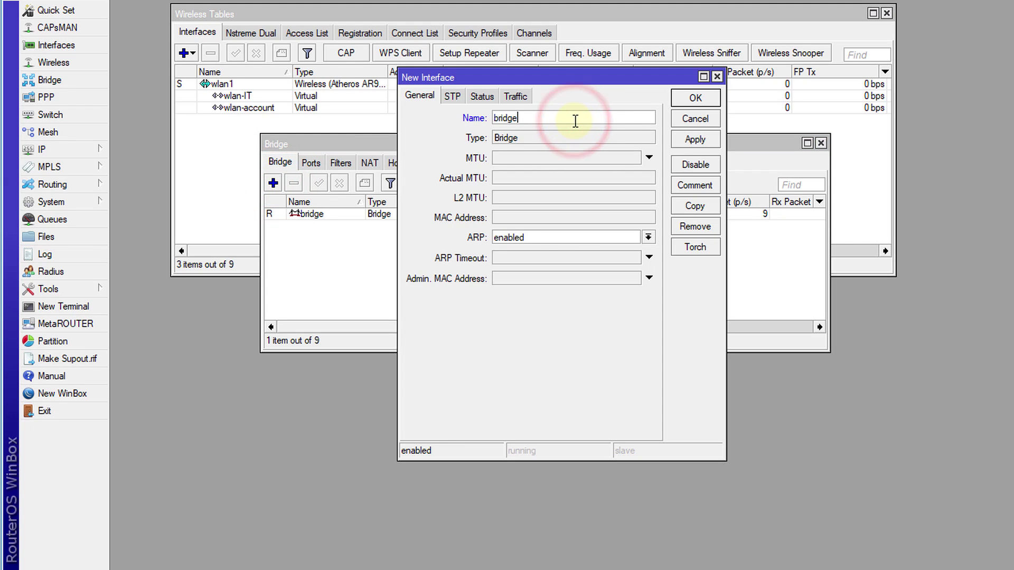
text(-)
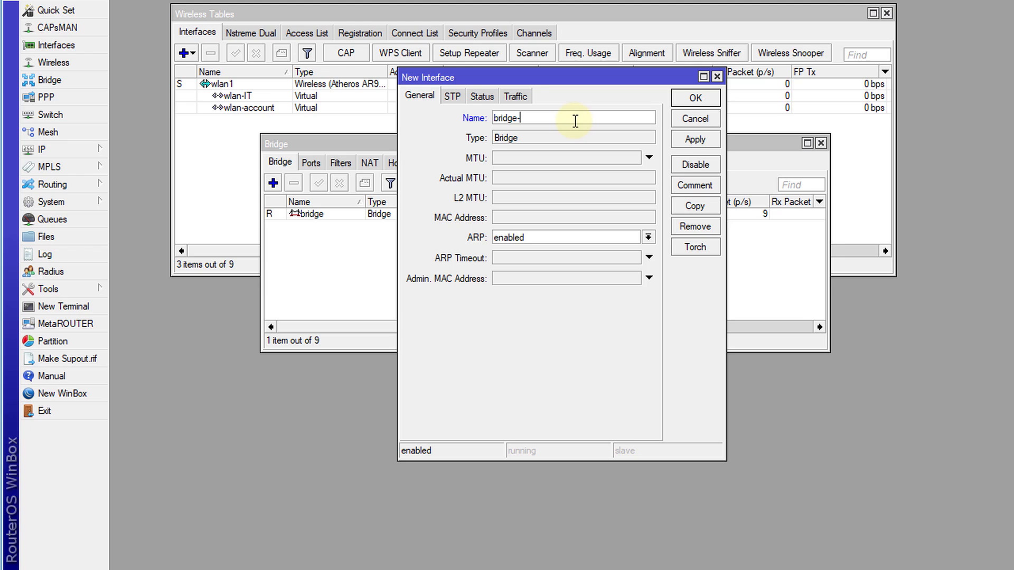
text(IT)
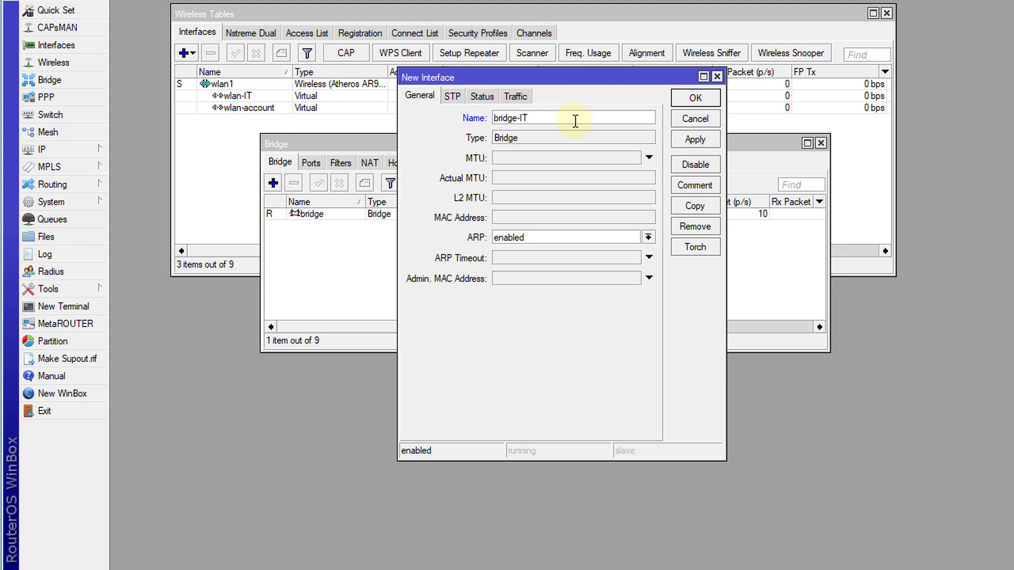
- Create a second bridge named bridge-accounts
click(272, 184)
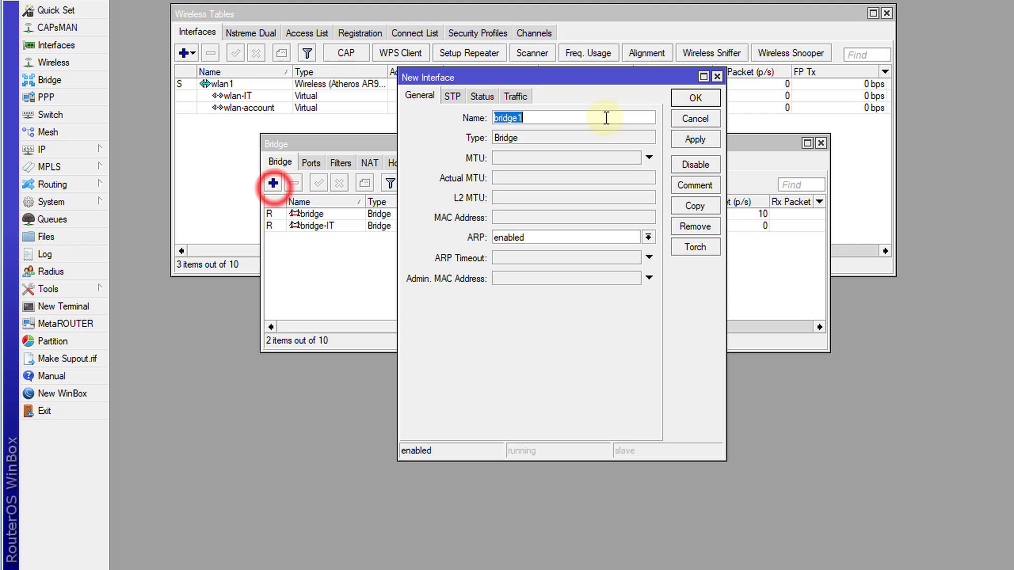
text(bridge-)
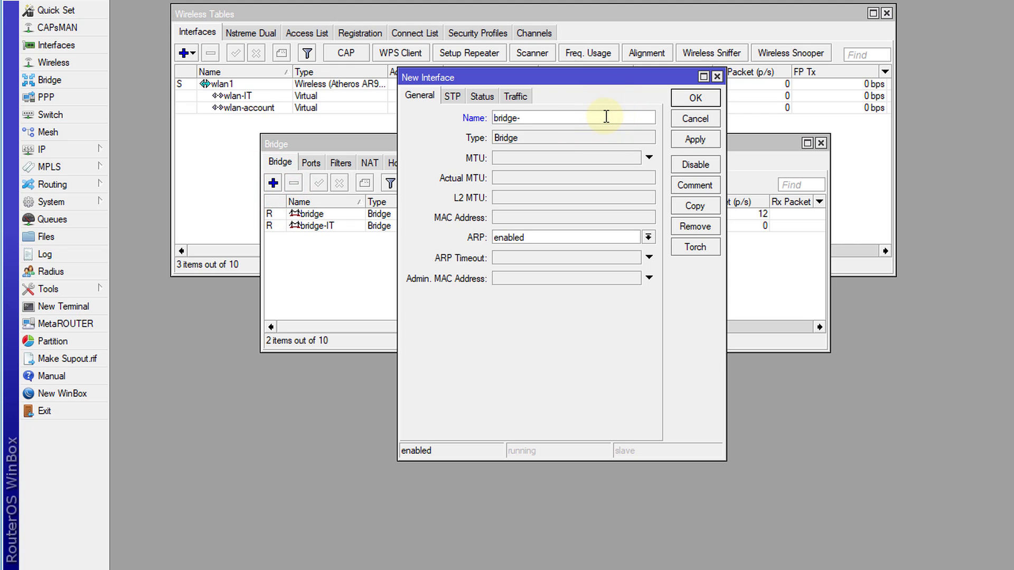
text(account)
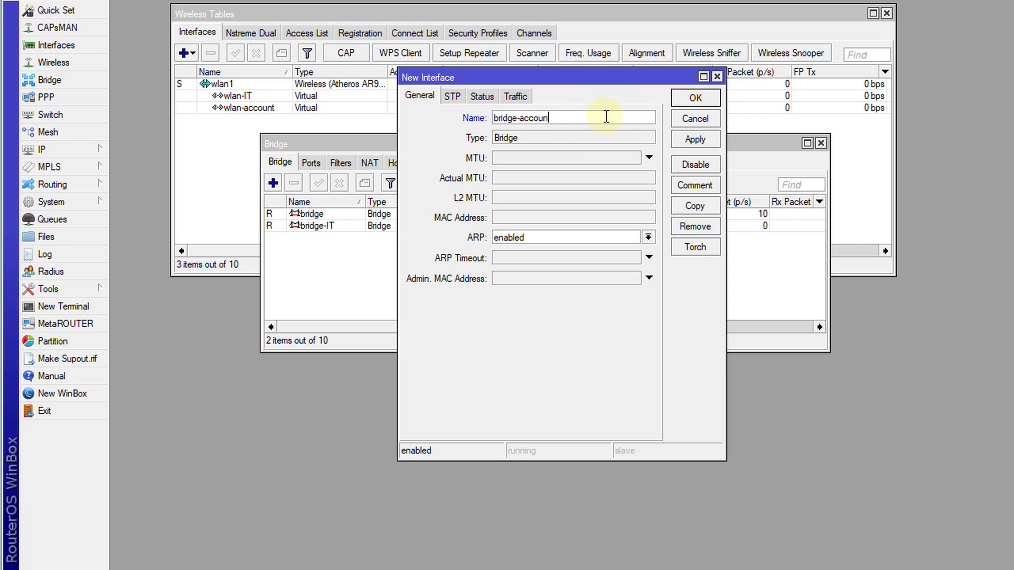
click(695, 98)
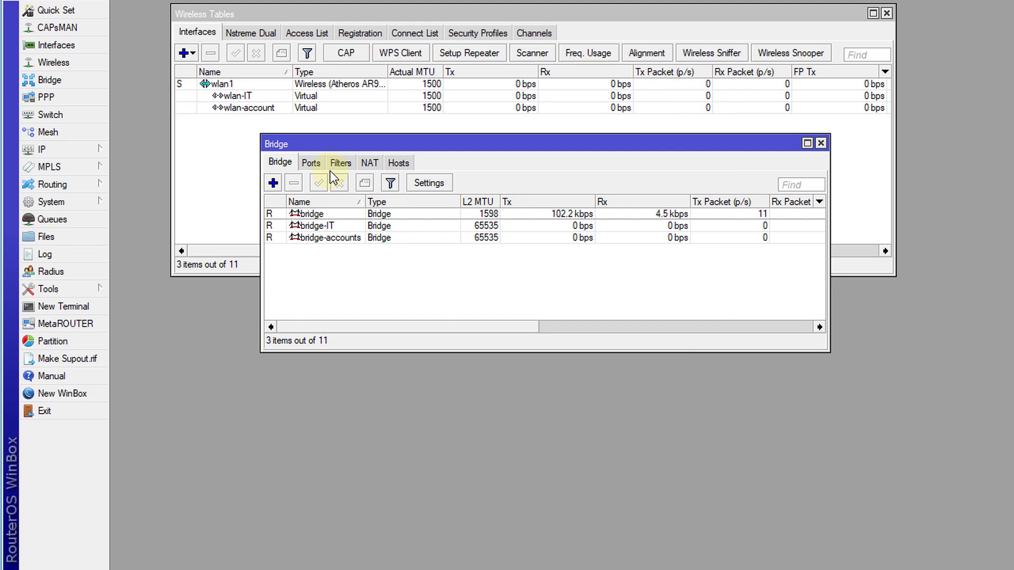
- Add wlan-IT as a port of bridge-IT
click(311, 162)
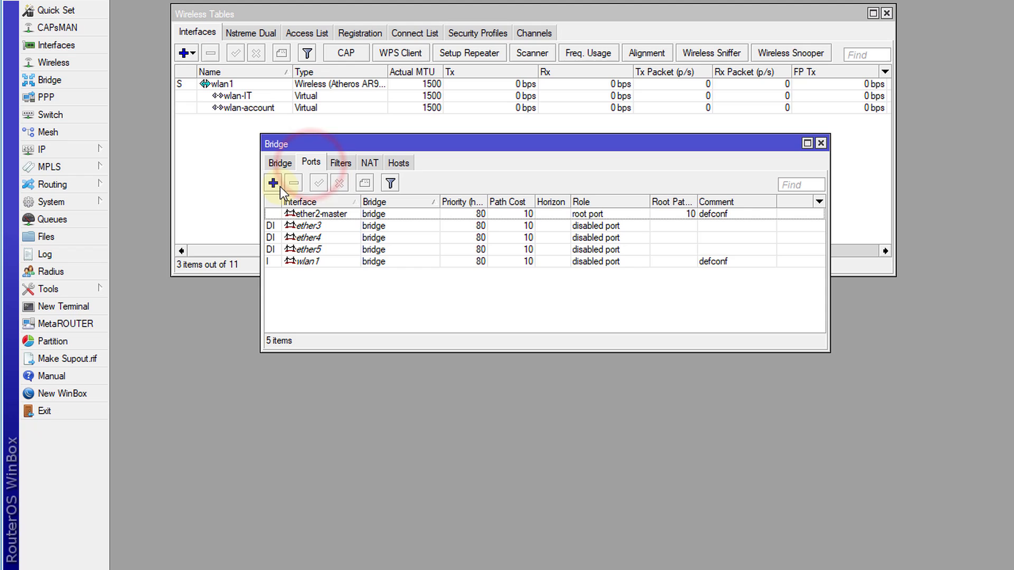
click(273, 183)
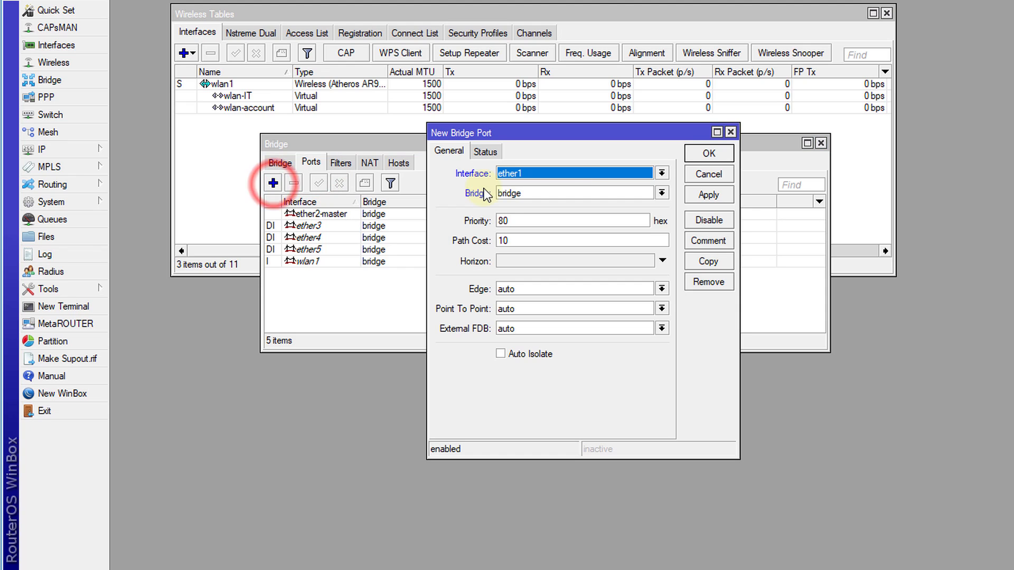
click(661, 193)
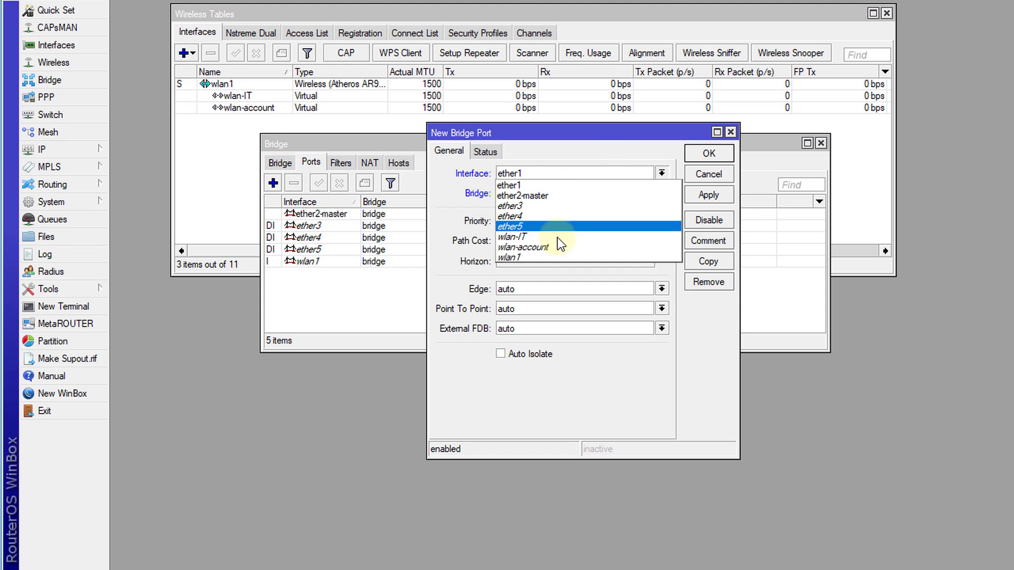
click(513, 237)
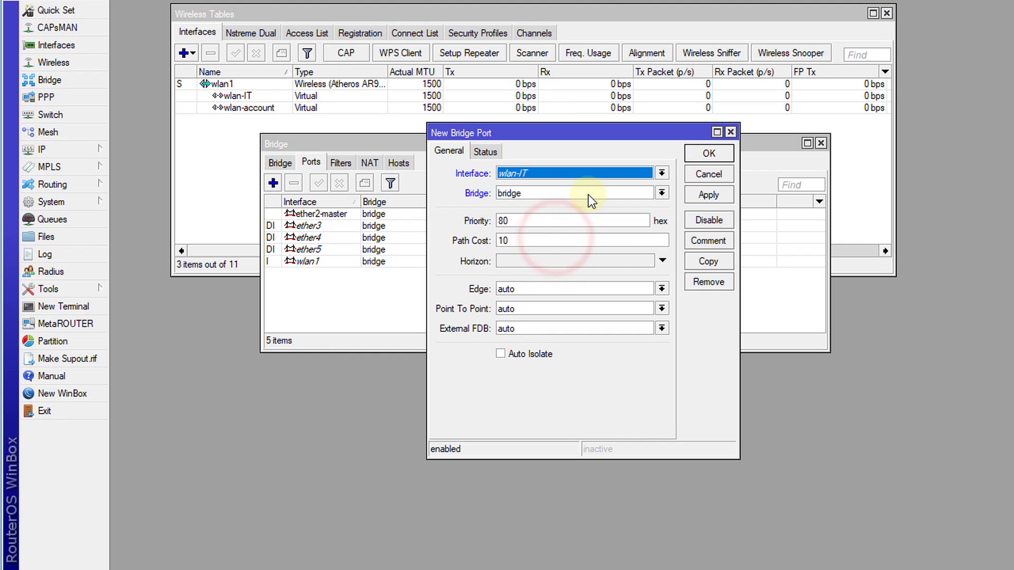
click(661, 172)
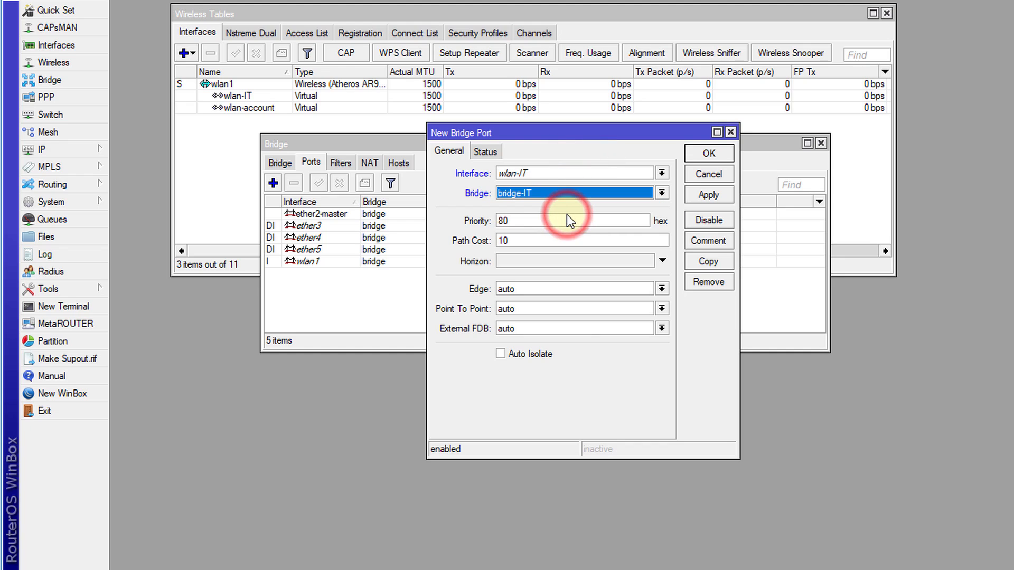
mouse_move(701, 168)
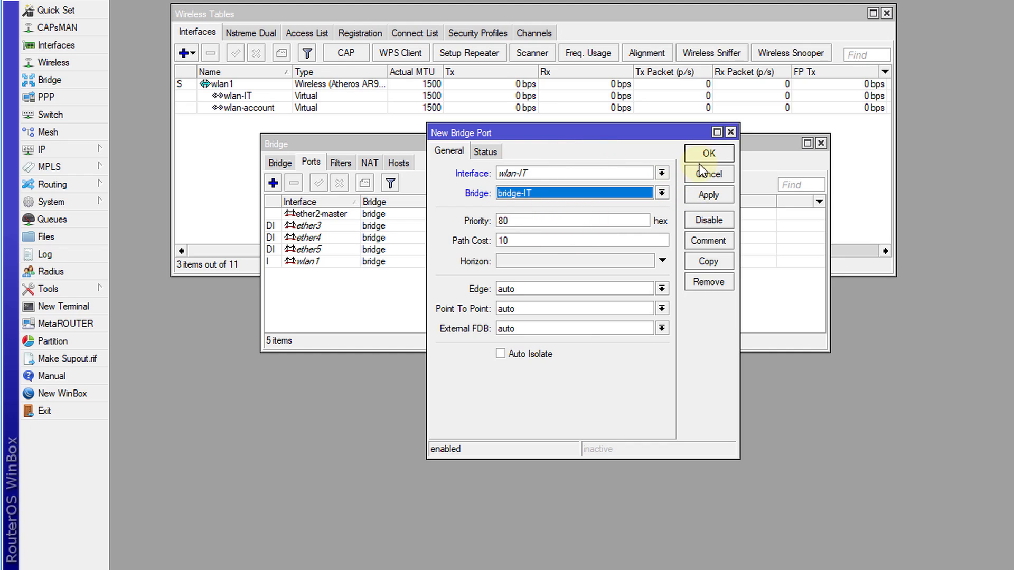
click(708, 153)
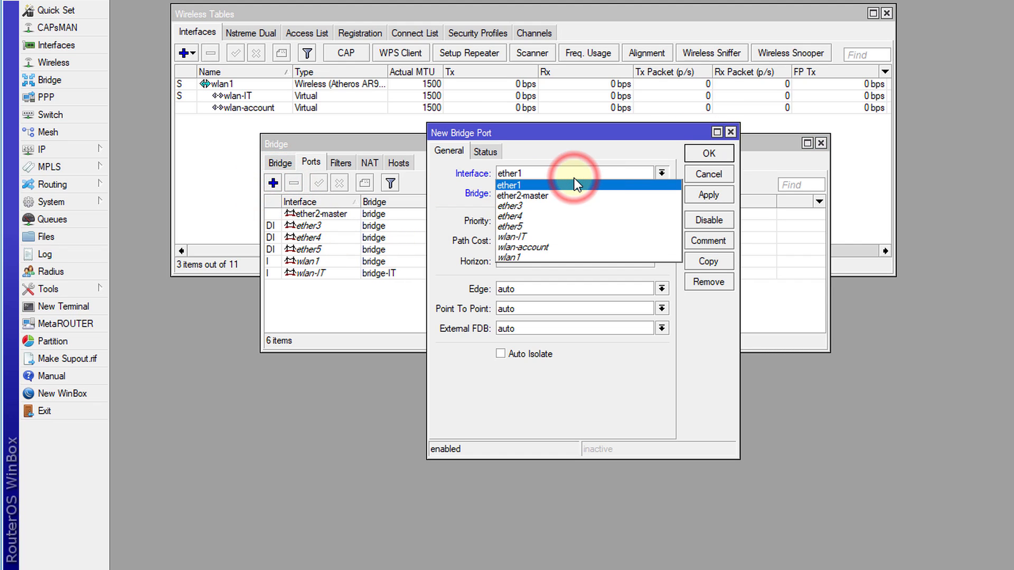
- Add wlan-account as a port of bridge-accounts
click(522, 248)
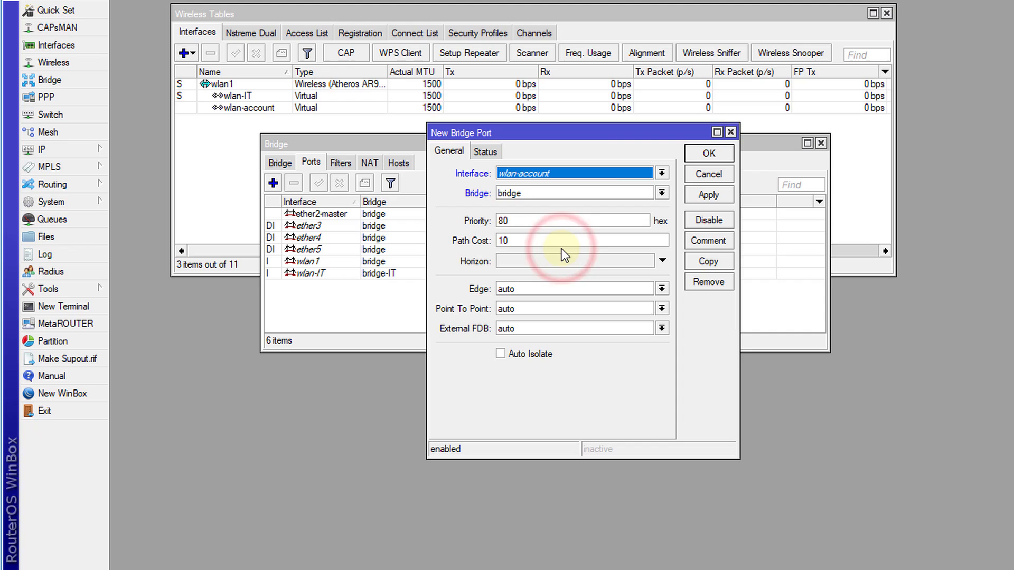
mouse_move(607, 196)
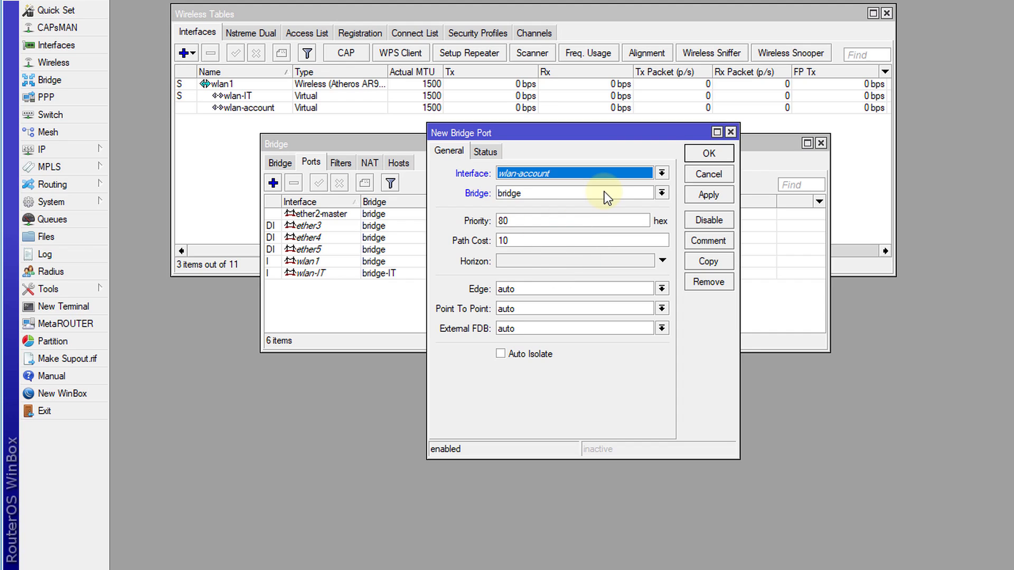
click(661, 193)
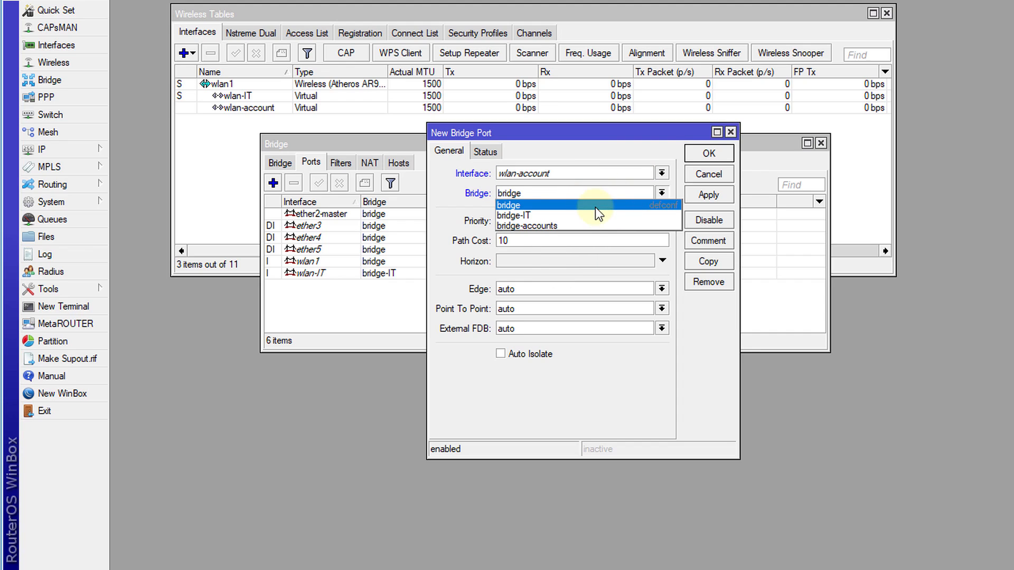
click(526, 226)
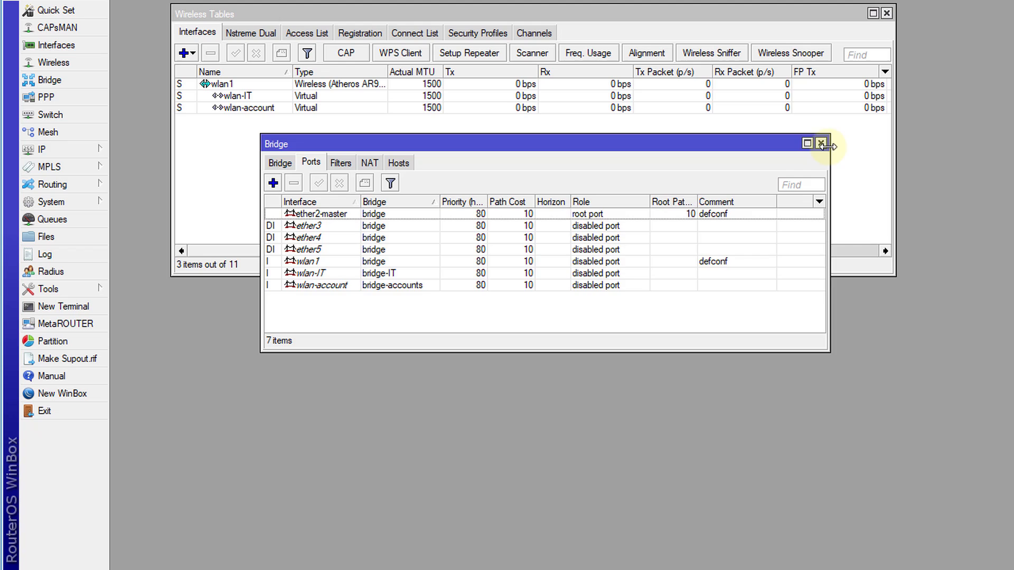
- Close the Bridge window, open IP > Hotspot, and start Hotspot Setup on bridge-IT
click(821, 143)
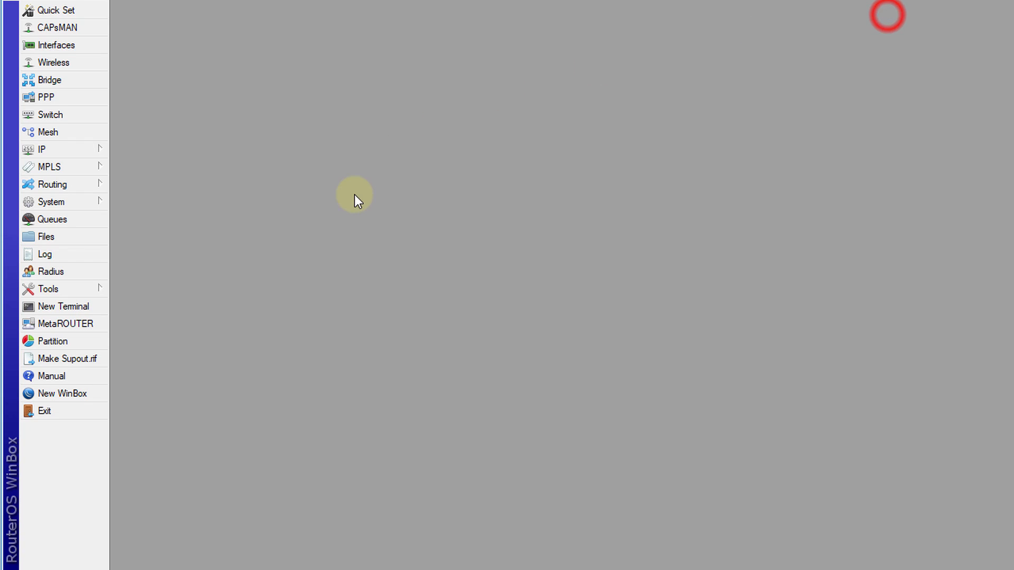
mouse_move(135, 149)
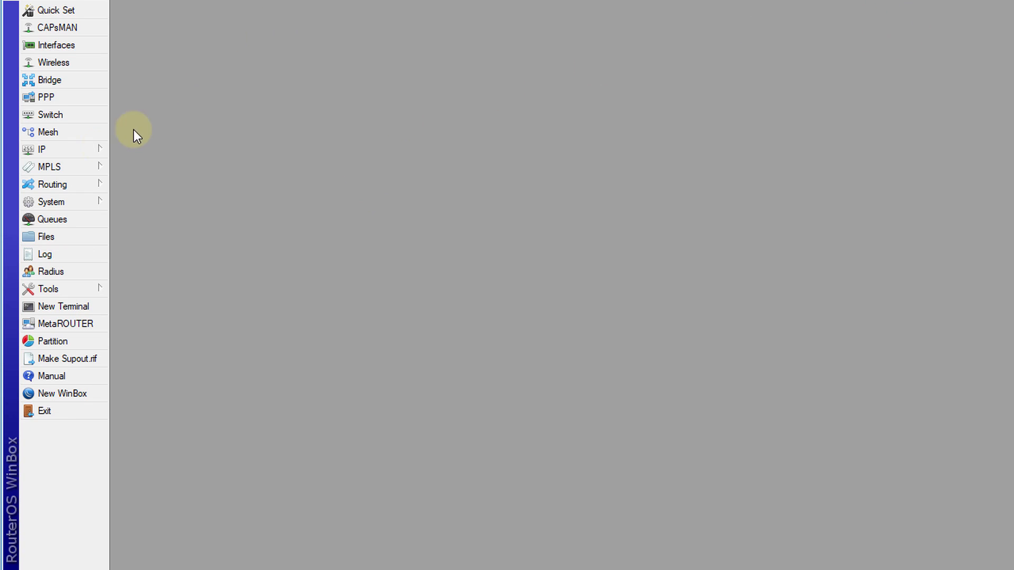
click(46, 150)
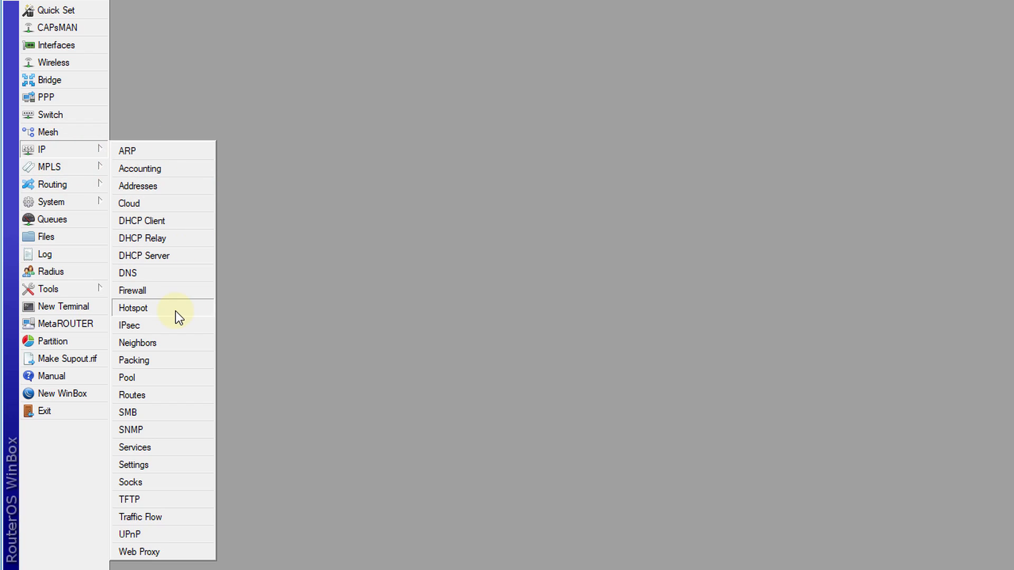
click(133, 308)
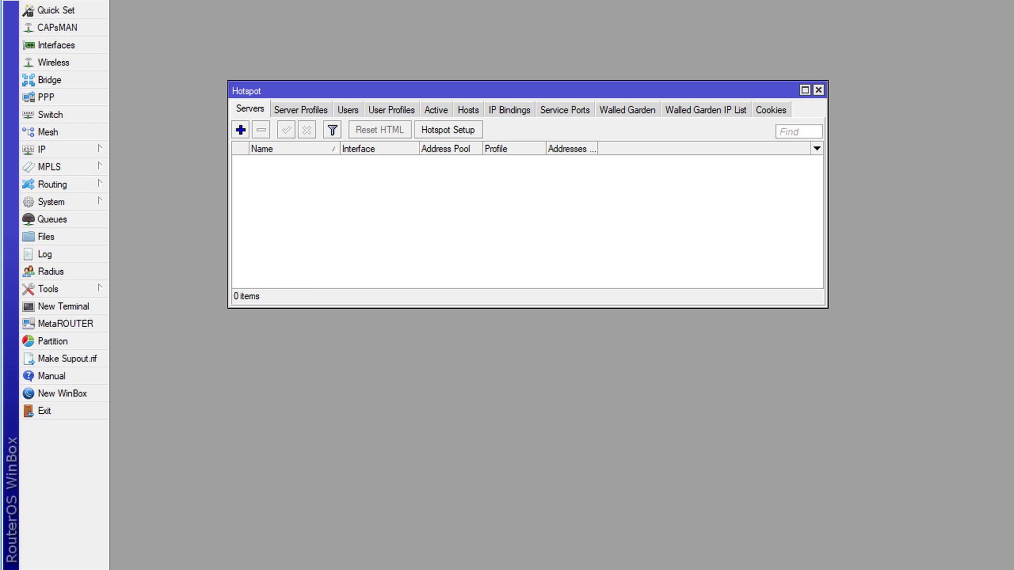
mouse_move(571, 208)
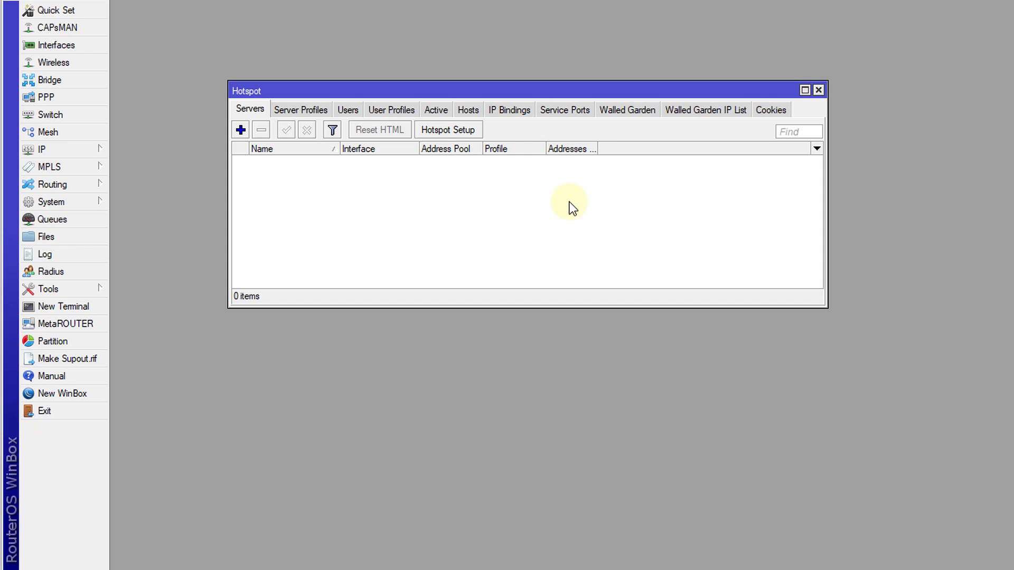
mouse_move(344, 191)
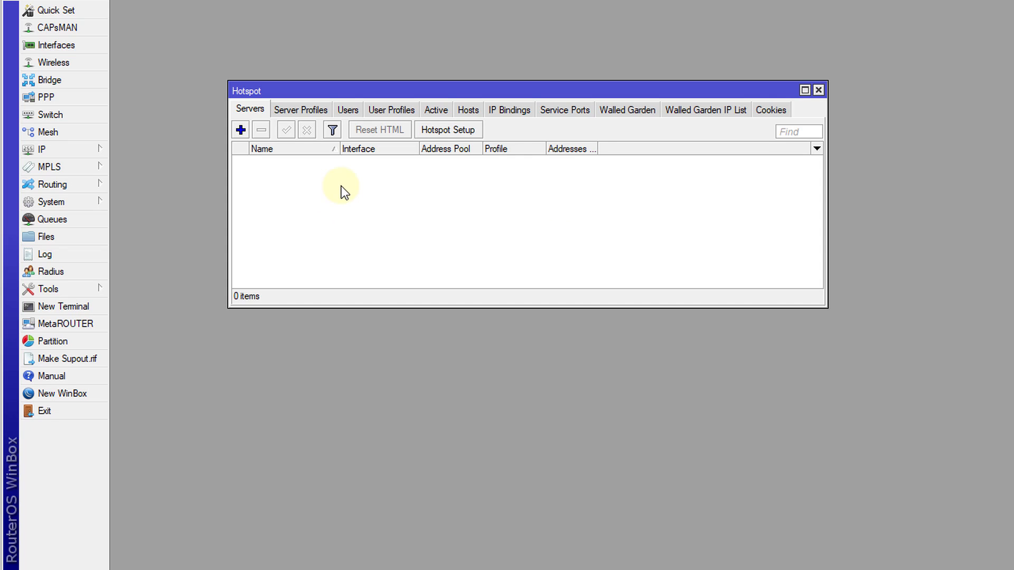
mouse_move(436, 178)
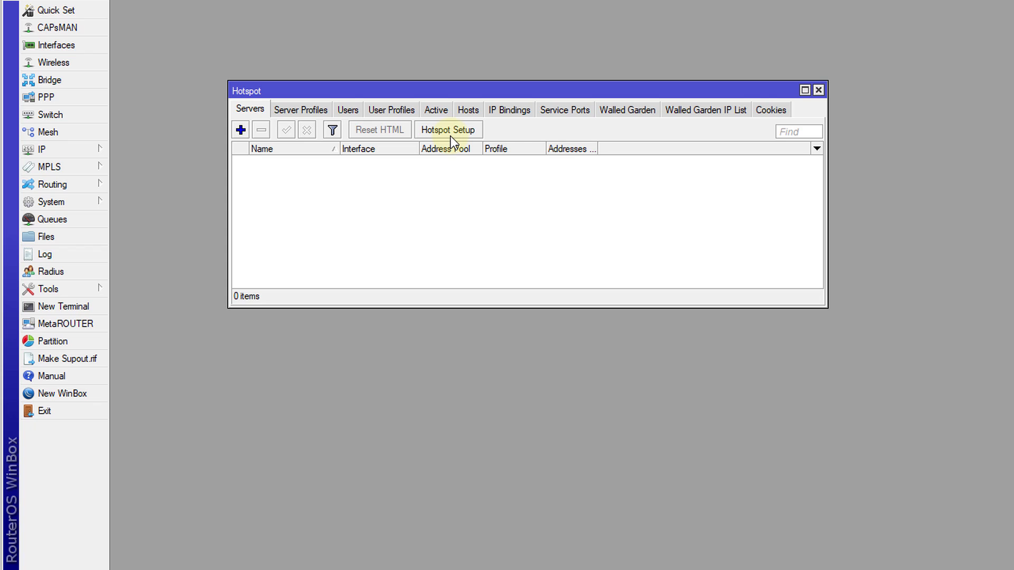
click(452, 131)
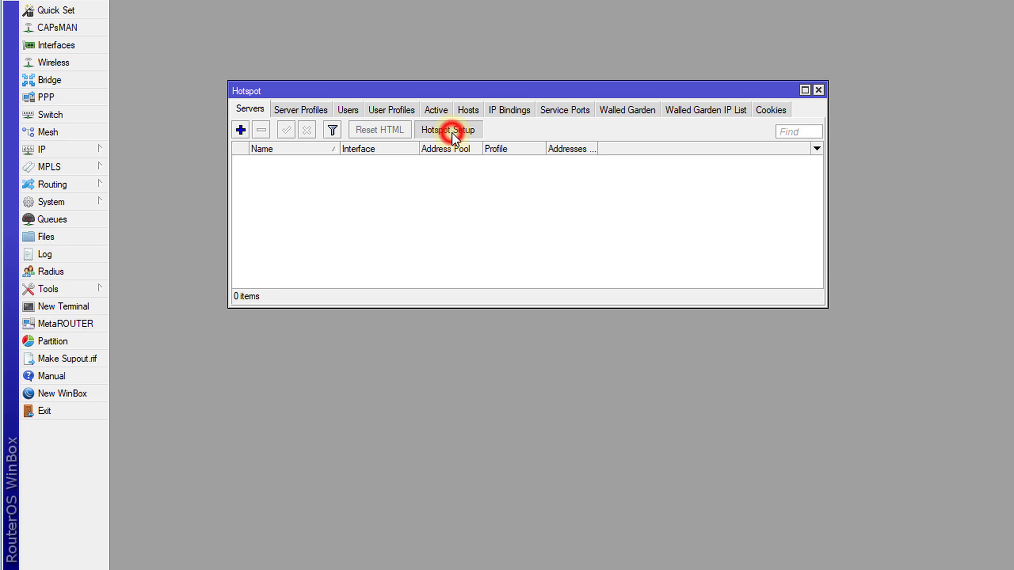
click(449, 129)
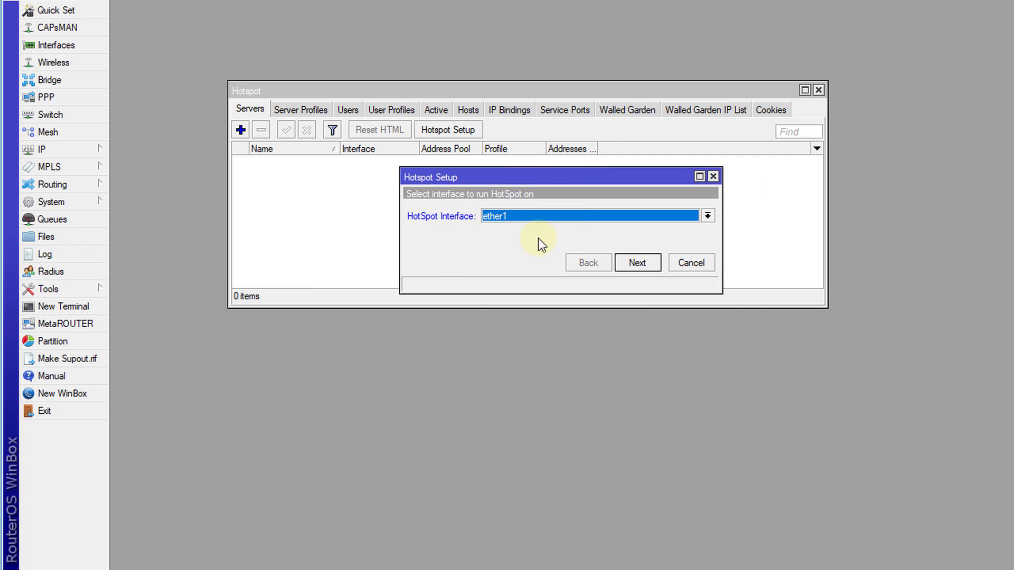
click(707, 216)
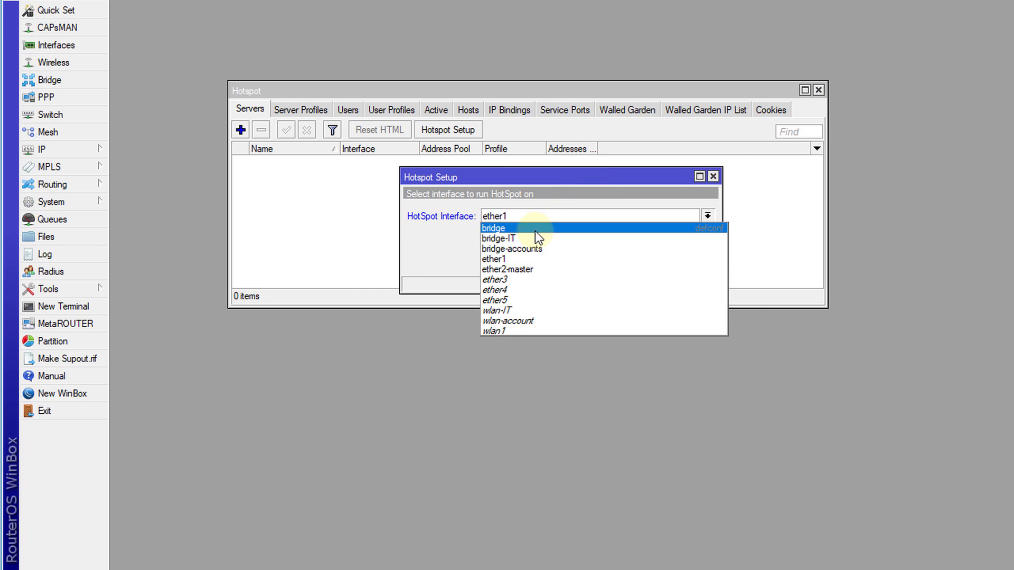
mouse_move(518, 244)
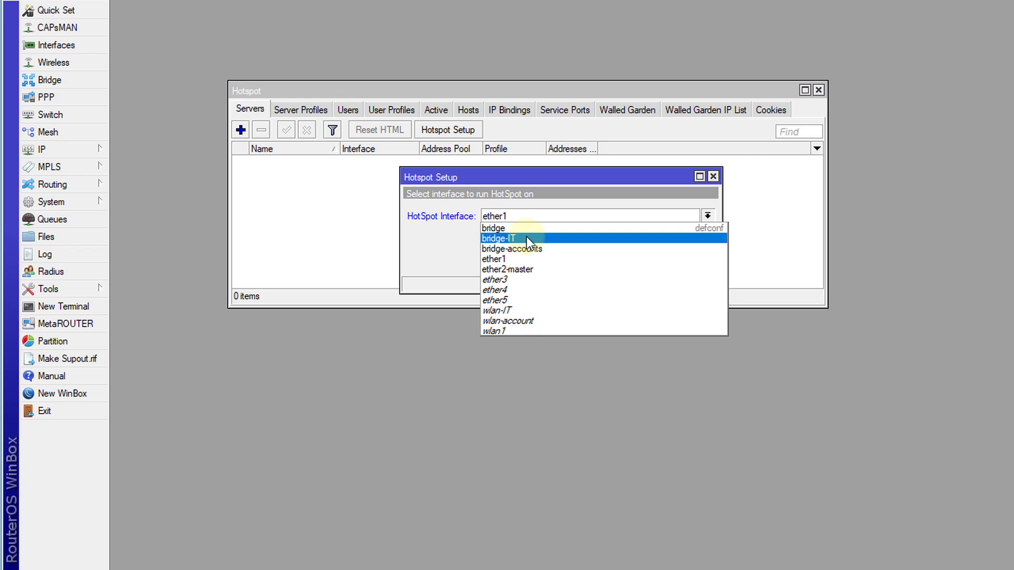
mouse_move(533, 311)
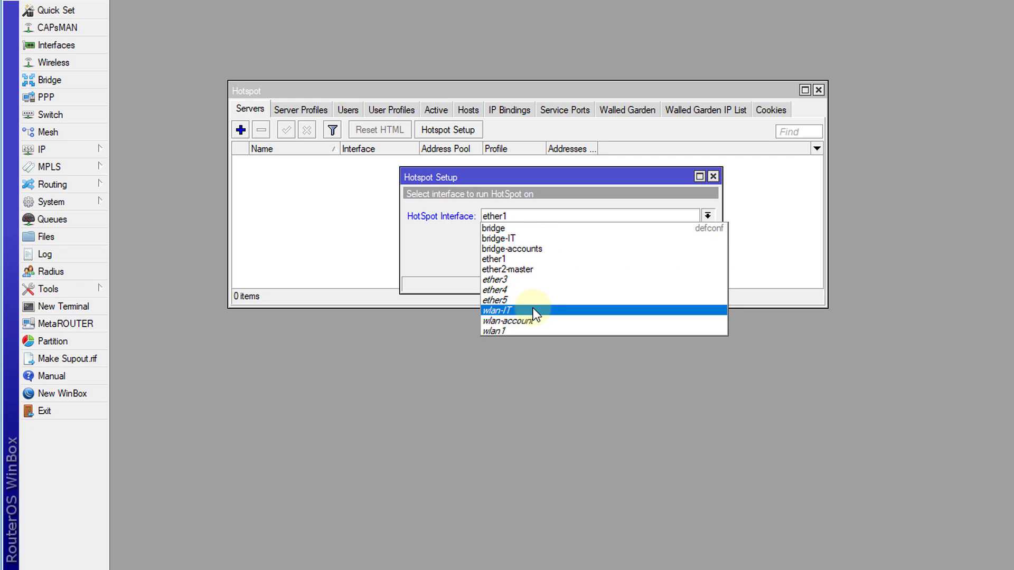
mouse_move(529, 243)
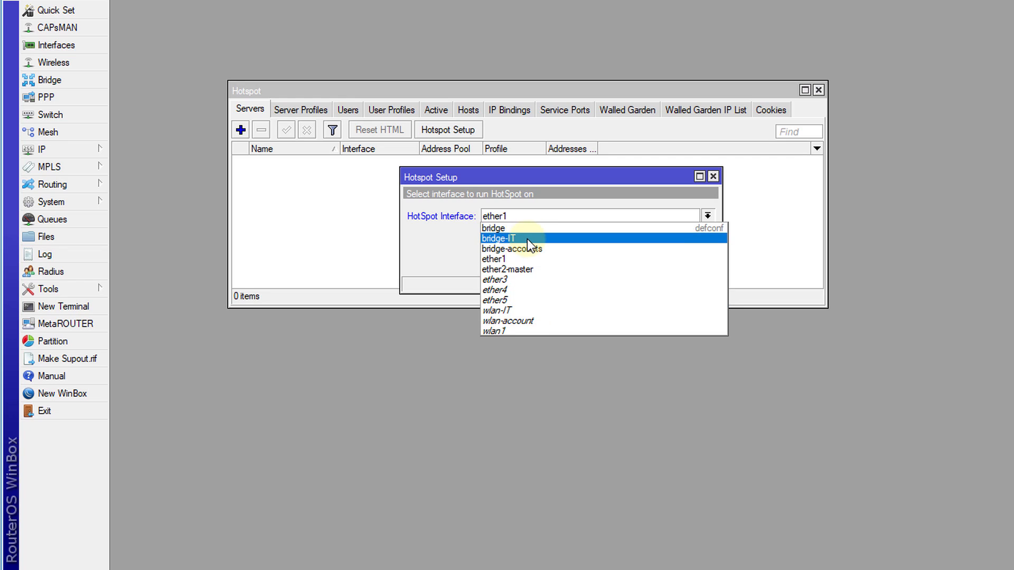
click(499, 238)
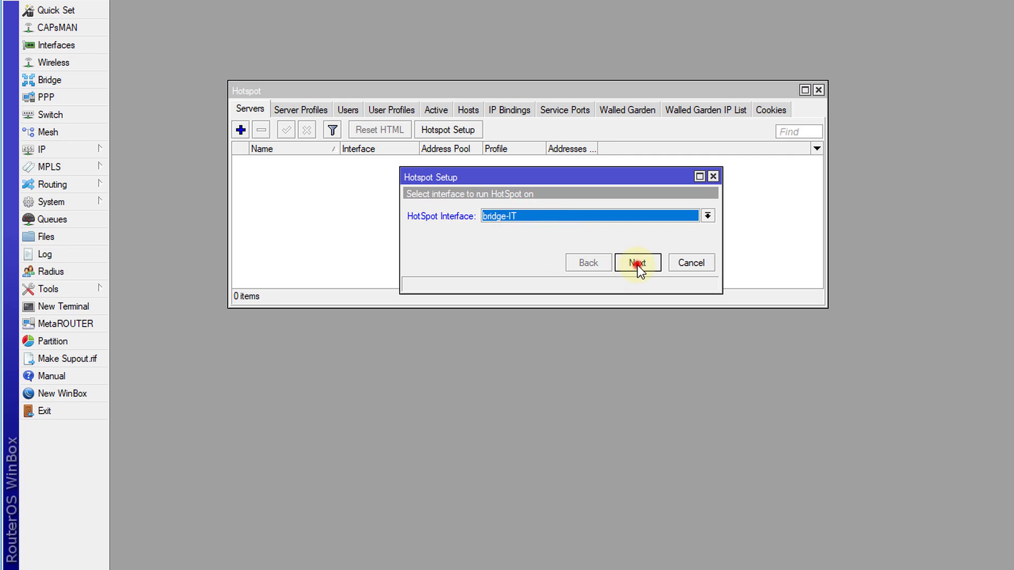
- Set hotspot address 192.168.200.1/24, accept pool 192.168.200.2-254, and skip SMTP
click(637, 262)
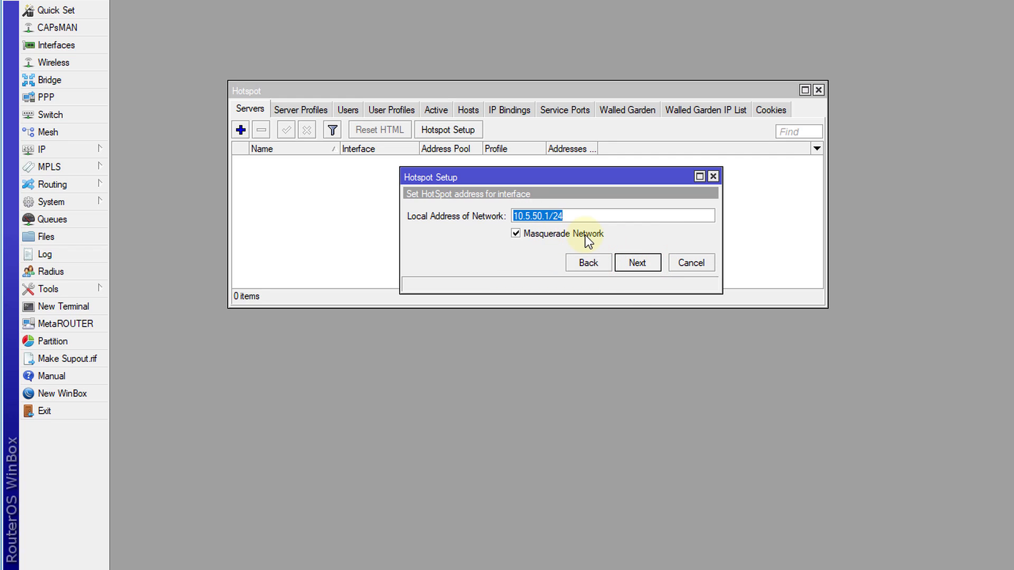
text(192.168.)
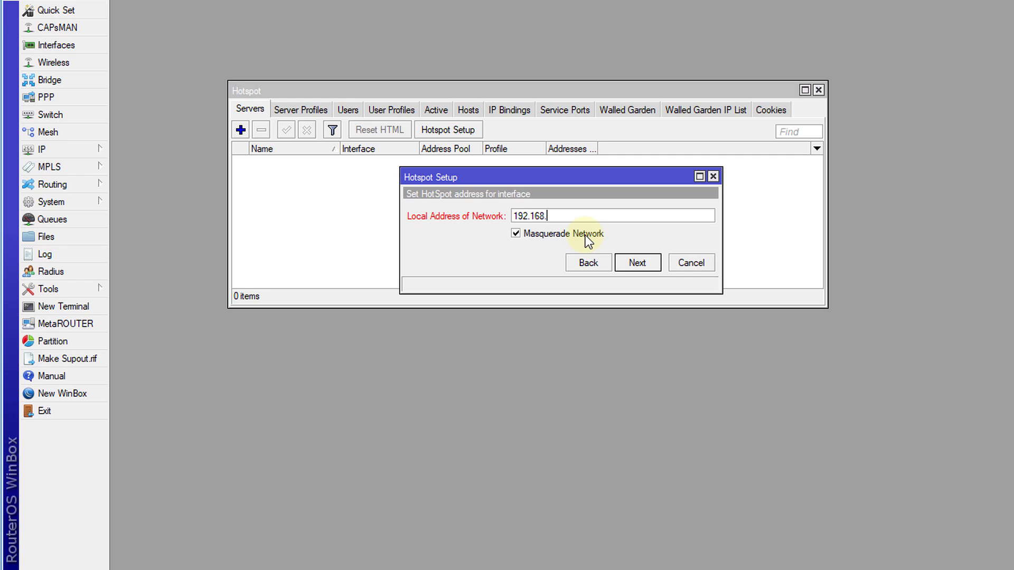
text(200.1/24)
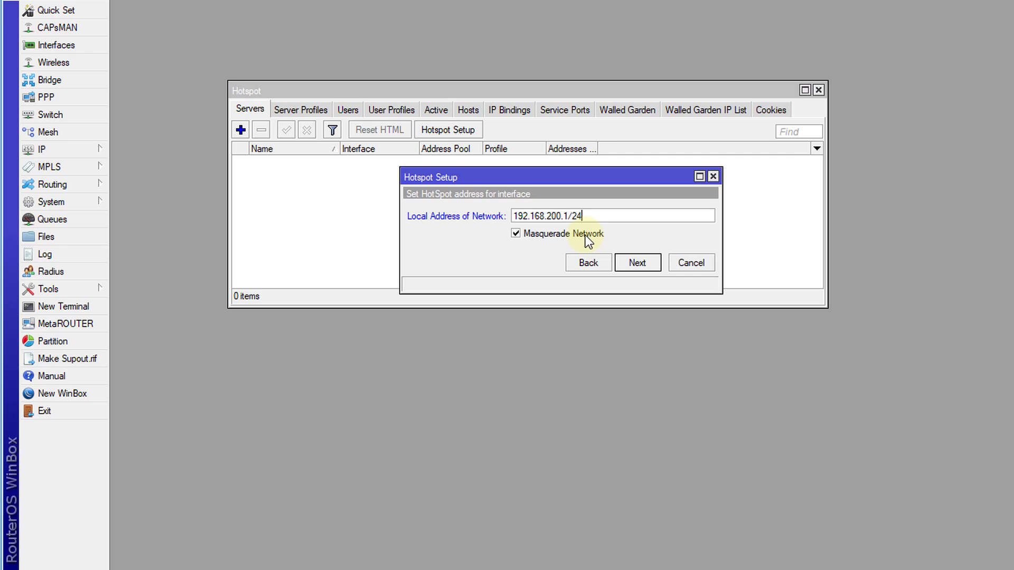
click(638, 262)
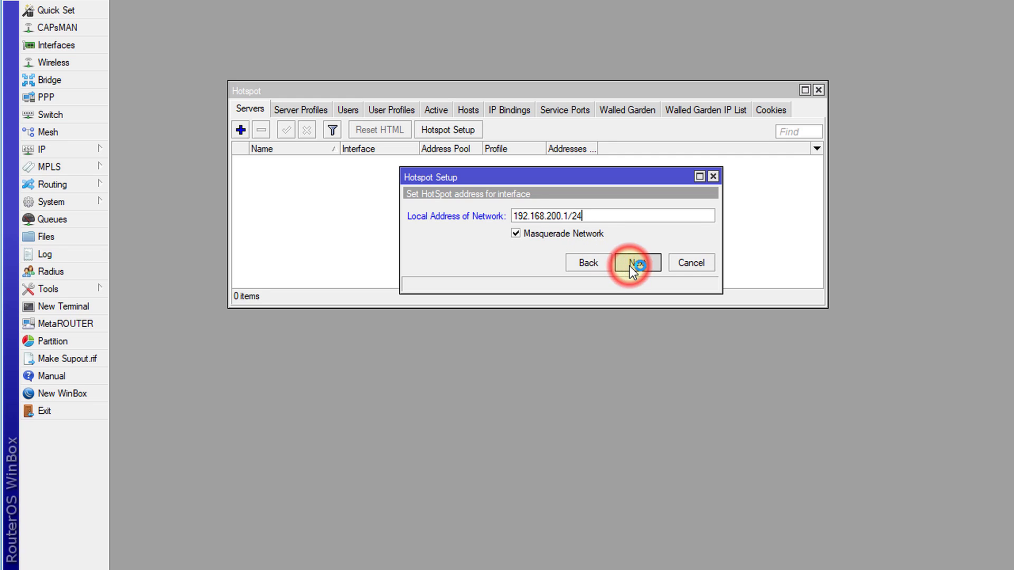
click(635, 263)
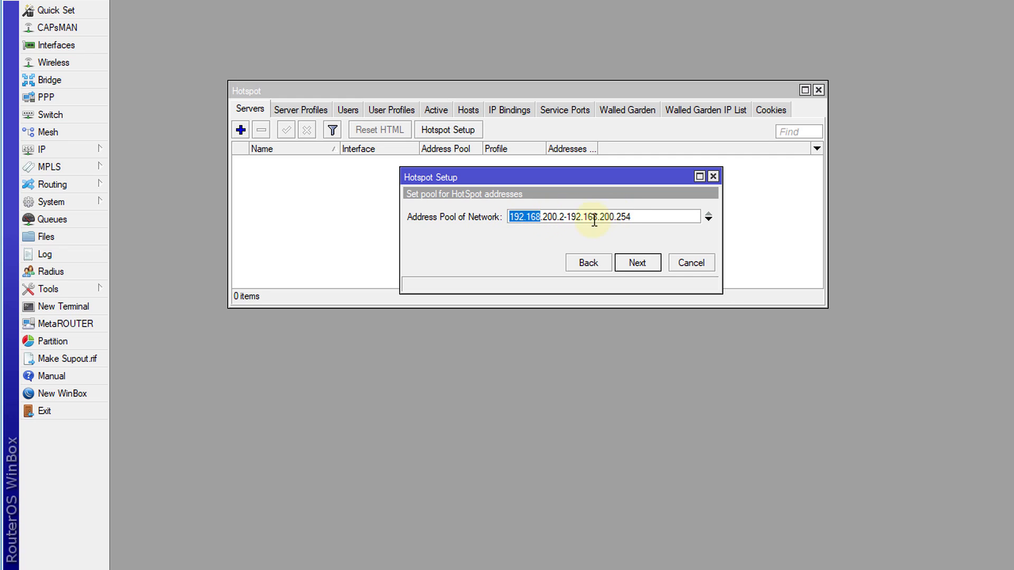
click(638, 262)
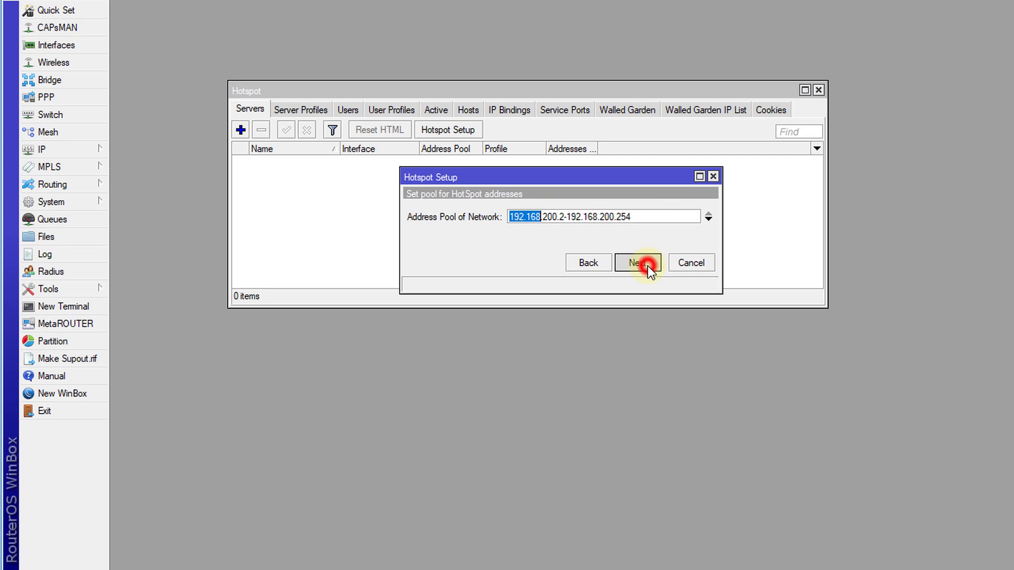
click(639, 262)
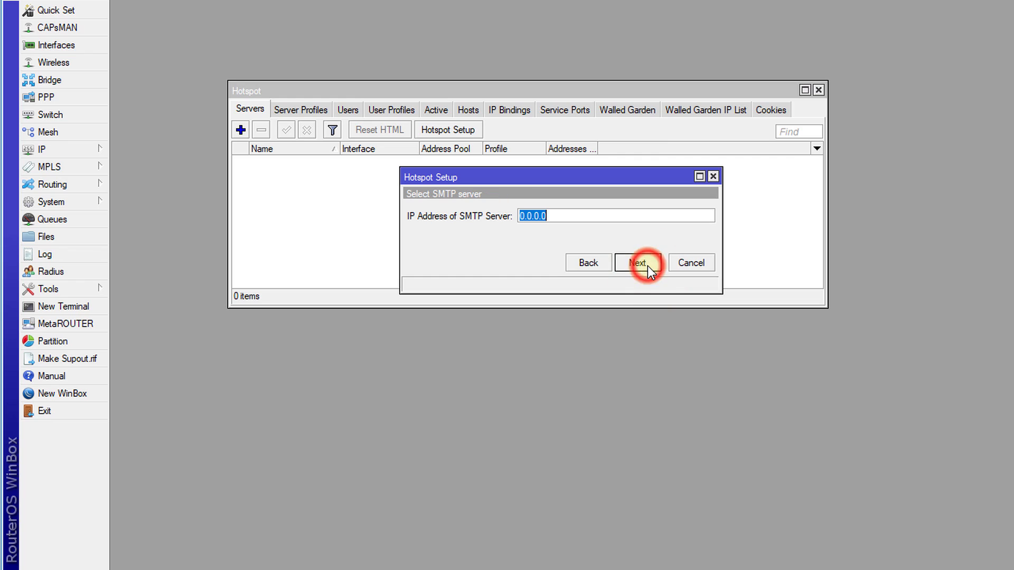
click(638, 263)
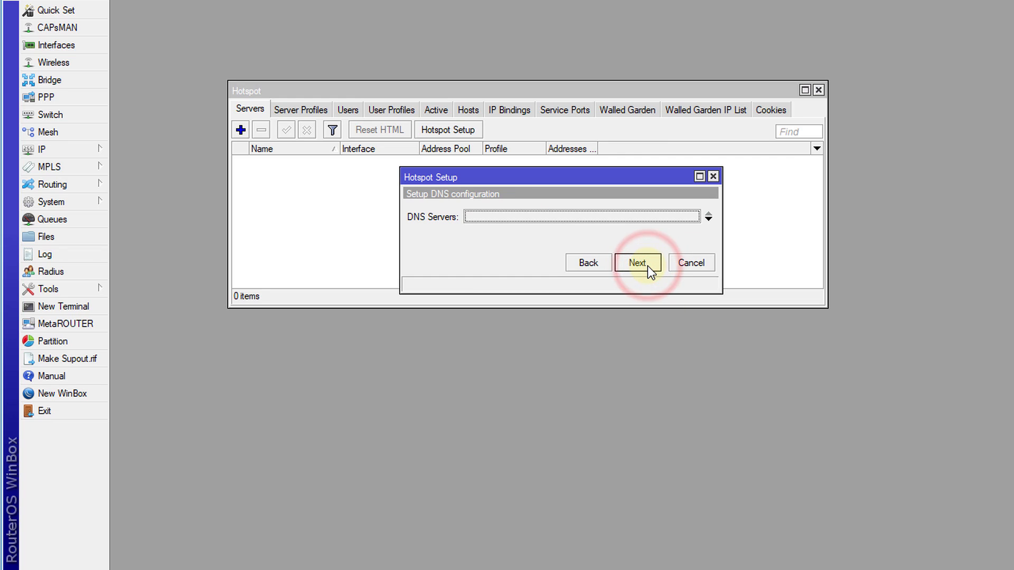
- Enter DNS servers 8.8.8.8 and 8.8.4.4 and leave the DNS name blank
click(525, 216)
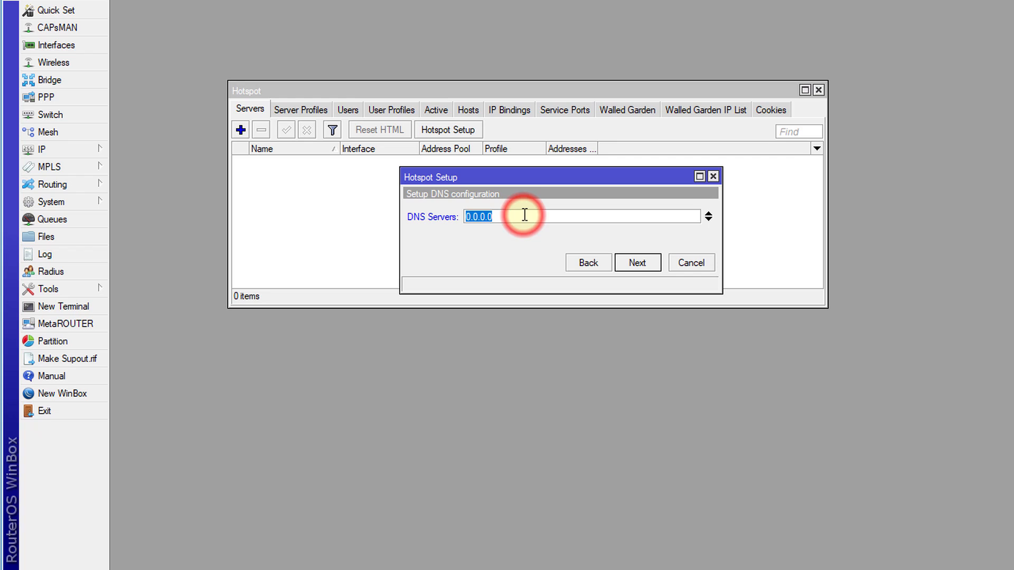
text(8.8)
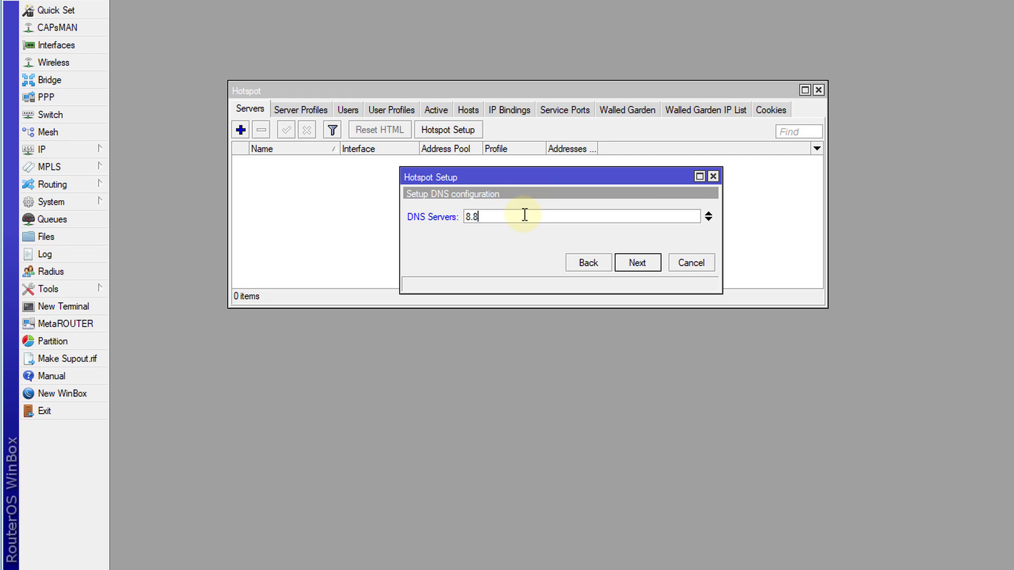
text(.8.8)
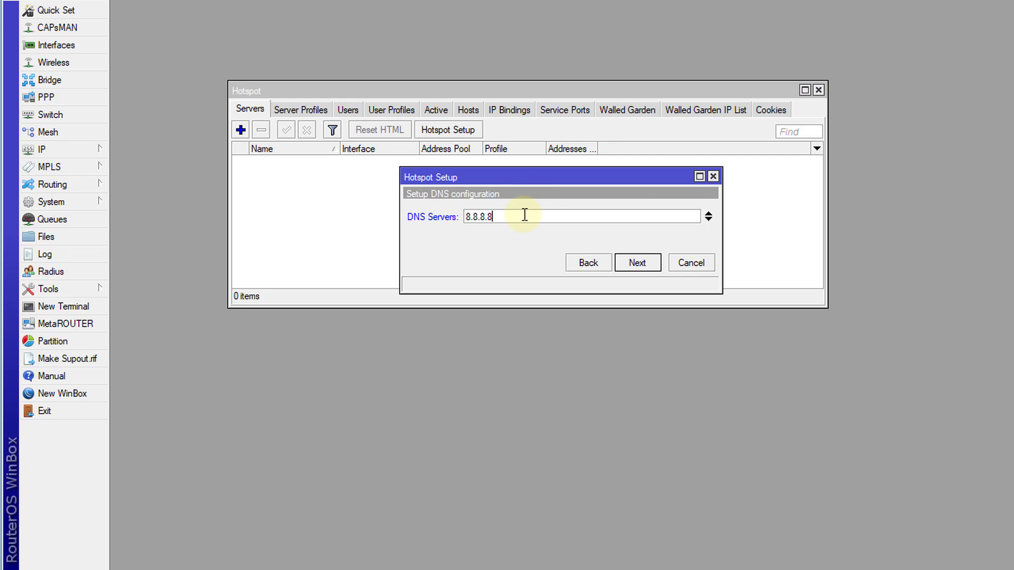
click(708, 213)
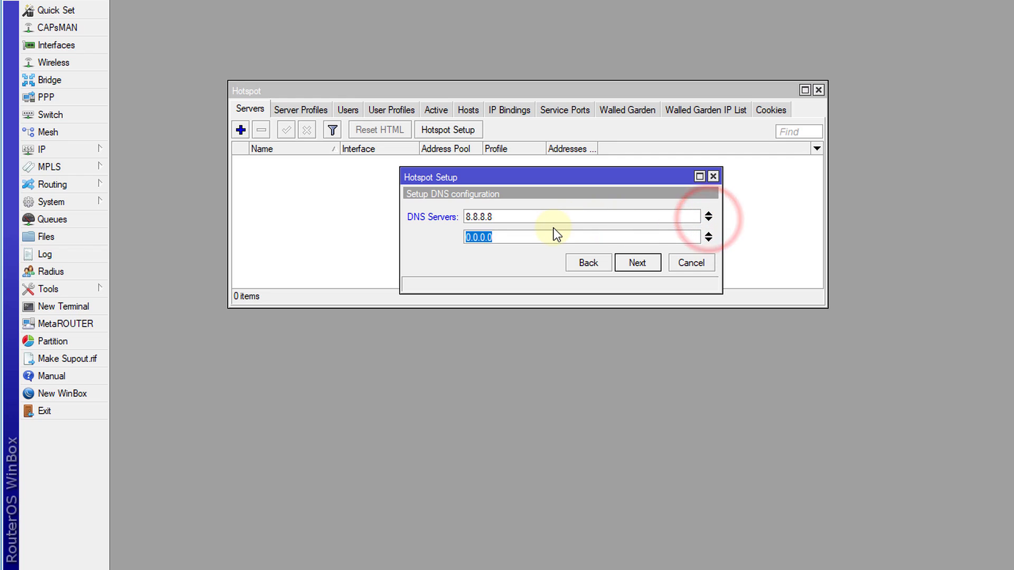
text(8.8.4.4)
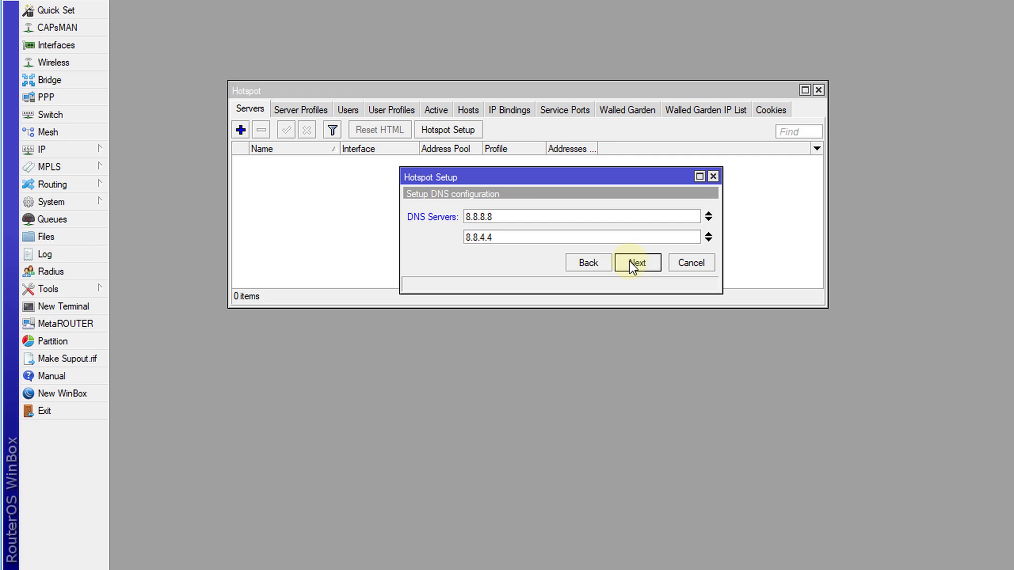
click(638, 263)
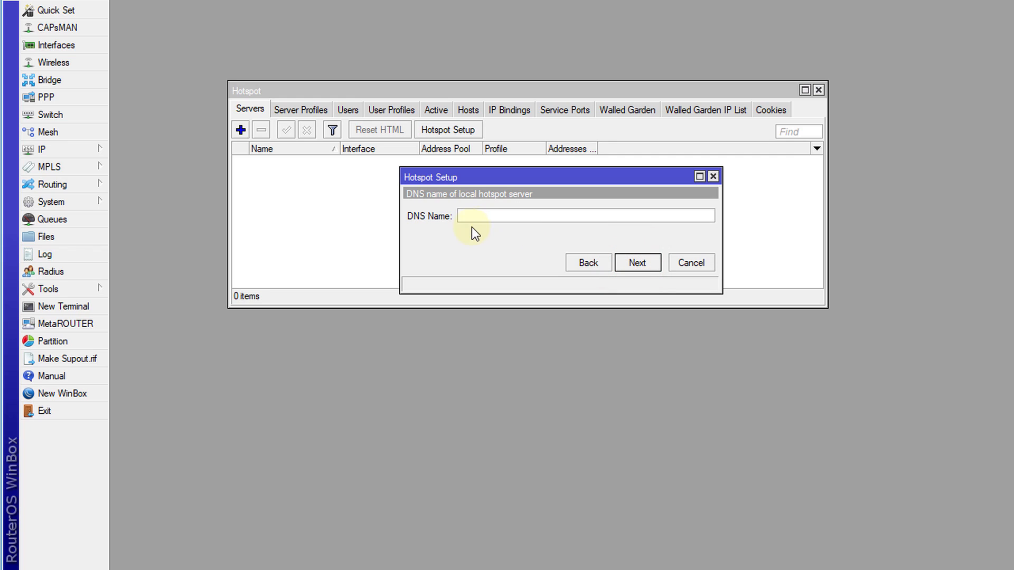
click(638, 263)
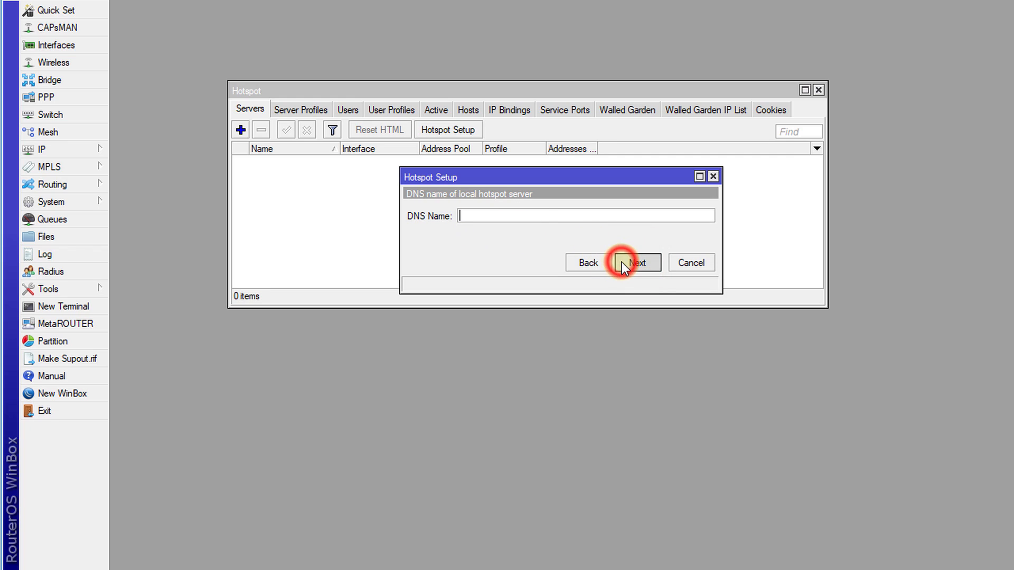
click(638, 262)
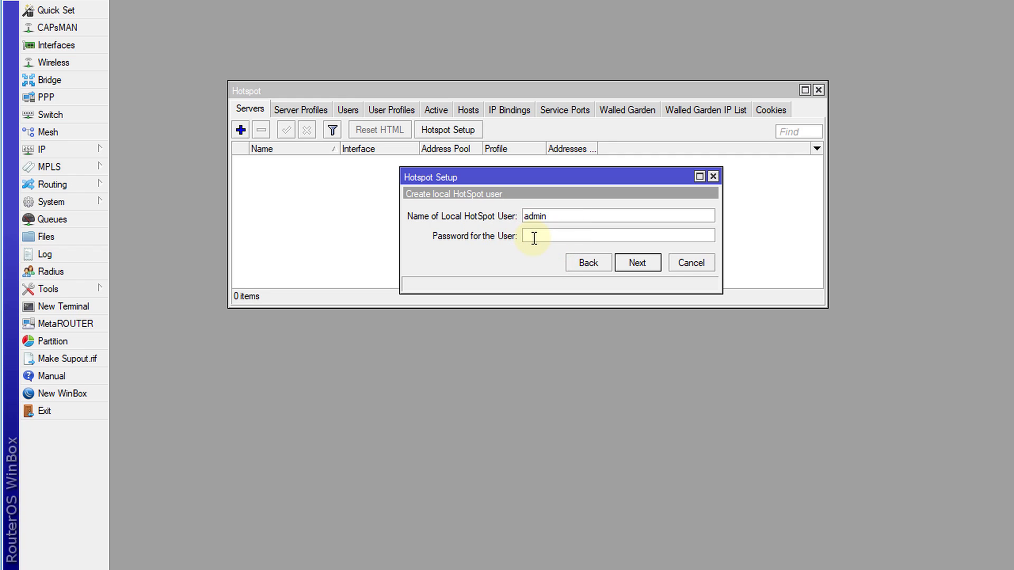
text(m)
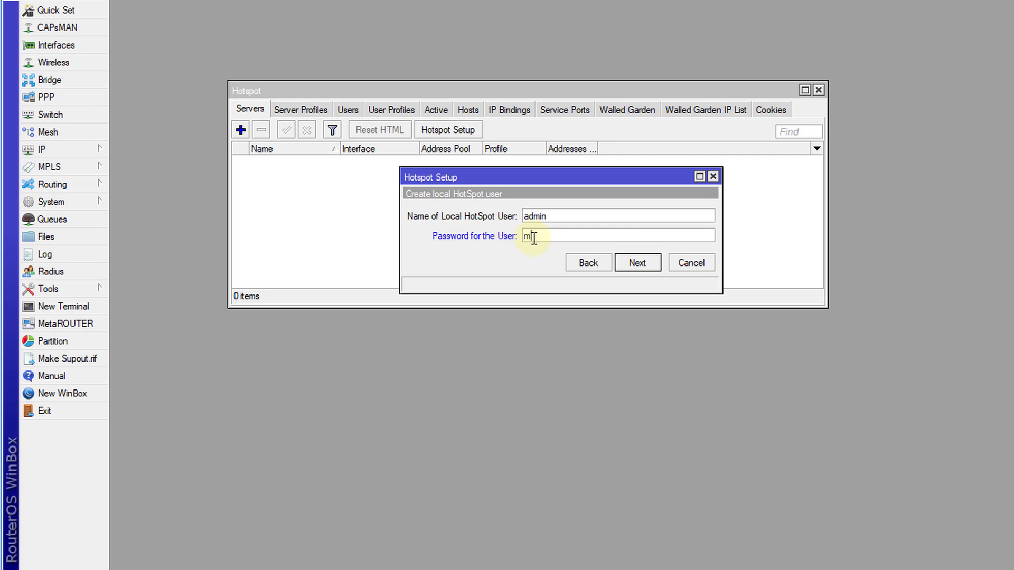
text(ypassword)
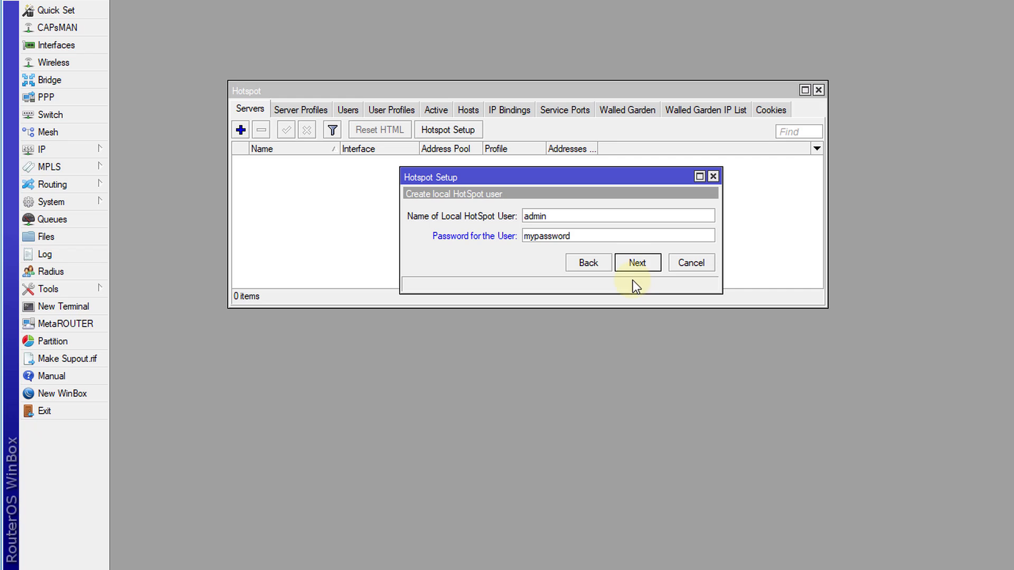
click(638, 263)
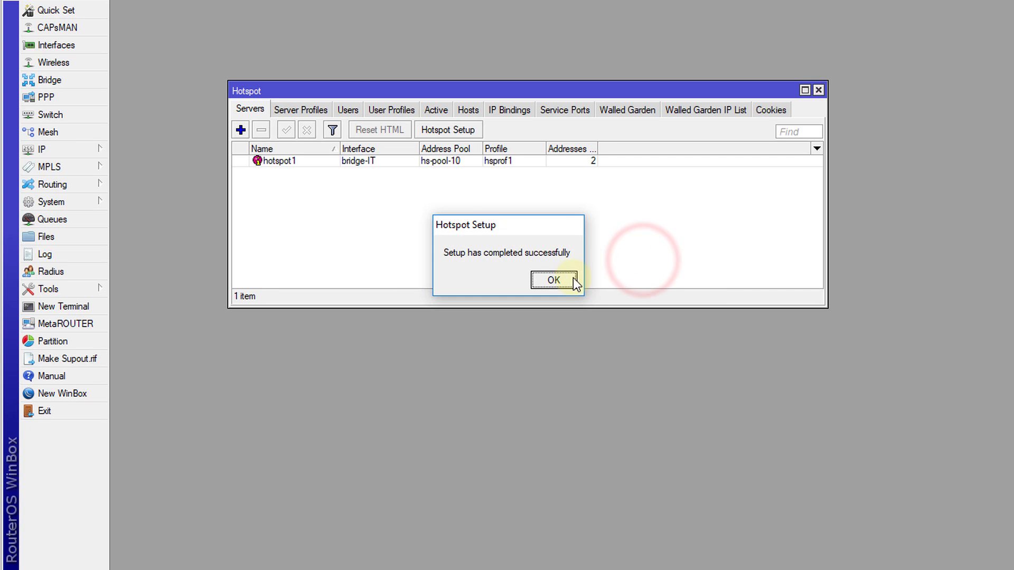
- Rename hotspot1 to hotspot-IT and limit it to 1 address per MAC
click(553, 280)
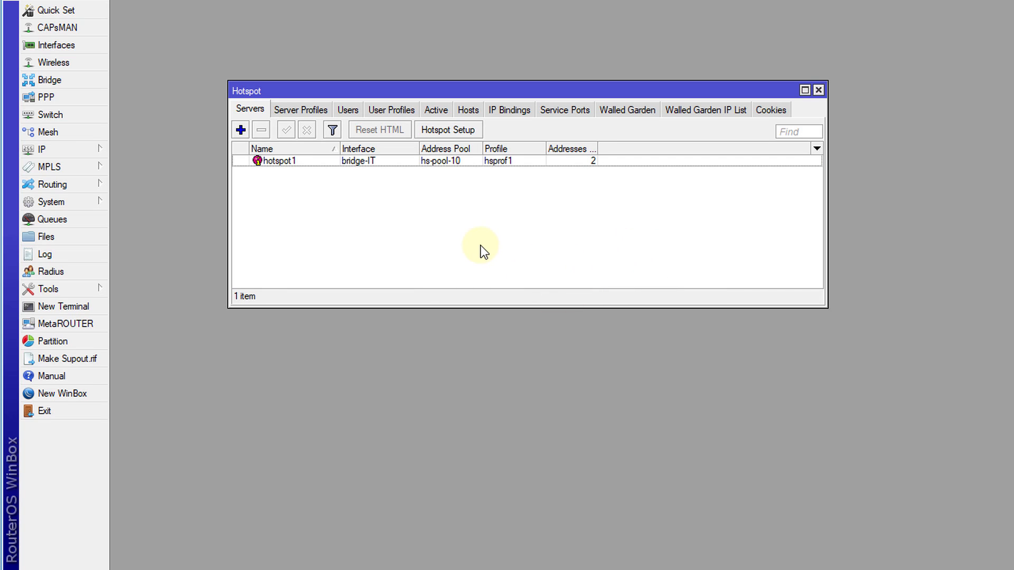
double_click(279, 161)
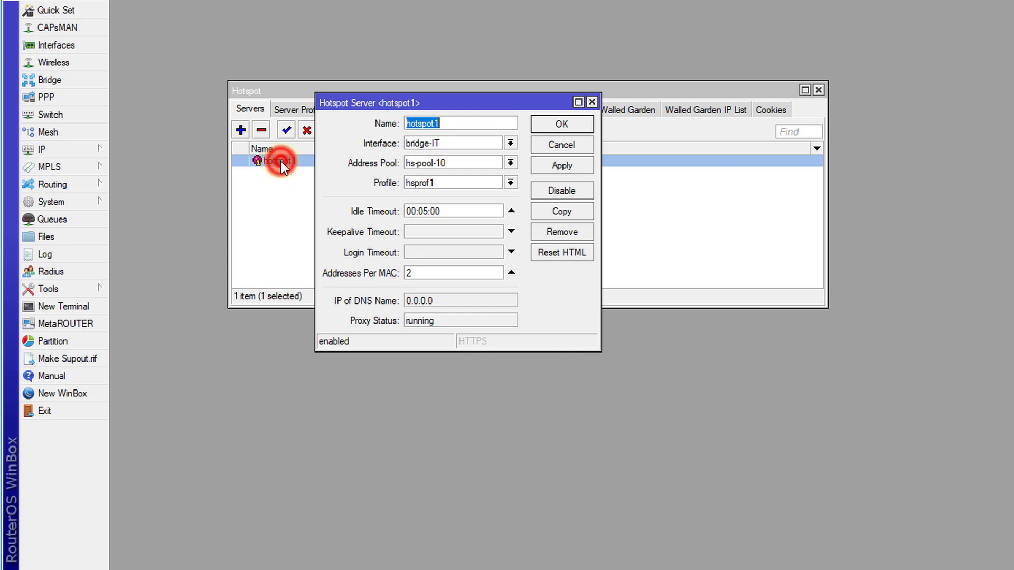
click(456, 123)
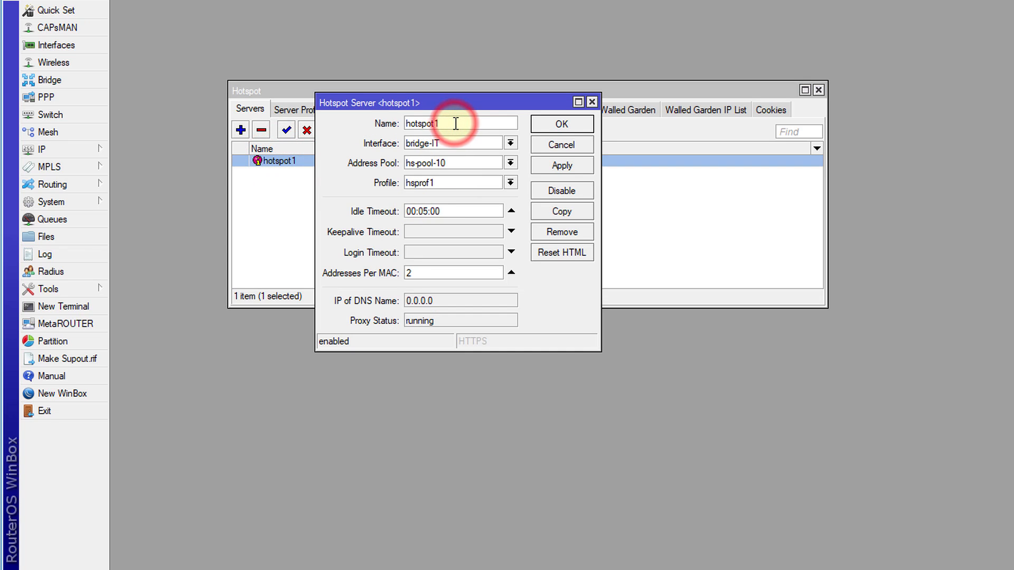
text(hotspot-)
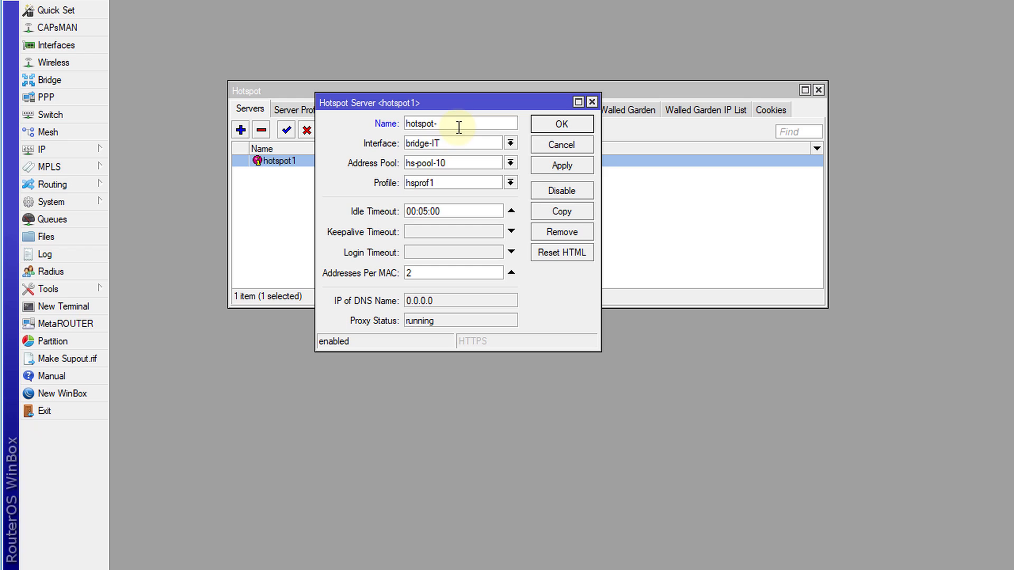
text(IT)
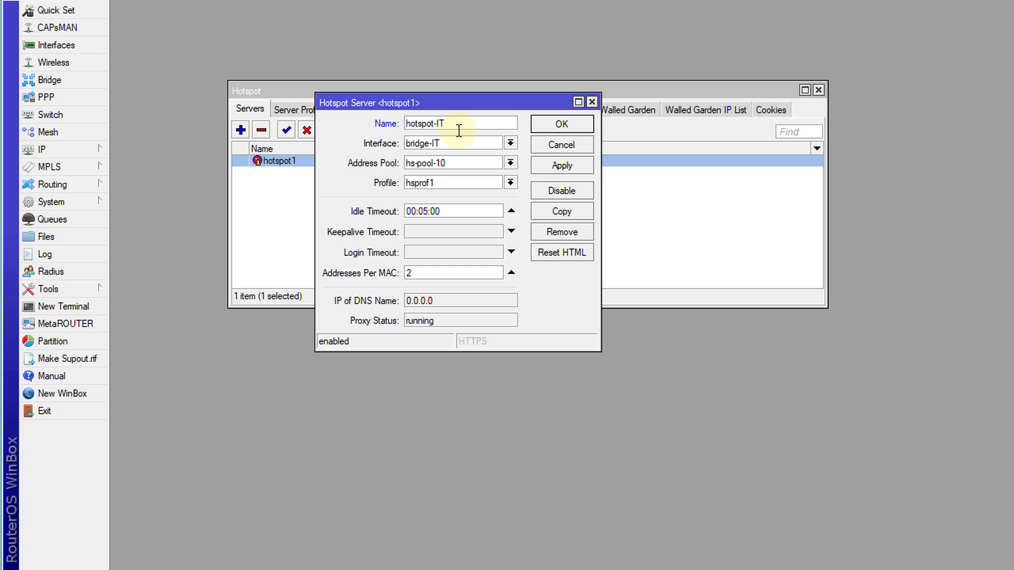
mouse_move(329, 290)
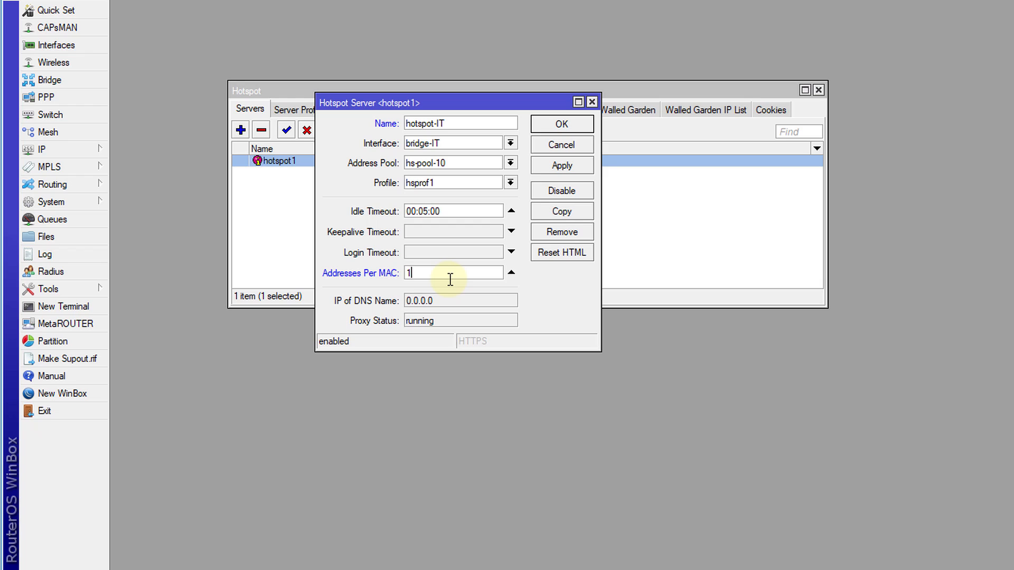
click(557, 166)
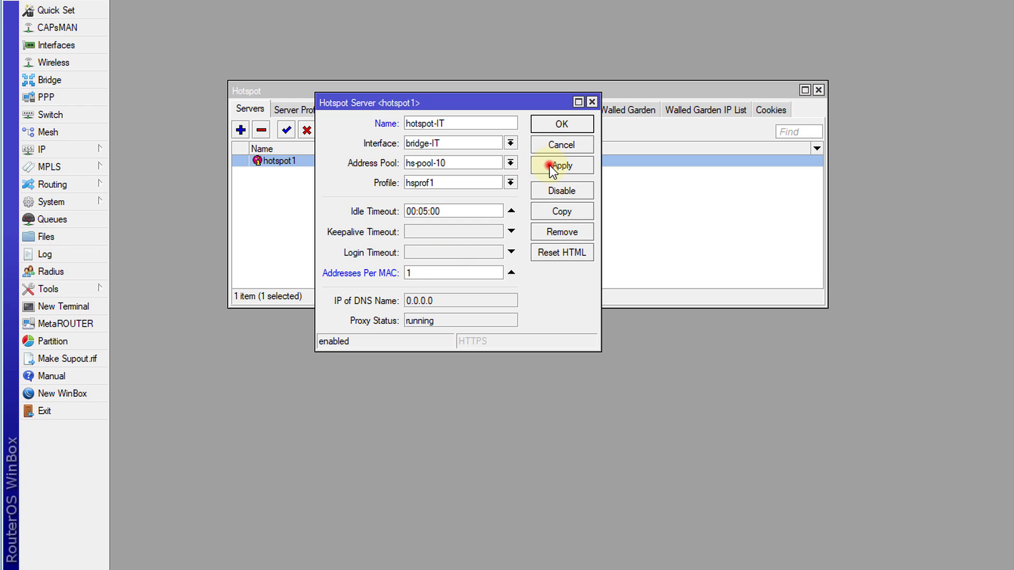
click(562, 123)
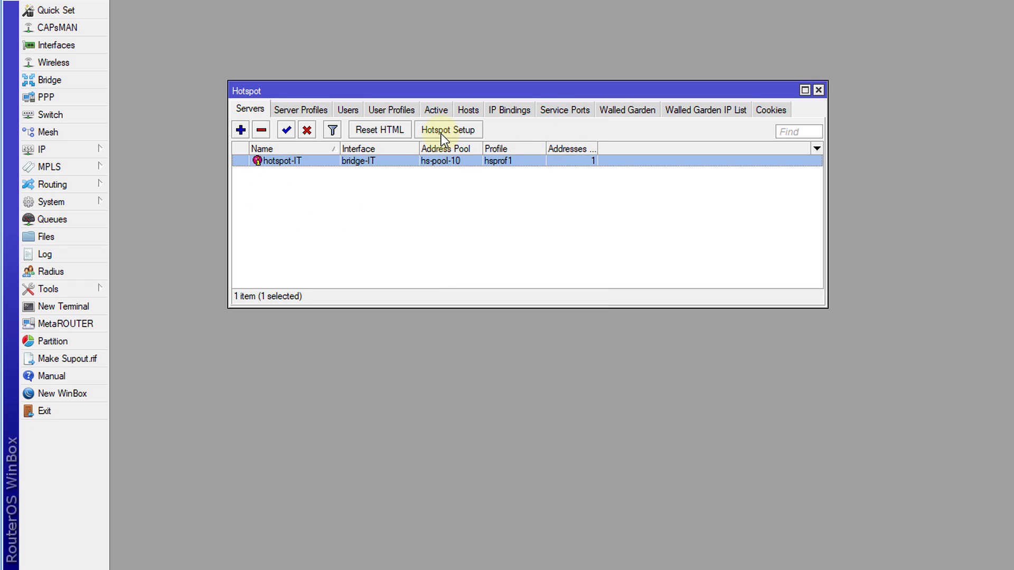
- Start another Hotspot Setup on bridge-accounts and advance to the 192.168.50.1/24 address step
click(448, 129)
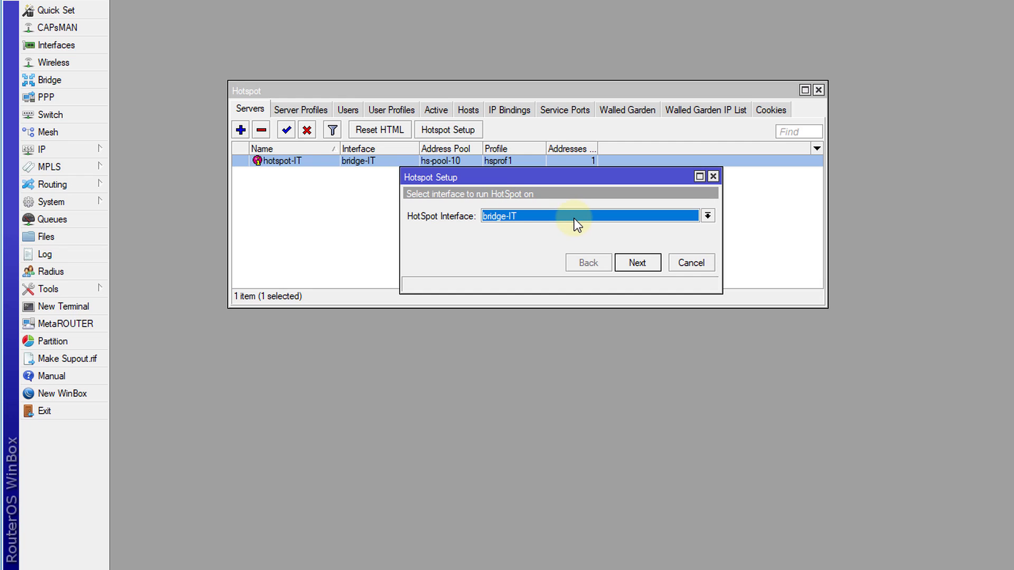
click(708, 215)
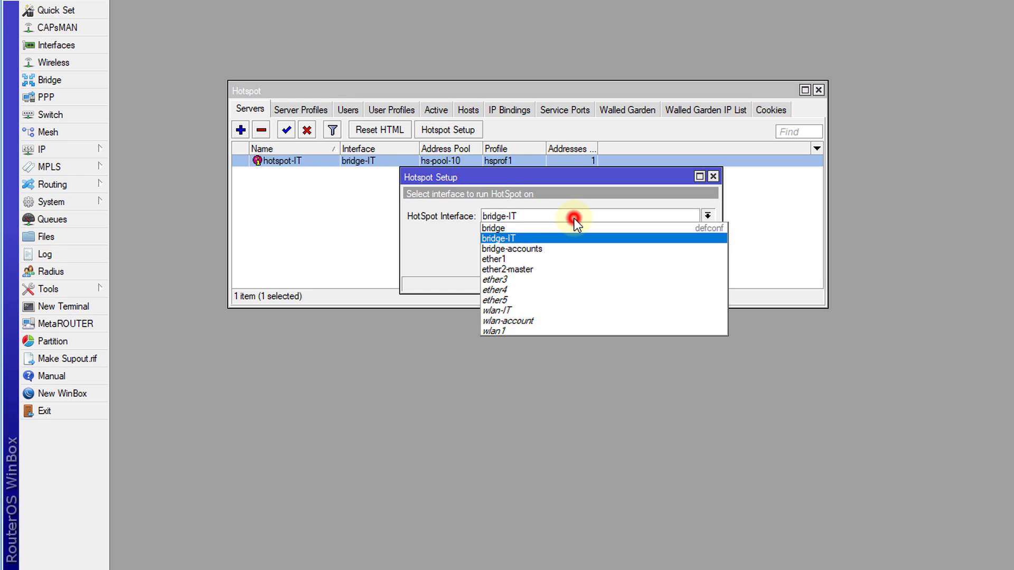
mouse_move(552, 254)
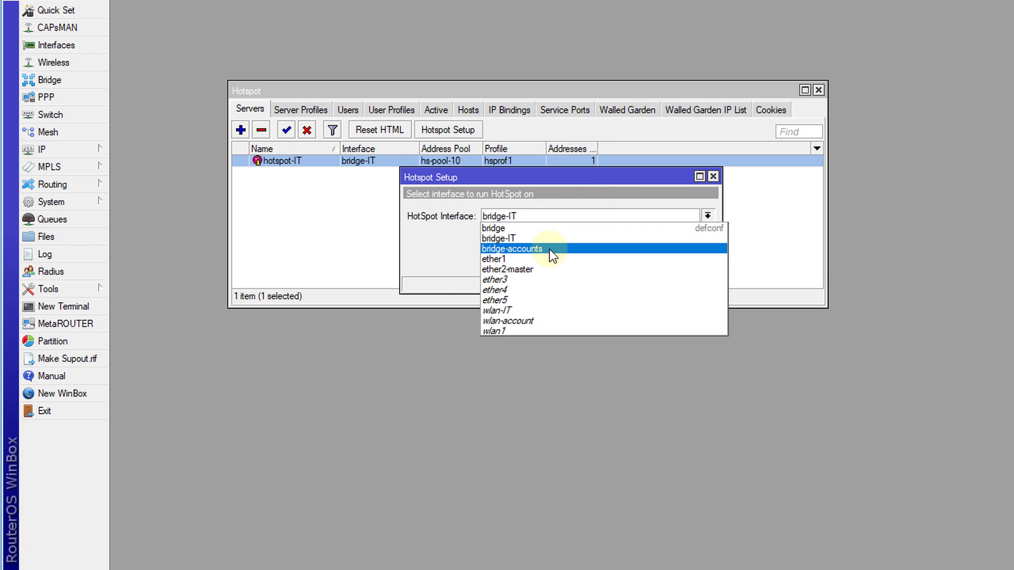
click(511, 249)
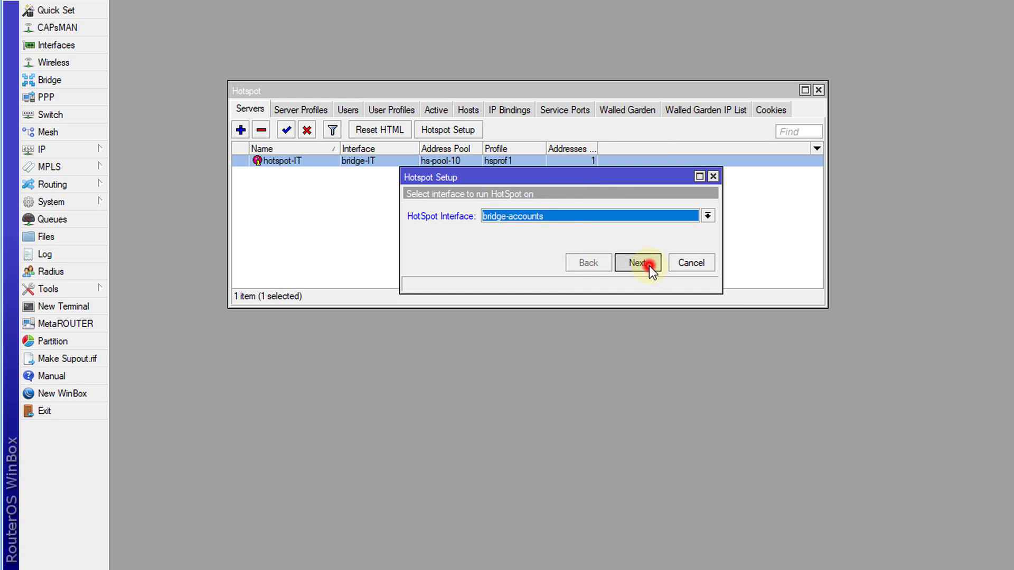
click(637, 263)
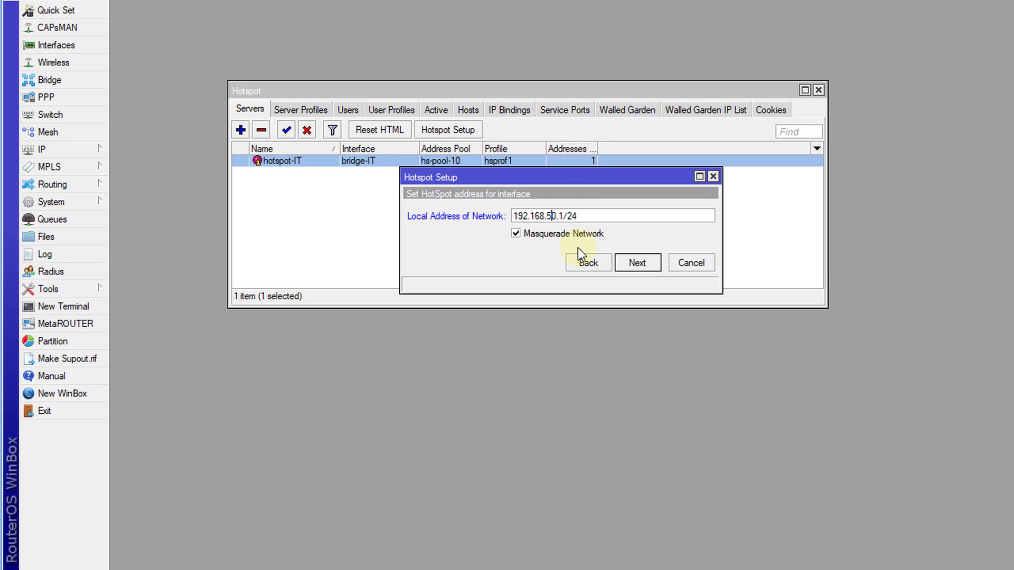
- Accept 192.168.50.1/24 and the proposed address pool, and choose no SSL certificate
click(638, 262)
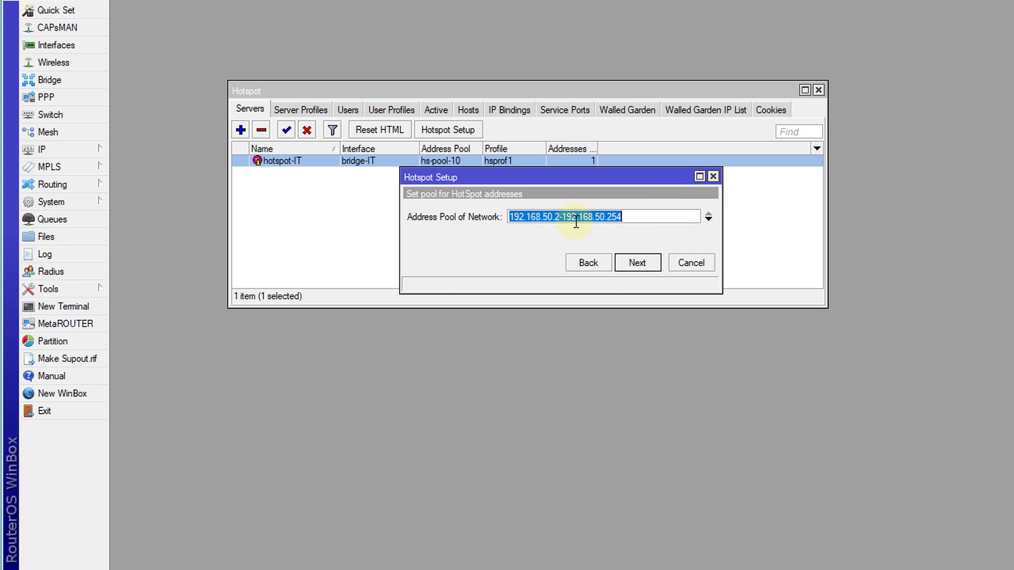
click(638, 263)
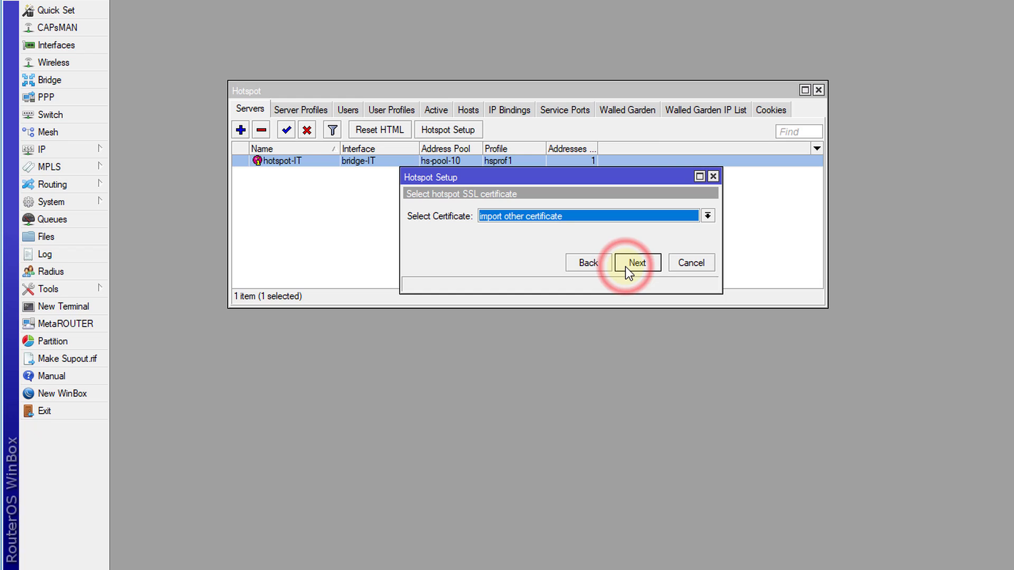
click(708, 215)
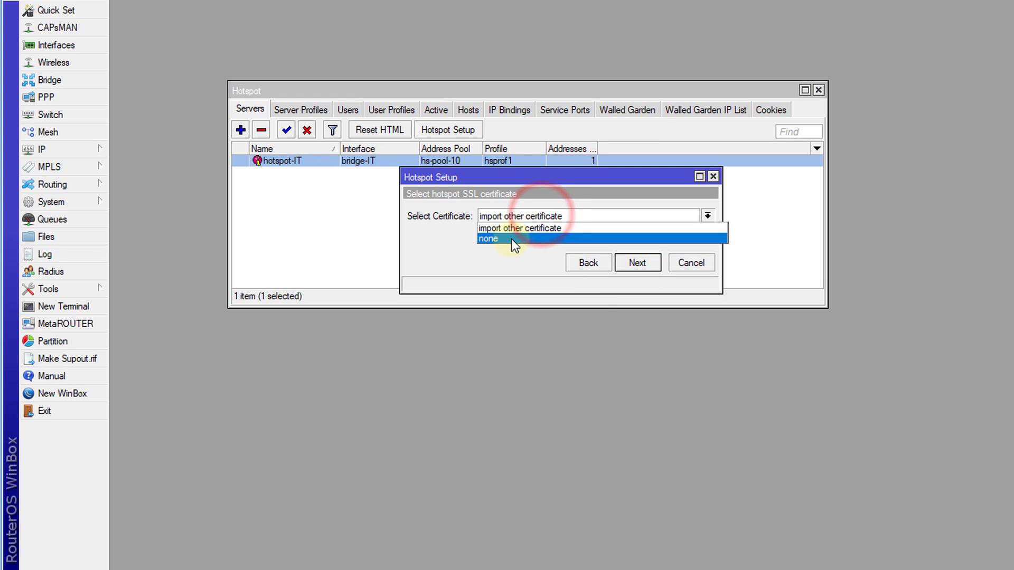
click(488, 239)
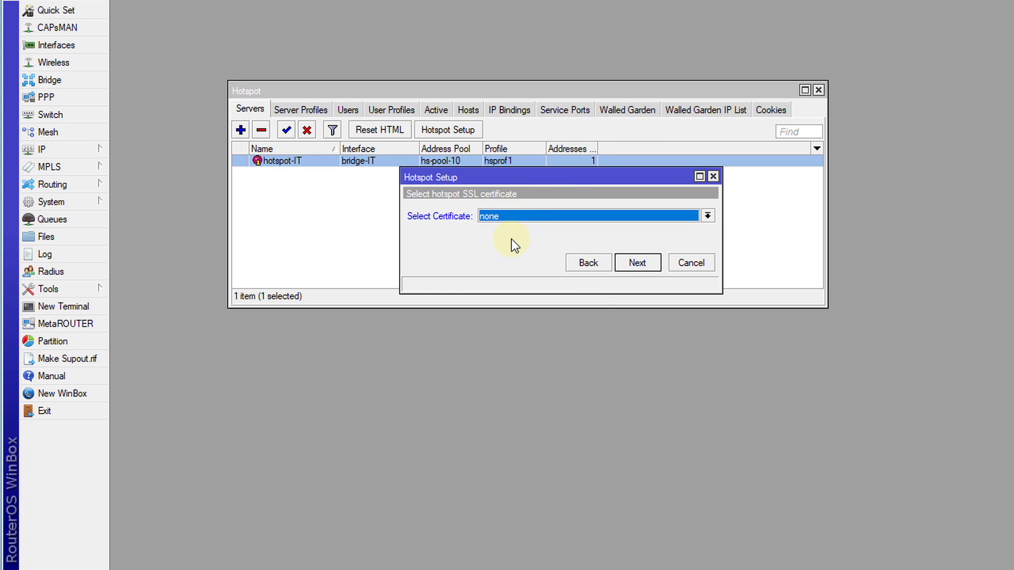
click(637, 263)
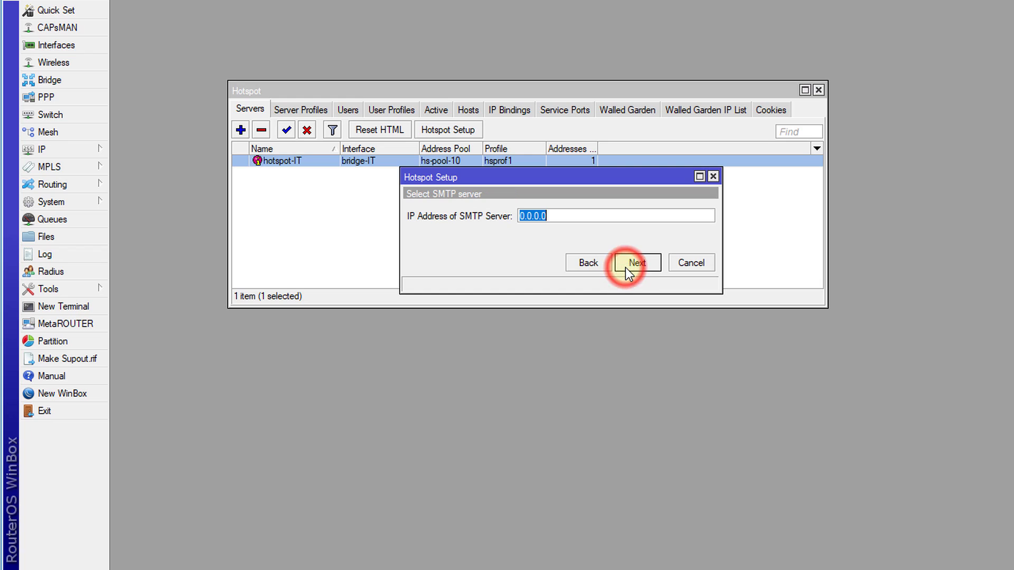
- Skip SMTP, keep DNS 8.8.8.8/8.8.4.4 without a DNS name, and select hs-bridge-accounts
click(637, 263)
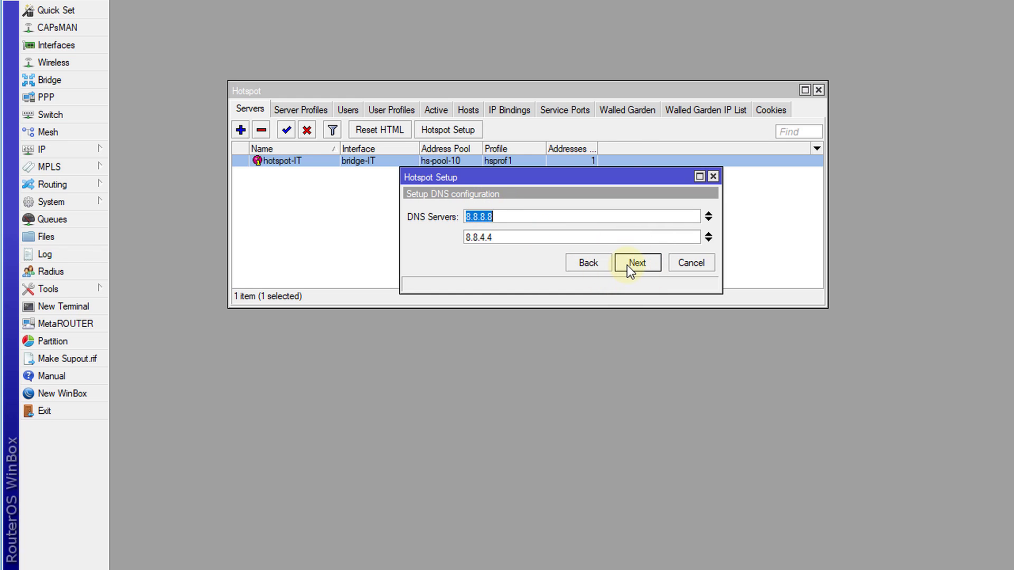
click(638, 263)
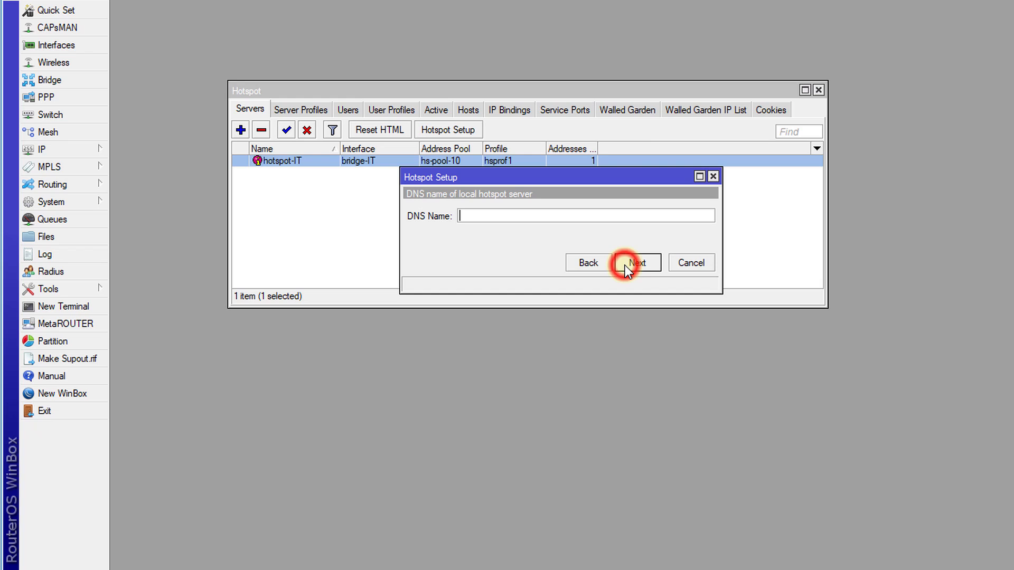
click(638, 262)
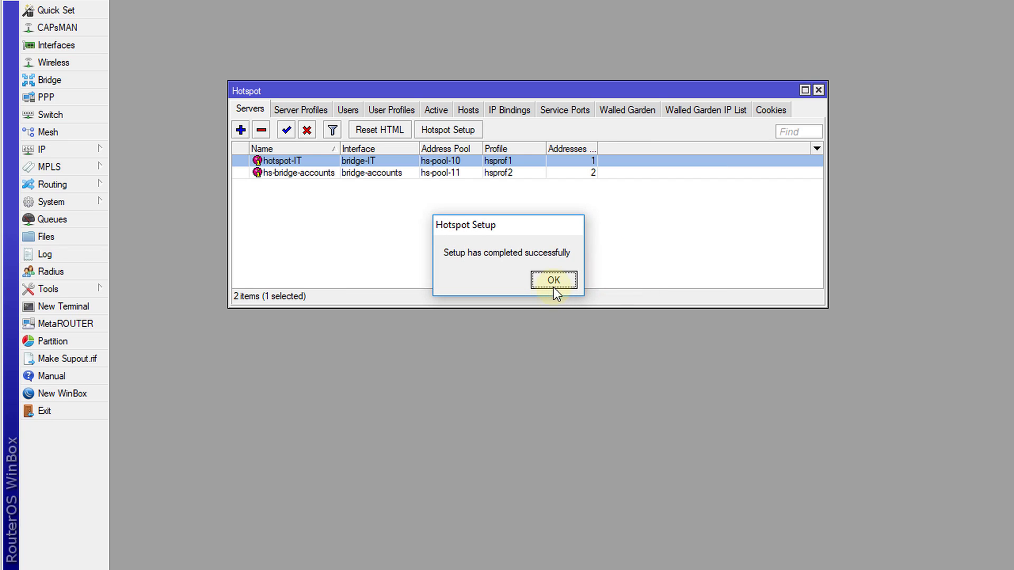
click(554, 280)
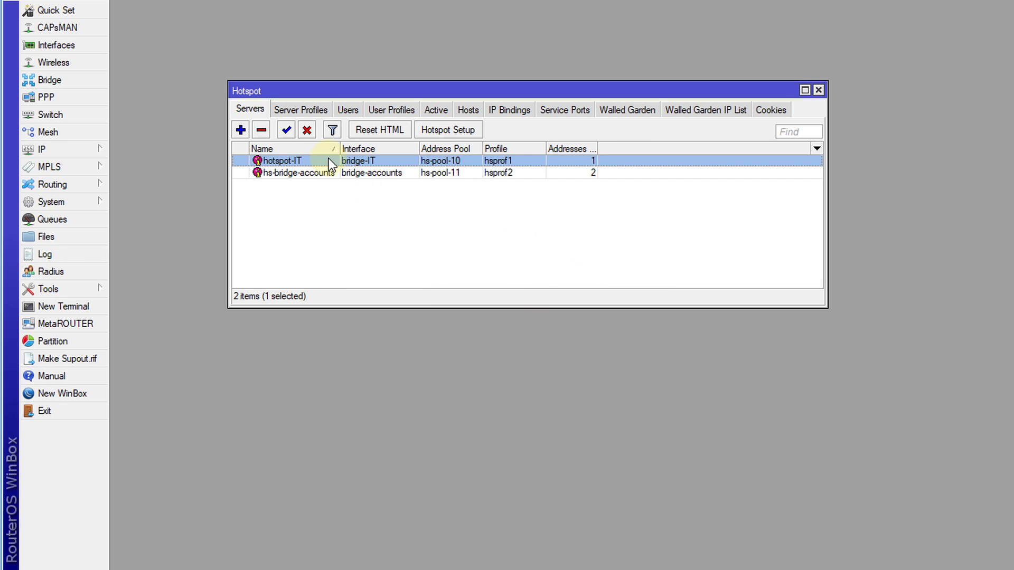
click(291, 172)
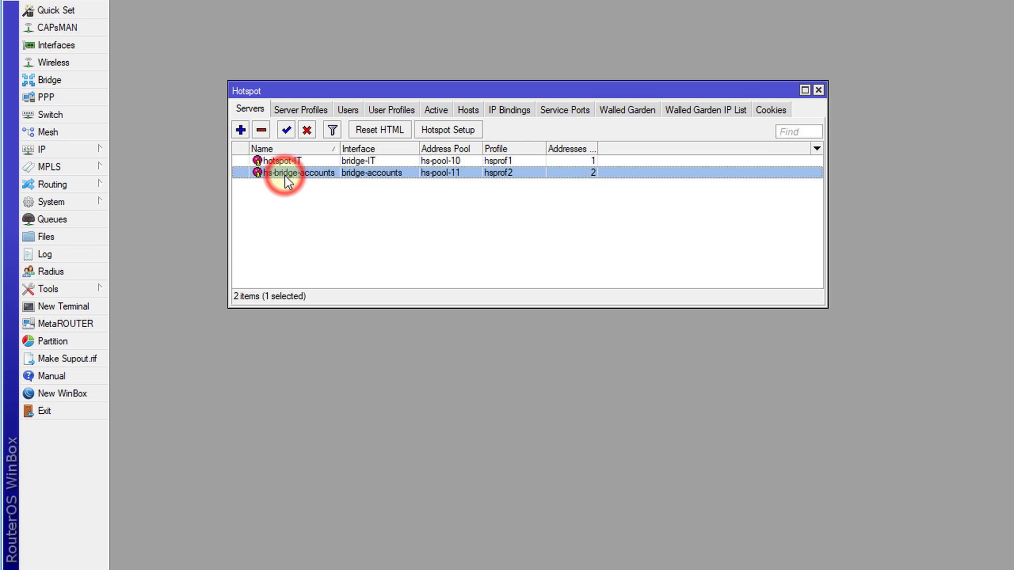
- Rename the bridge-accounts hotspot server from hs-bridge-accounts to hotspot-accounts
double_click(289, 173)
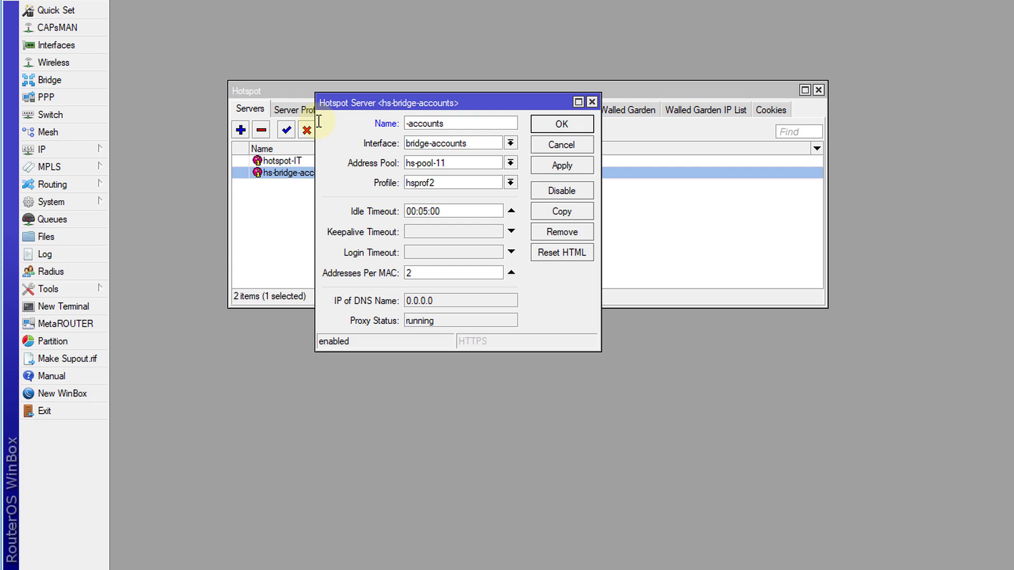
text(hotspot)
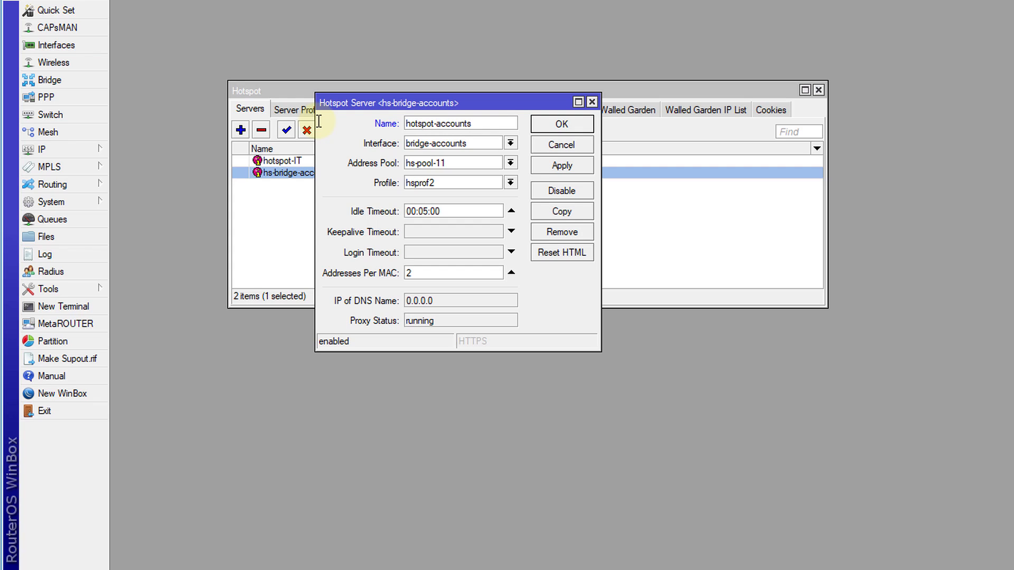
click(546, 129)
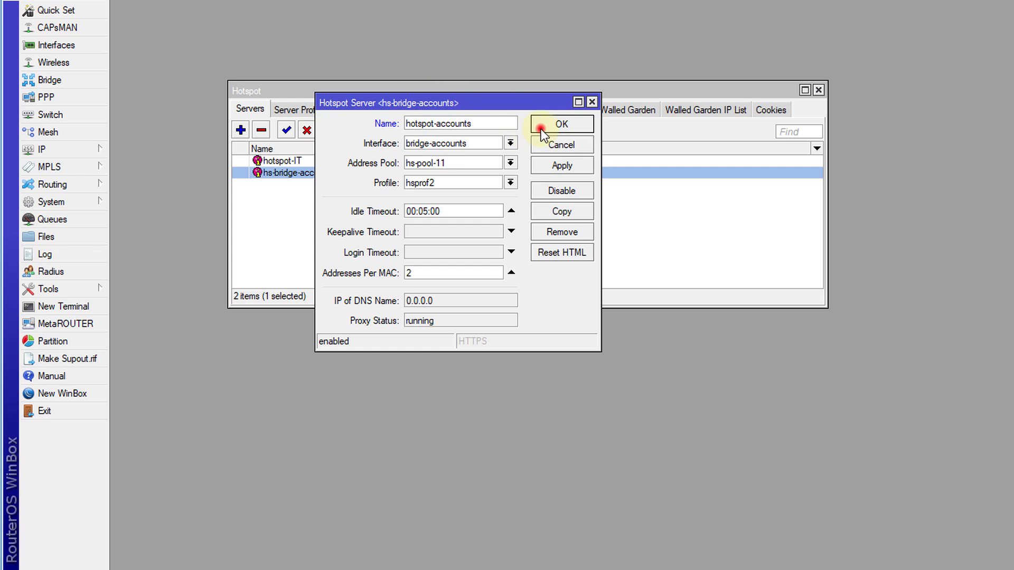
click(561, 124)
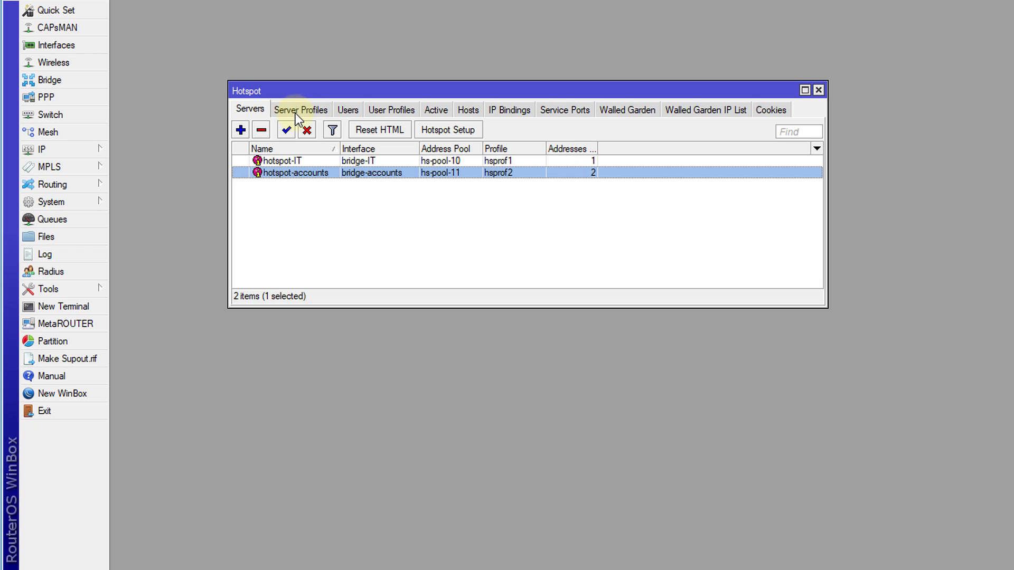
- Add hotspot user 'test' with a password, server all and the default profile
click(348, 110)
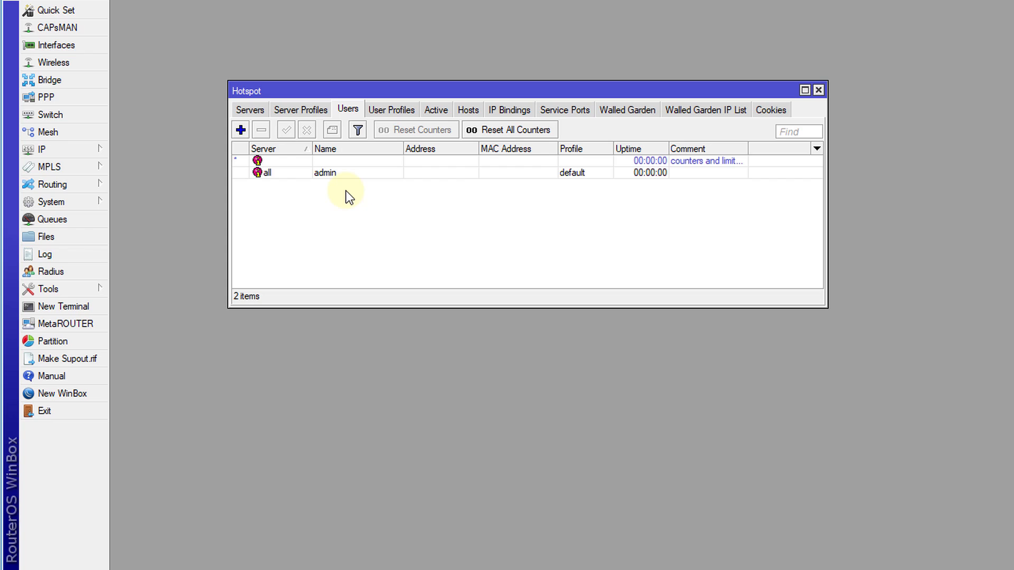
click(240, 130)
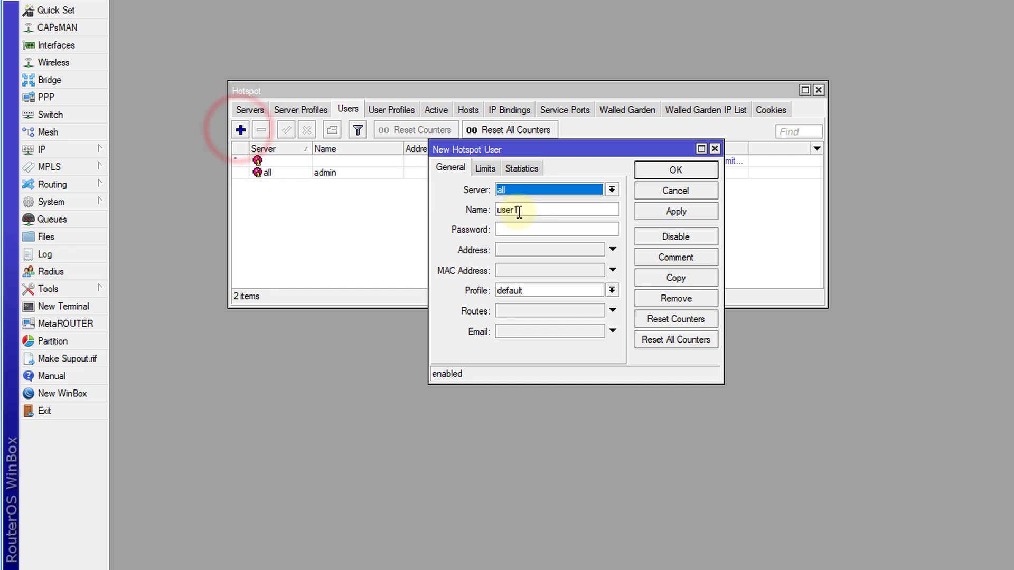
text(test)
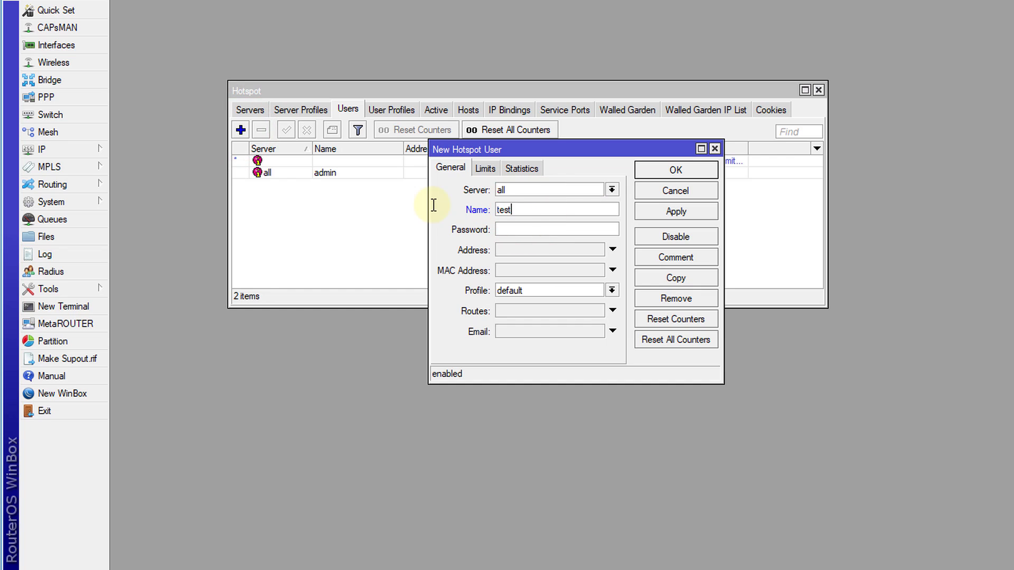
click(535, 229)
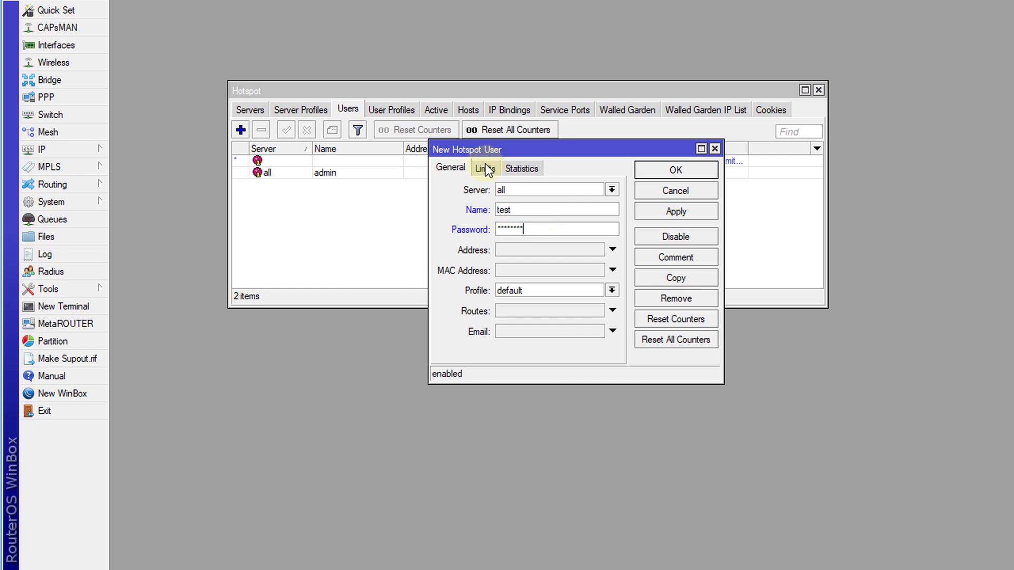
click(485, 168)
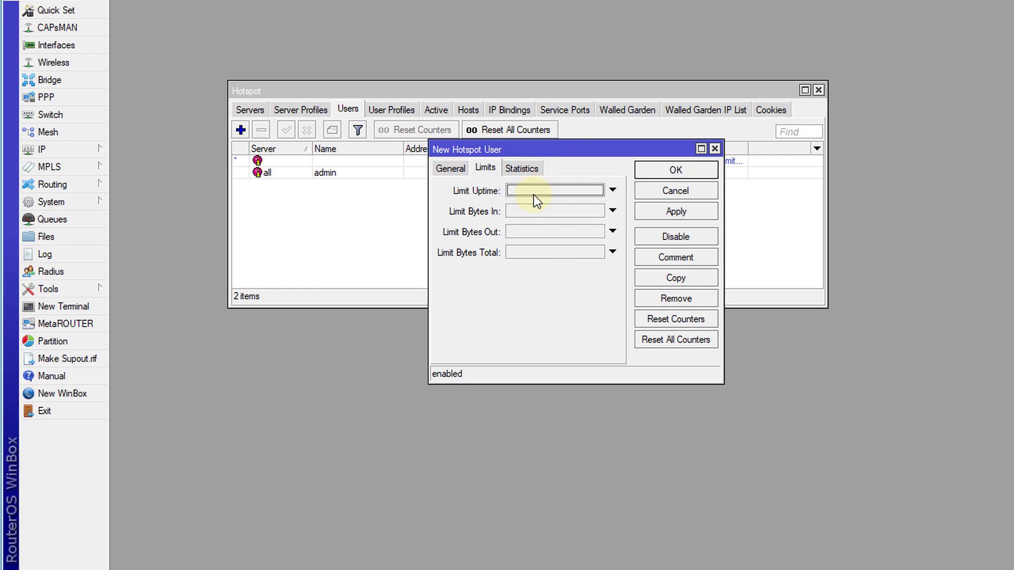
mouse_move(530, 229)
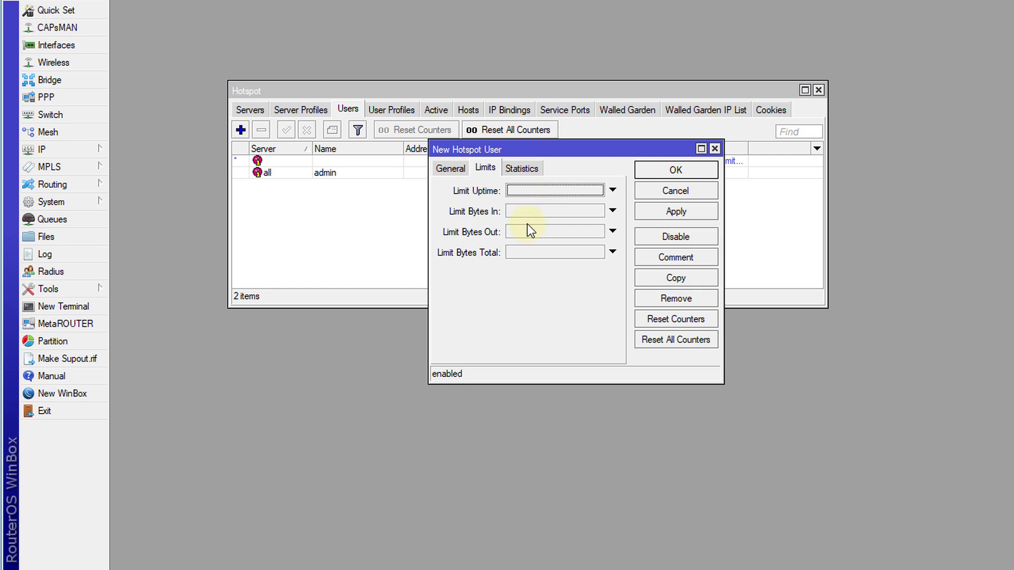
click(451, 168)
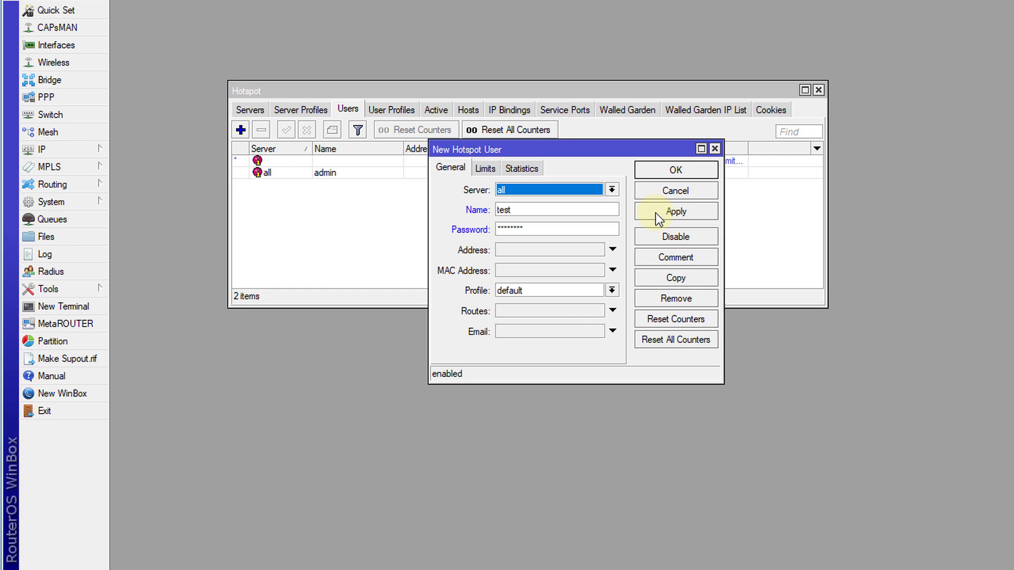
click(676, 211)
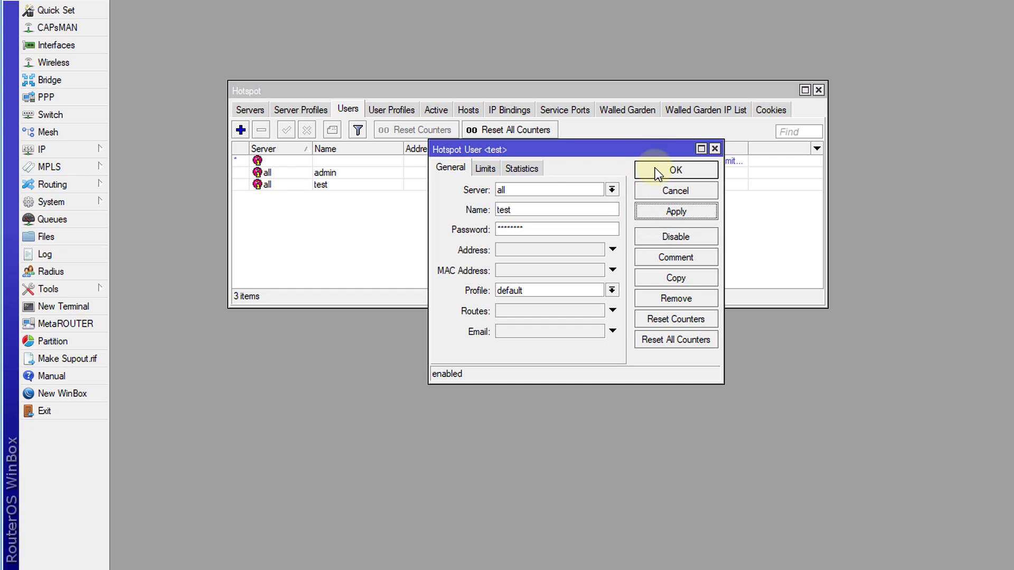
click(676, 170)
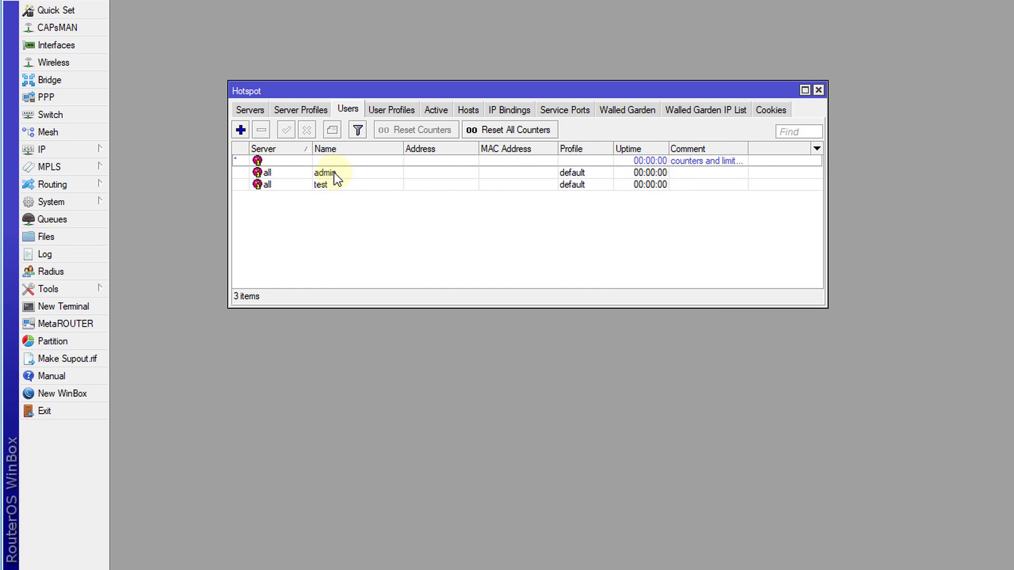
mouse_move(340, 193)
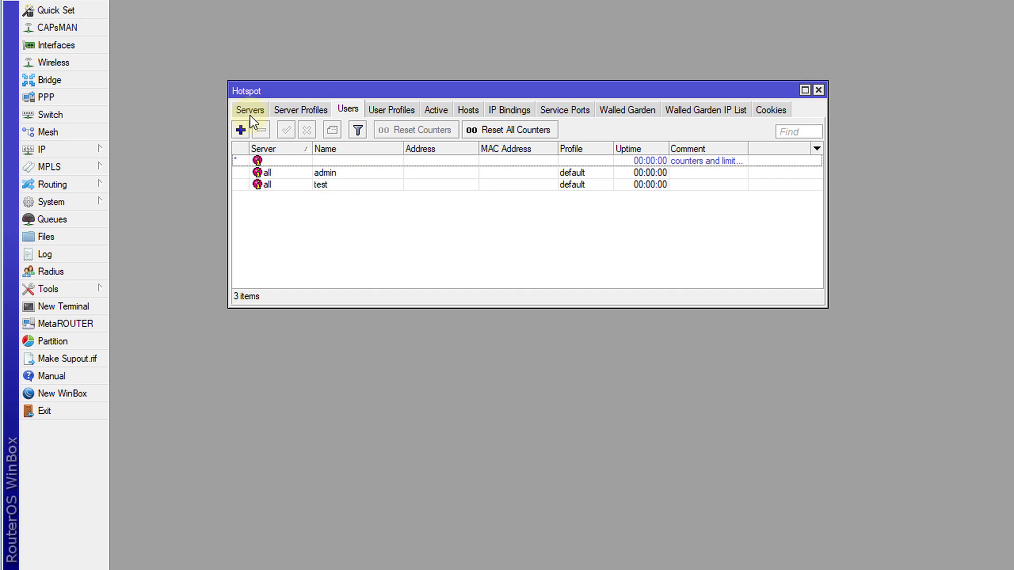
- Return to the Hotspot Servers list showing hotspot-IT and hotspot-accounts
click(250, 110)
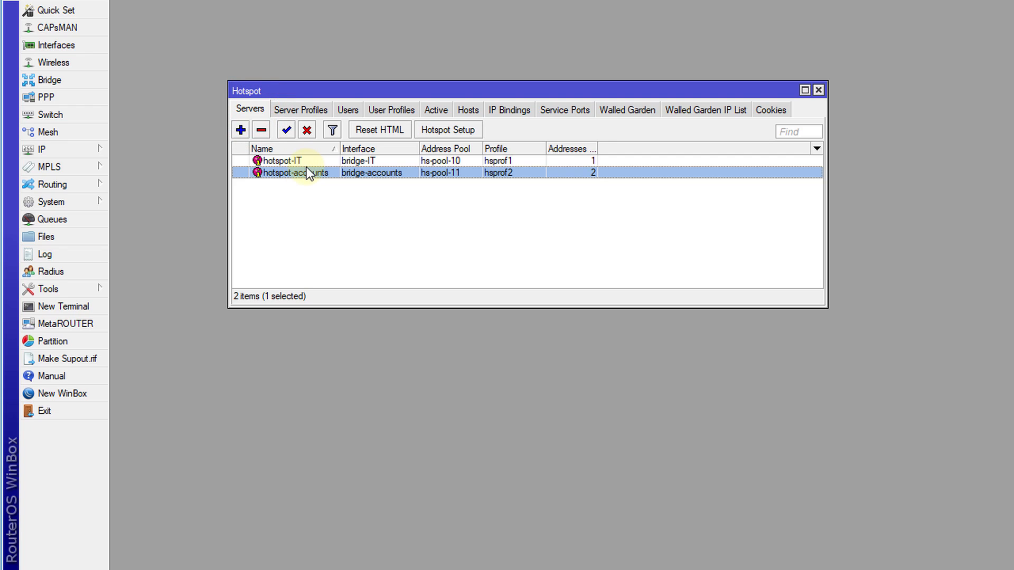
mouse_move(521, 18)
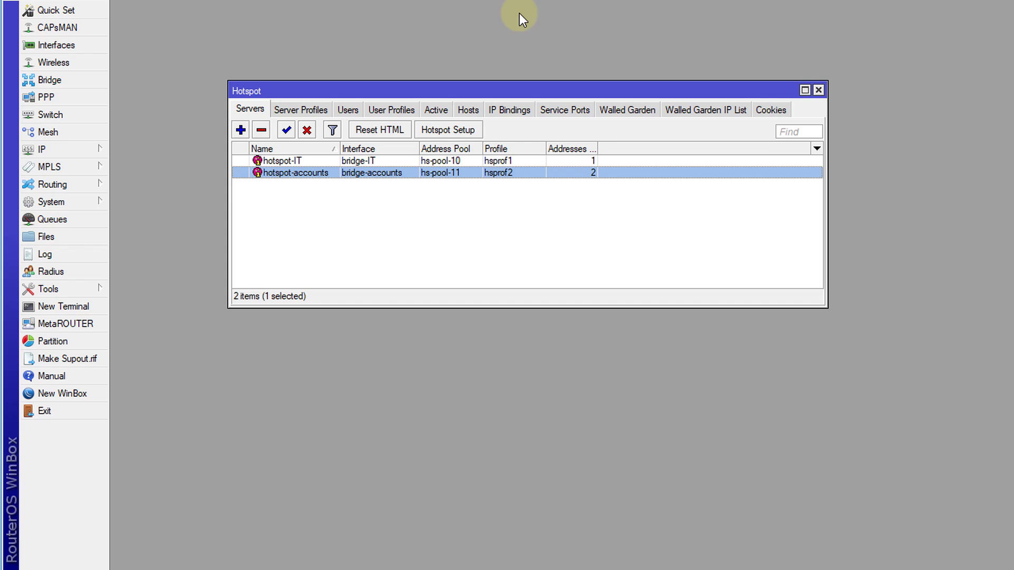
mouse_move(561, 255)
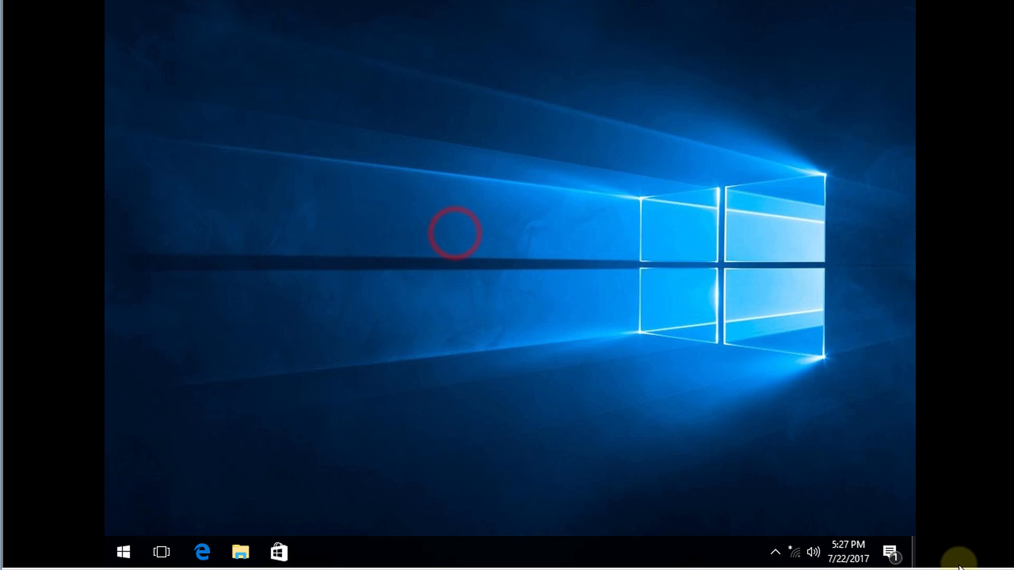
mouse_move(582, 289)
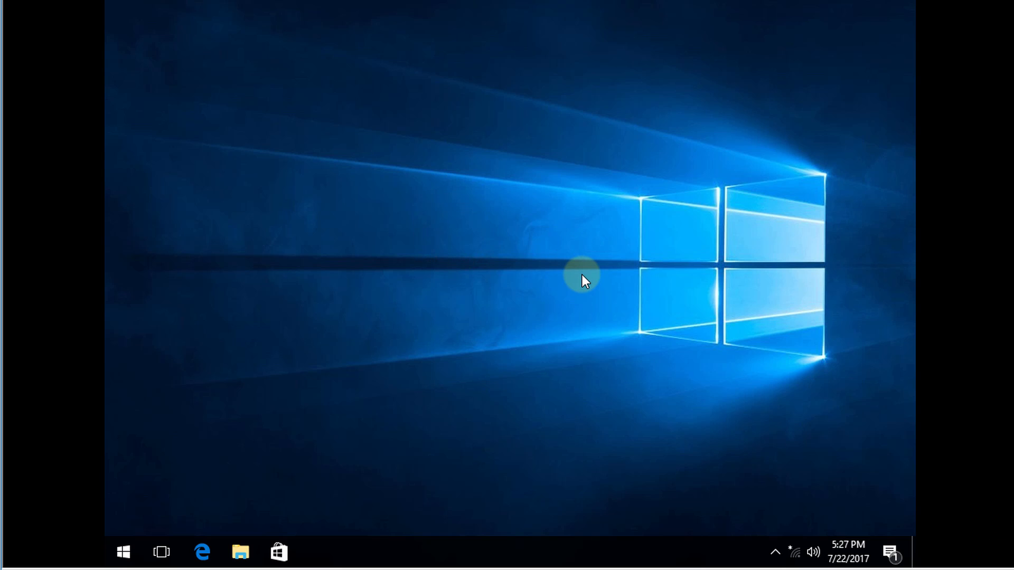
mouse_move(744, 444)
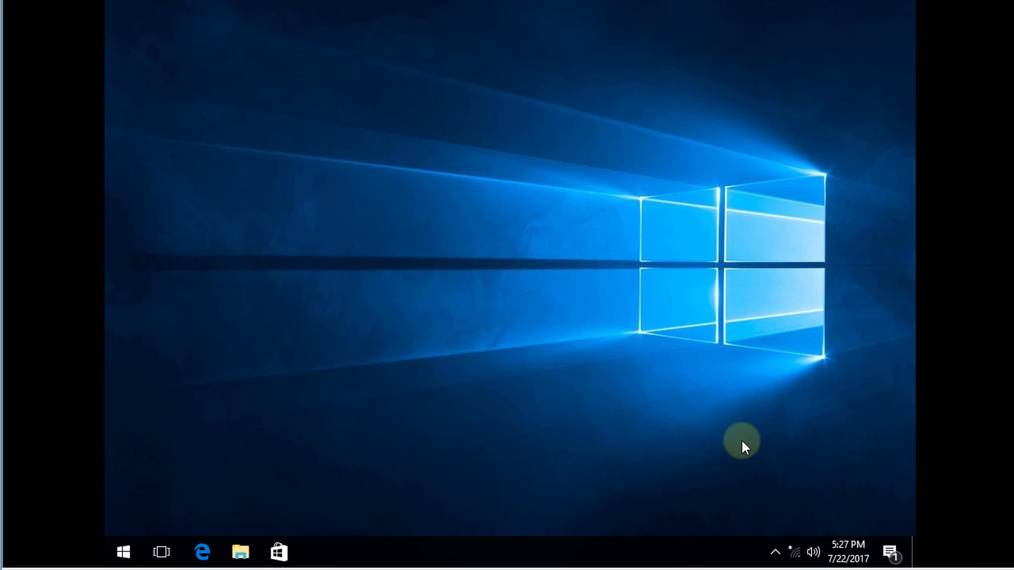
- Connect the Windows client to the accounts Wi-Fi network
click(796, 553)
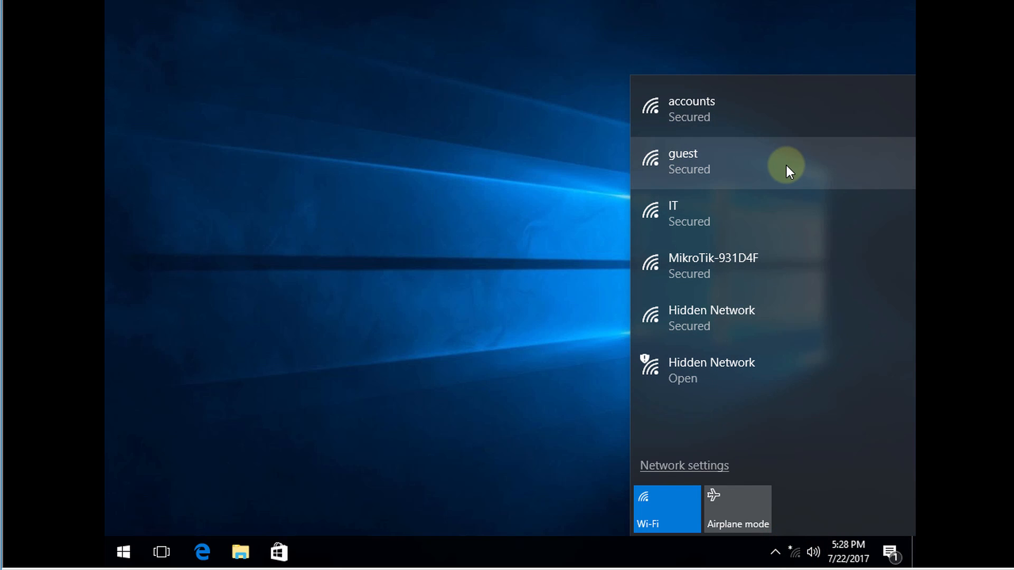
mouse_move(713, 111)
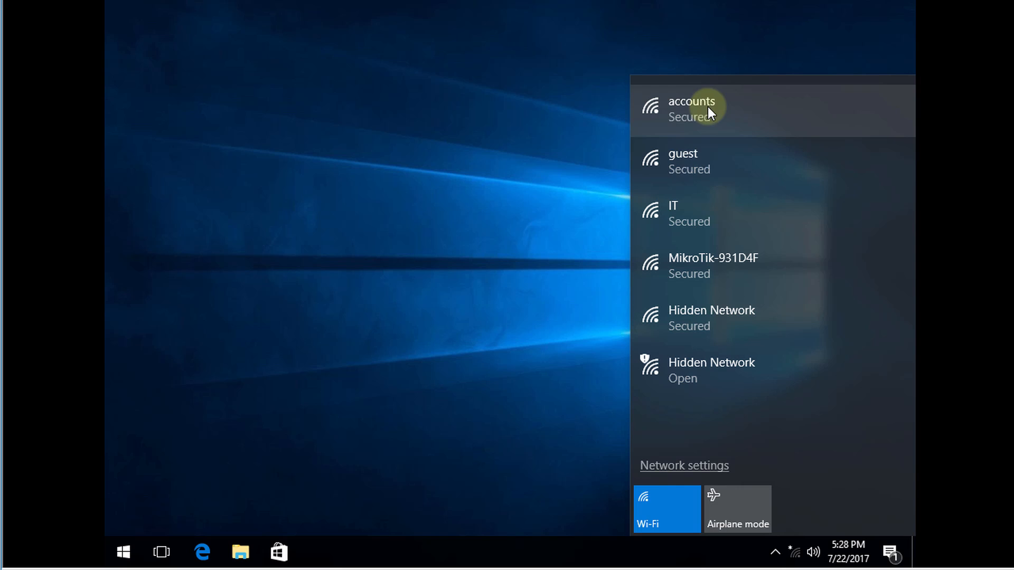
mouse_move(699, 213)
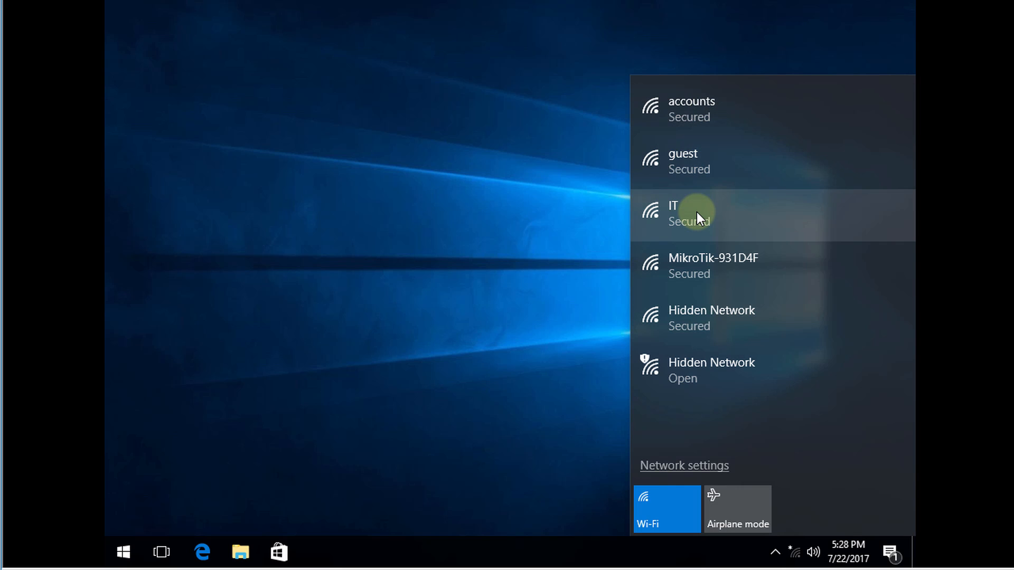
mouse_move(691, 119)
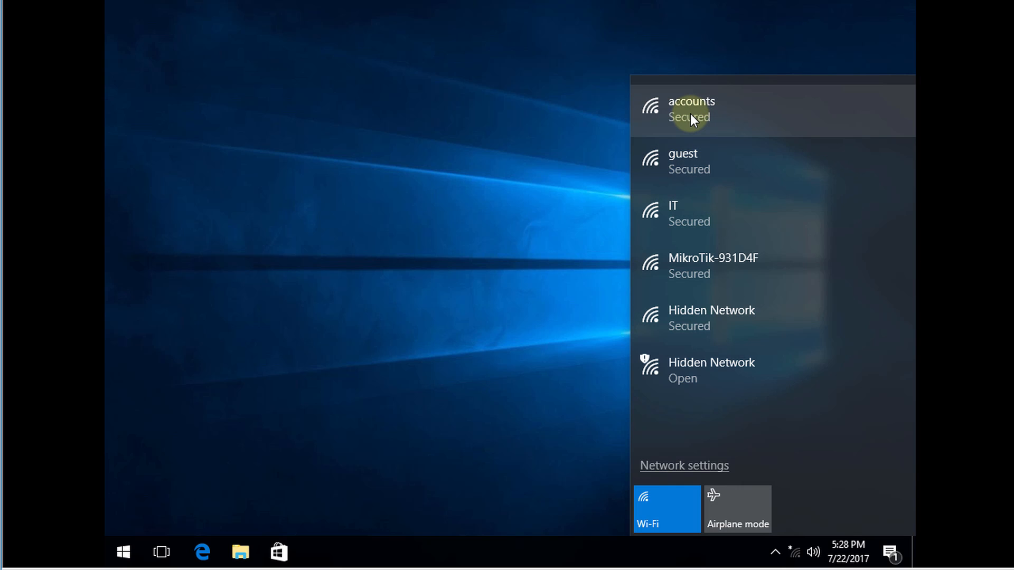
click(692, 110)
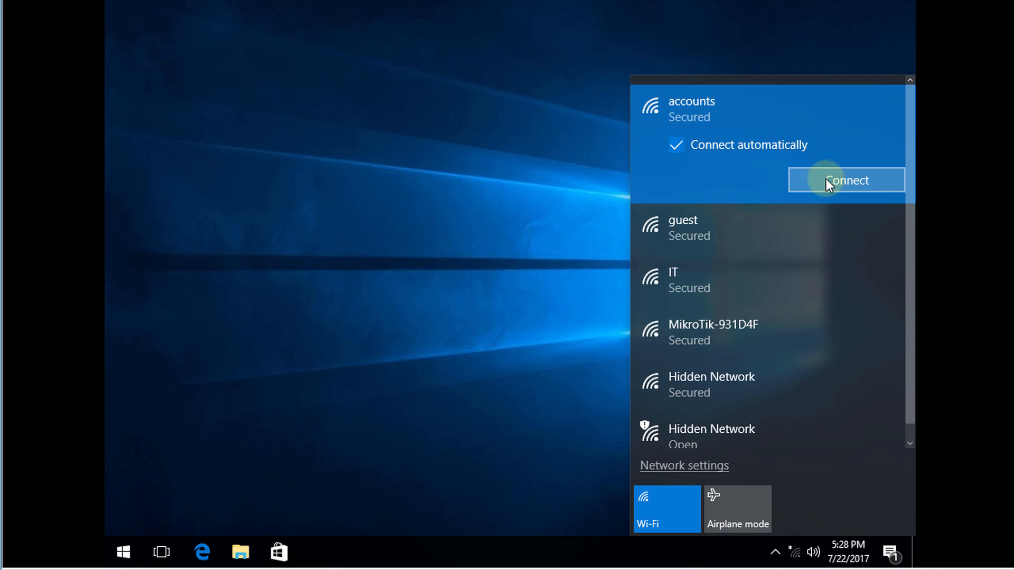
click(846, 180)
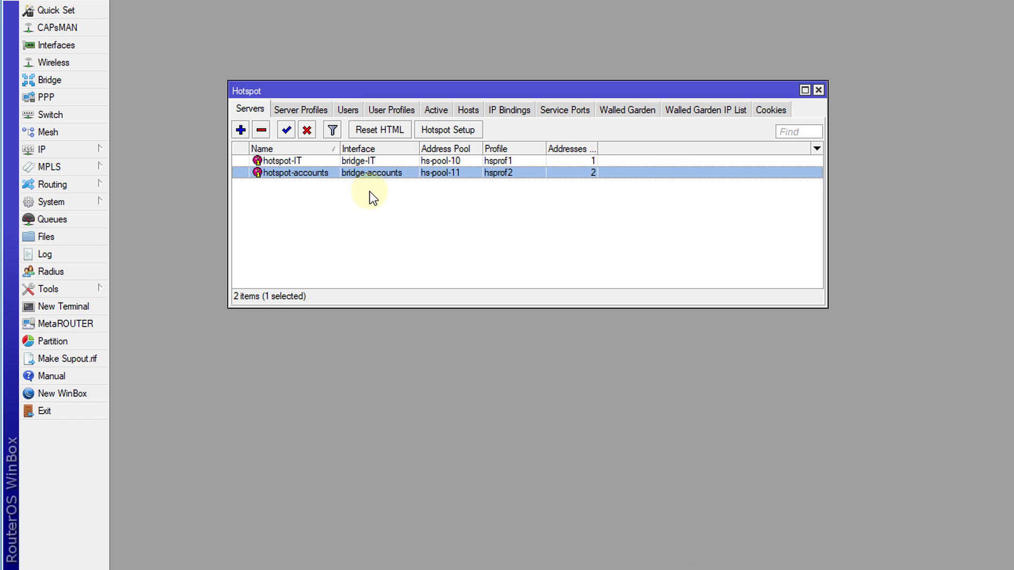
mouse_move(162, 40)
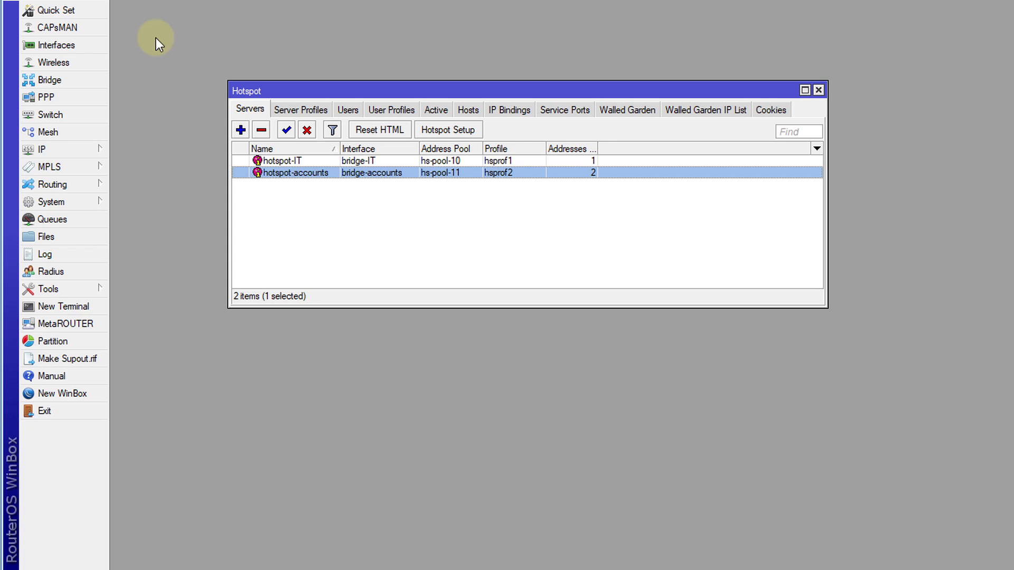
- Check wlan-IT's security profile in the wireless interfaces table, leaving it on default
click(52, 62)
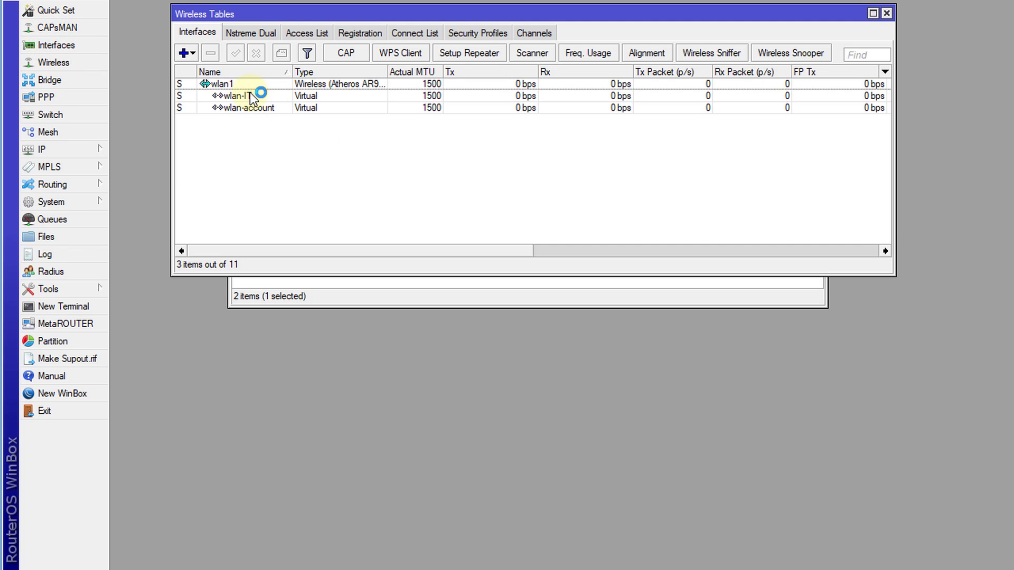
double_click(239, 96)
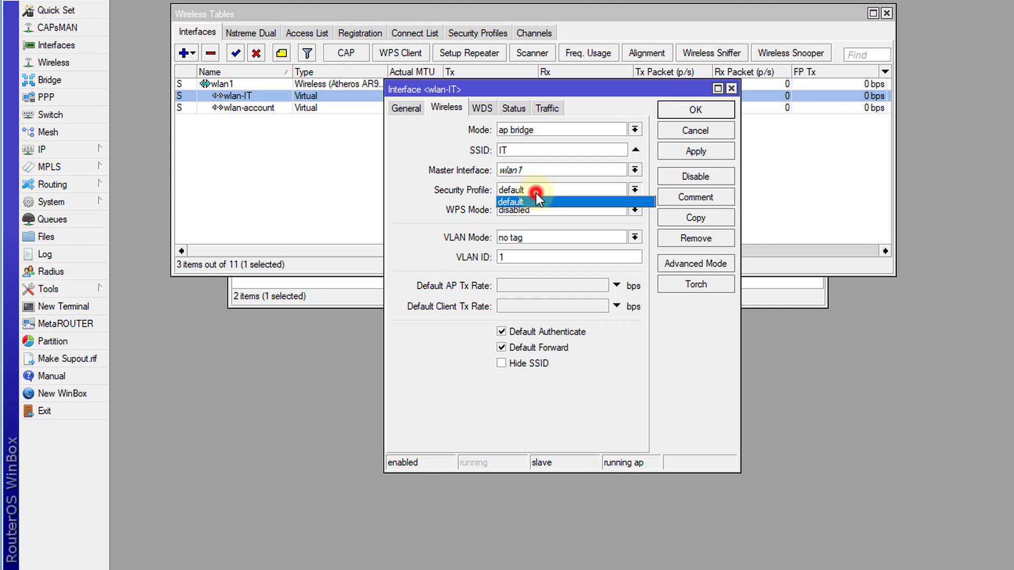
click(531, 202)
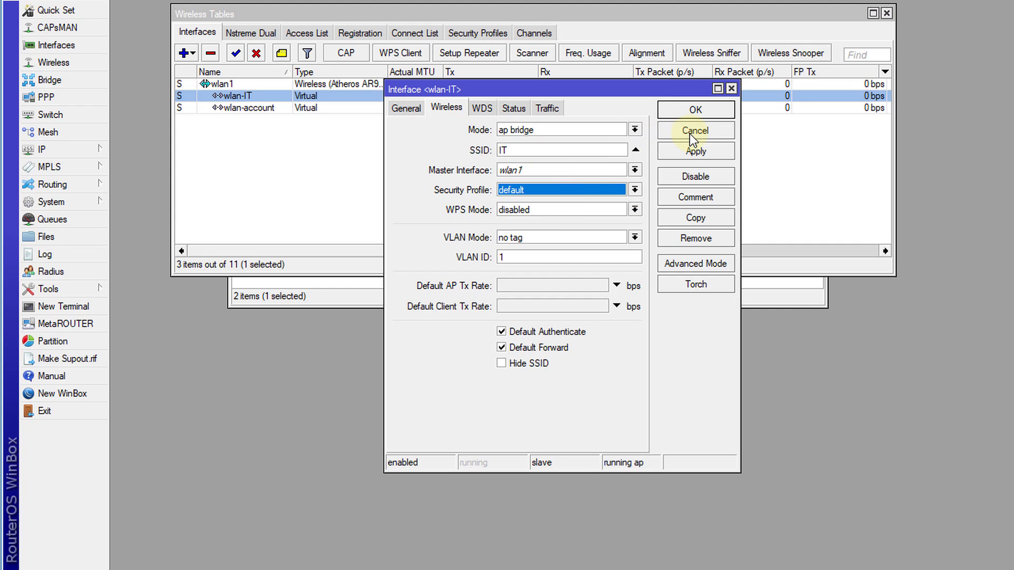
click(696, 130)
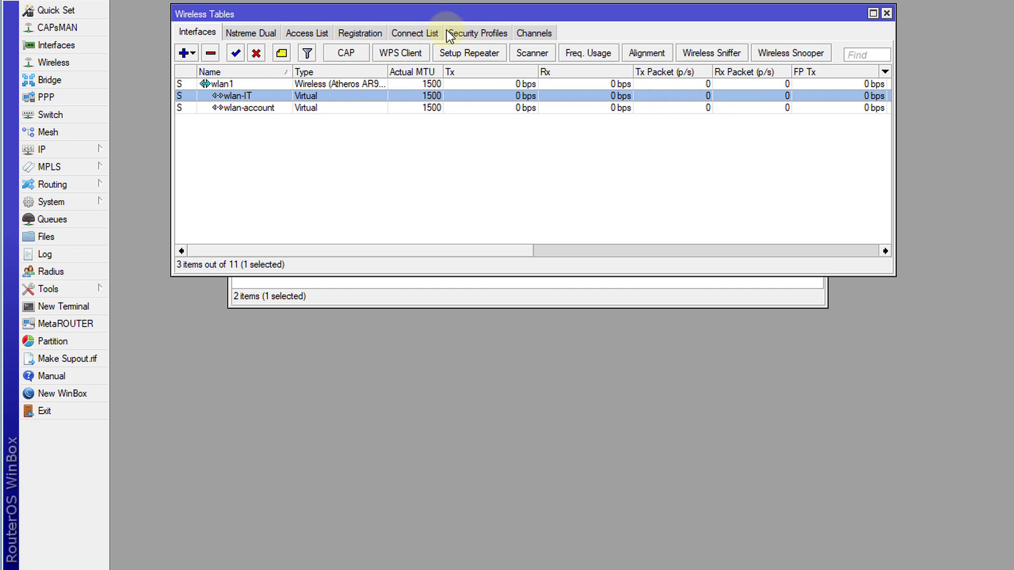
- Create wireless security profile 'hotspot-profile' with security mode none
click(477, 33)
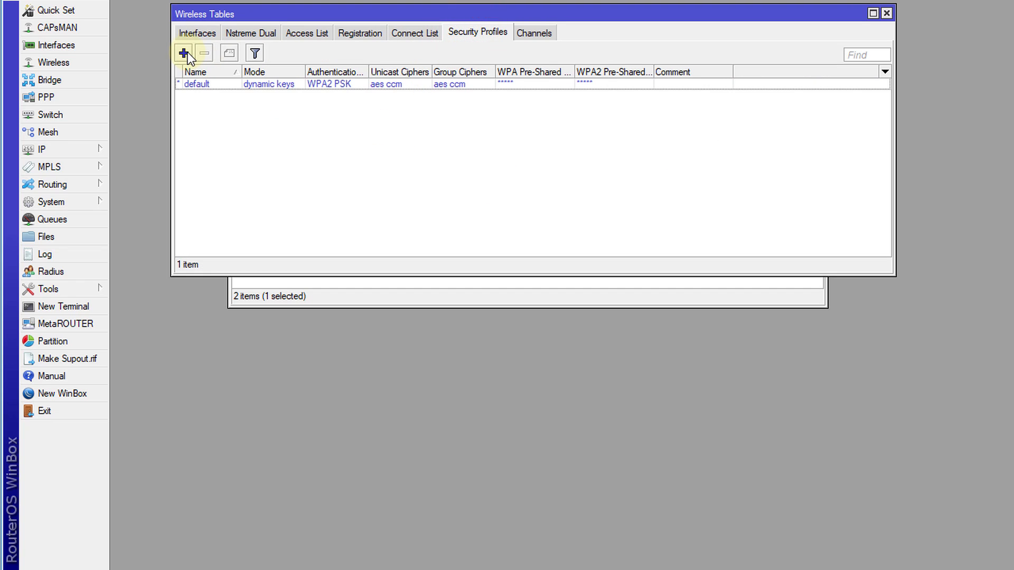
click(182, 53)
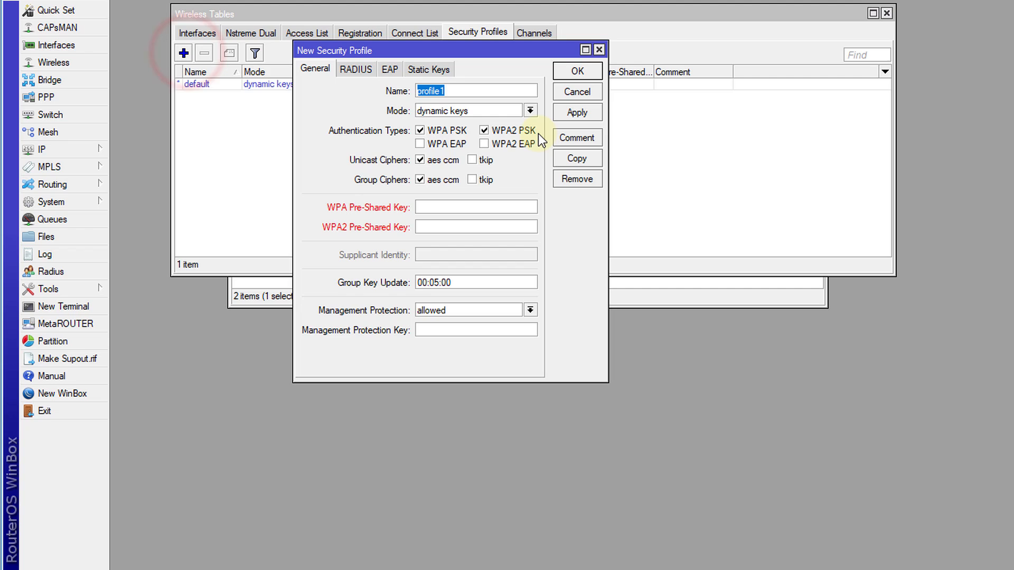
click(529, 111)
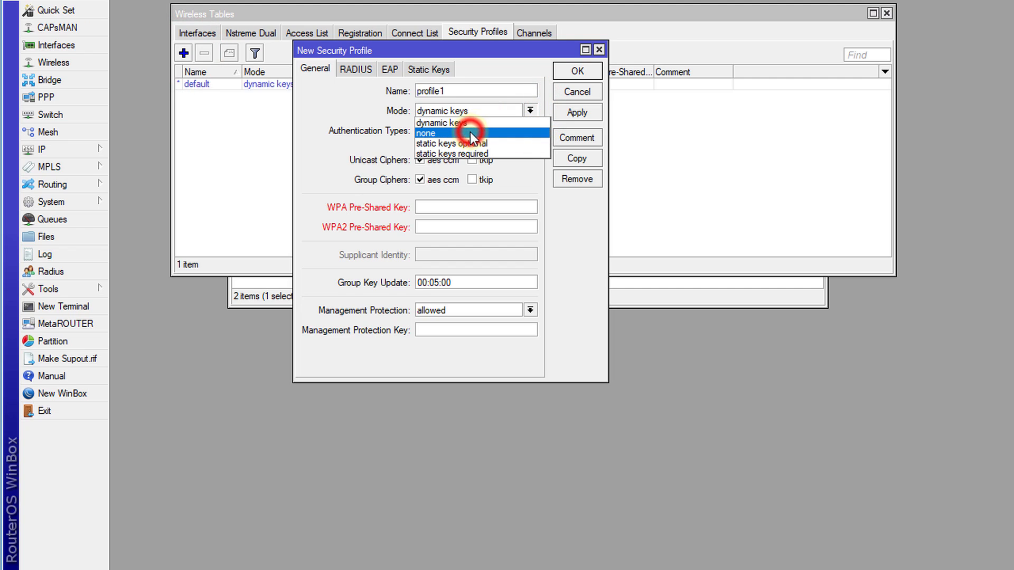
click(441, 133)
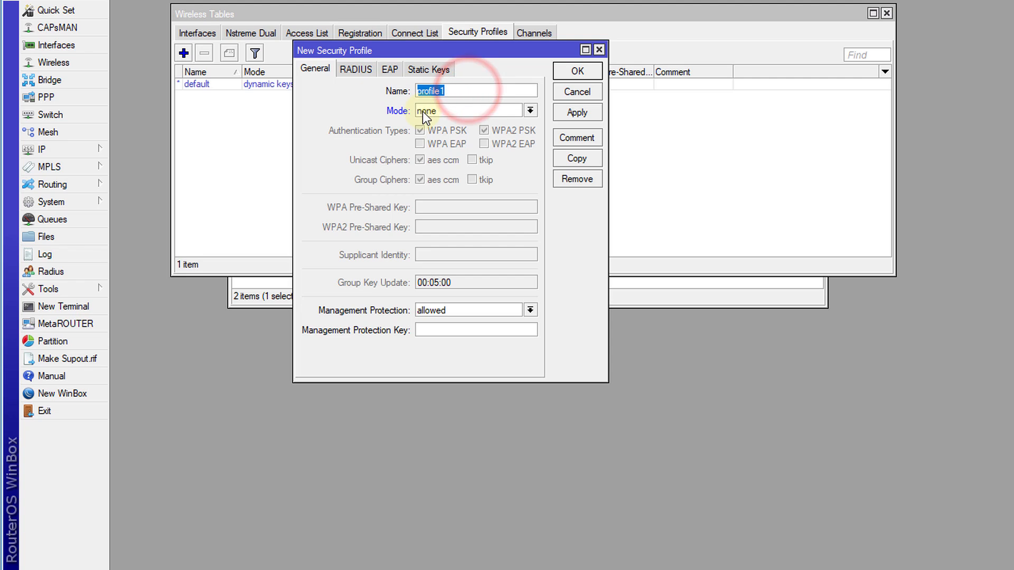
text(h)
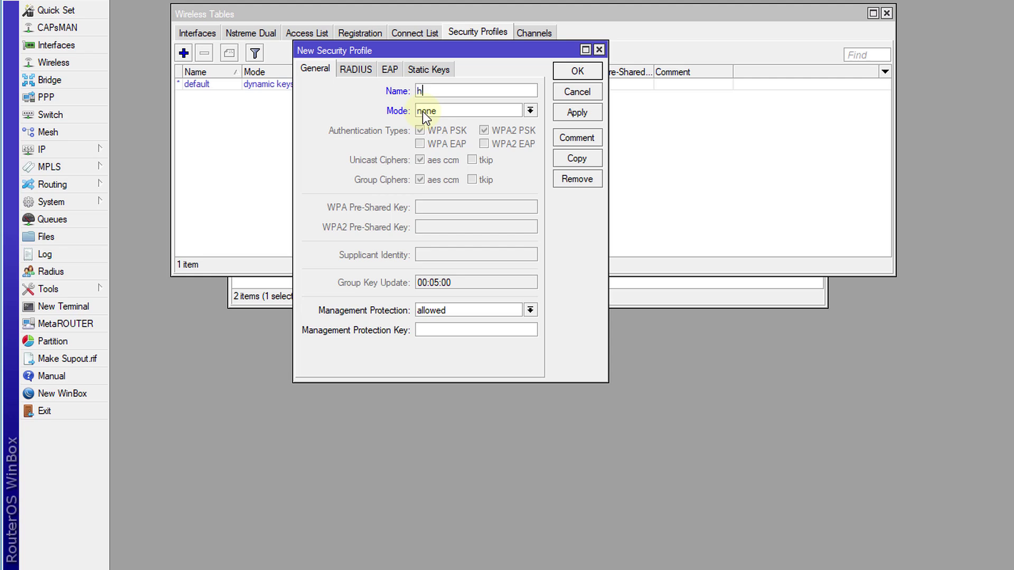
text(otsp)
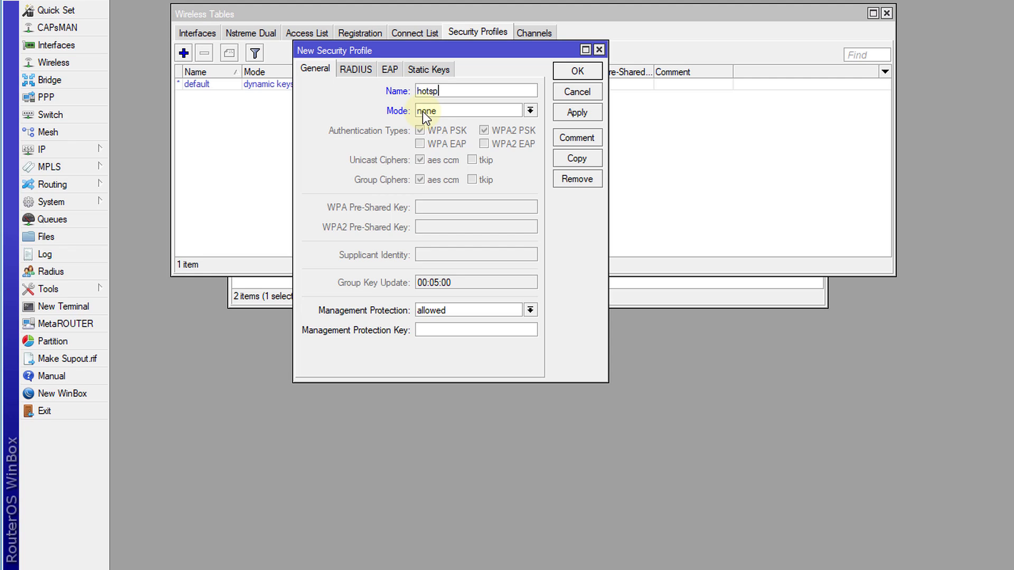
text(ot-p)
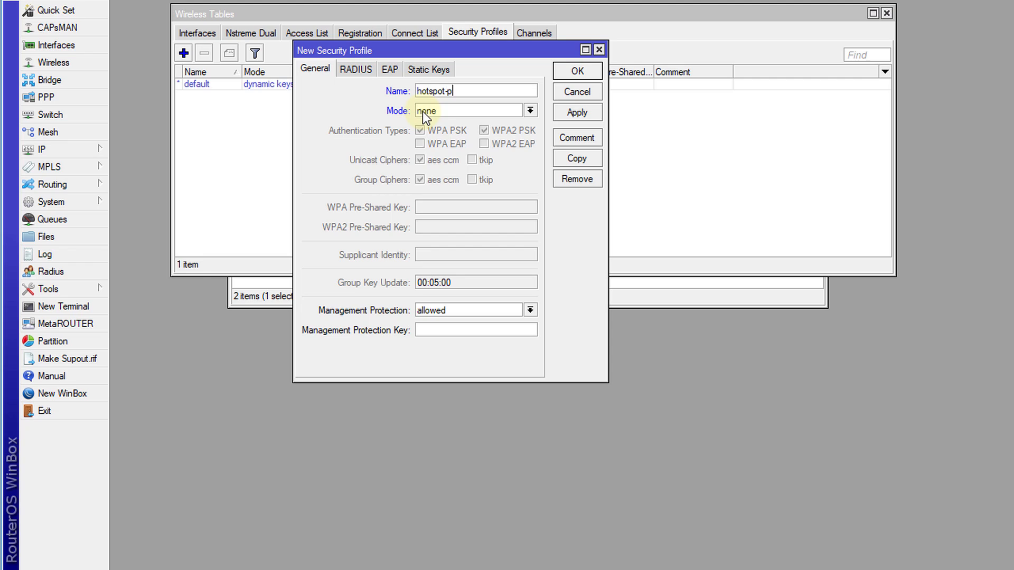
text(rof)
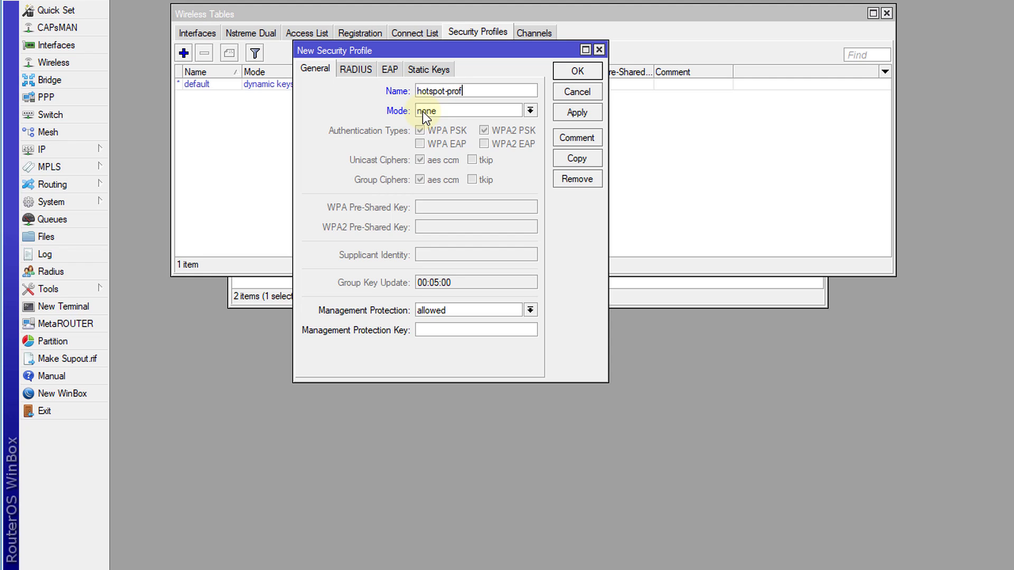
text(ile)
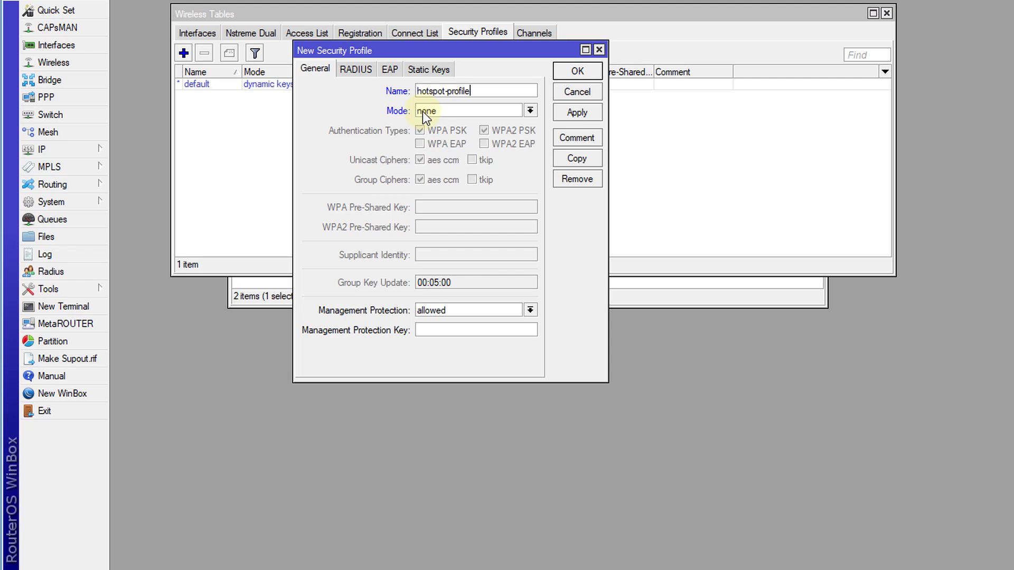
click(577, 70)
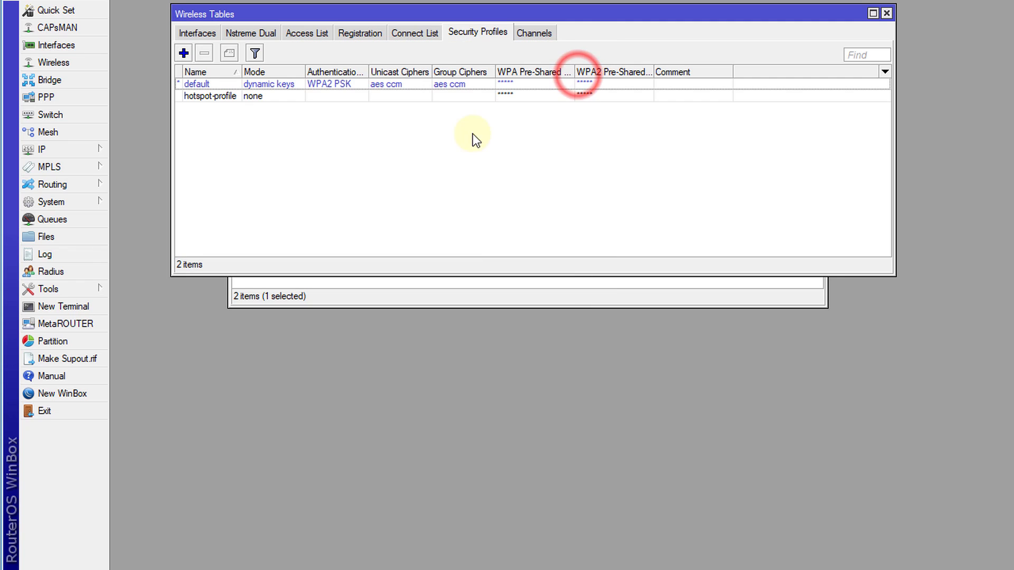
mouse_move(460, 148)
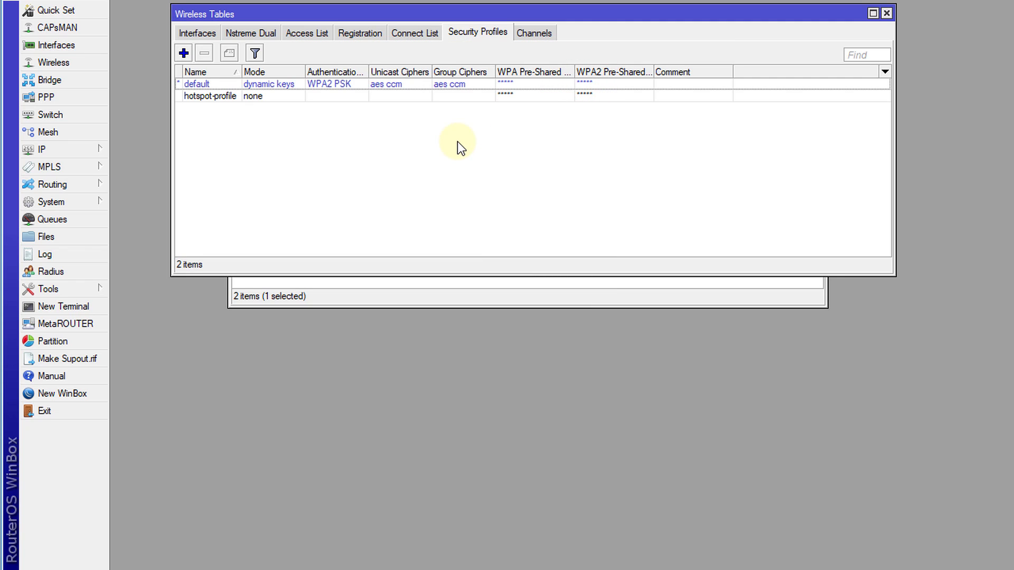
mouse_move(301, 128)
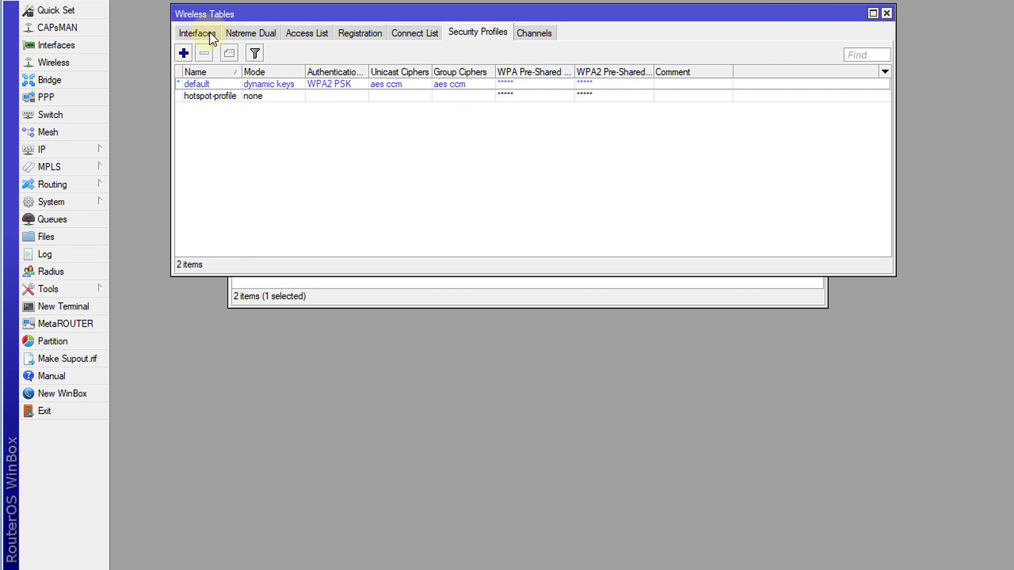
- Assign hotspot-profile to wlan-IT, then open the wlan-account interface settings
click(198, 32)
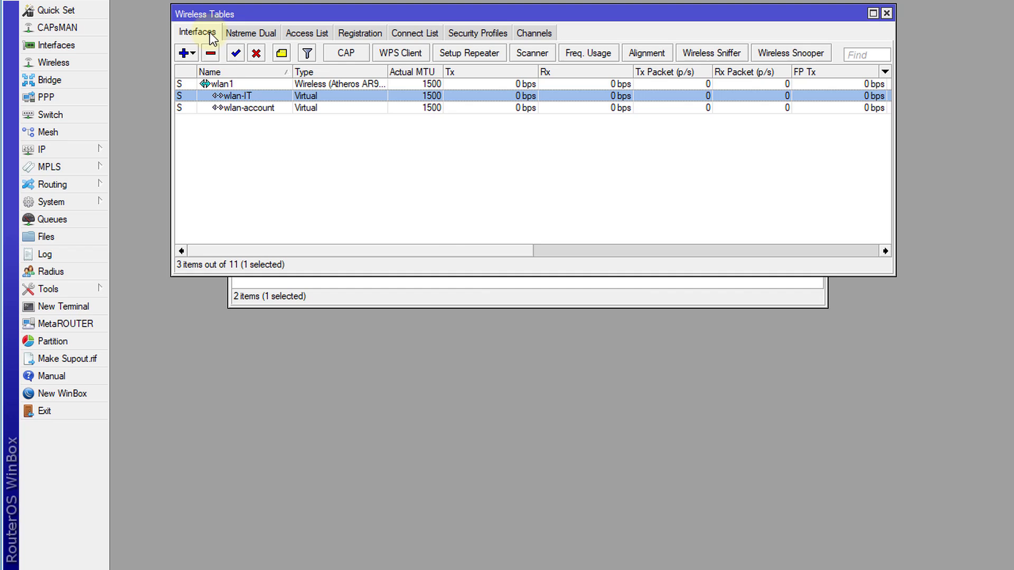
double_click(239, 95)
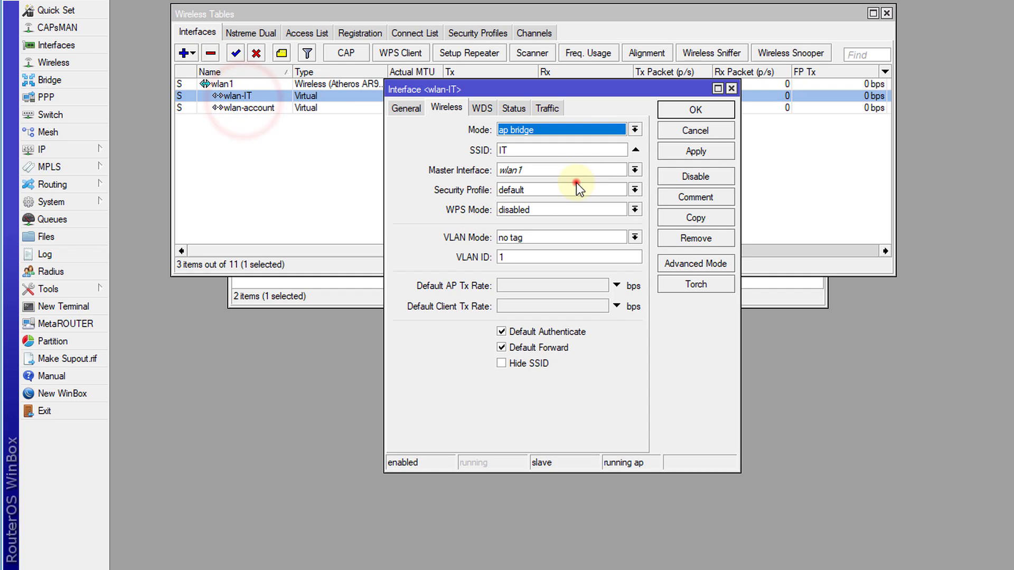
click(635, 190)
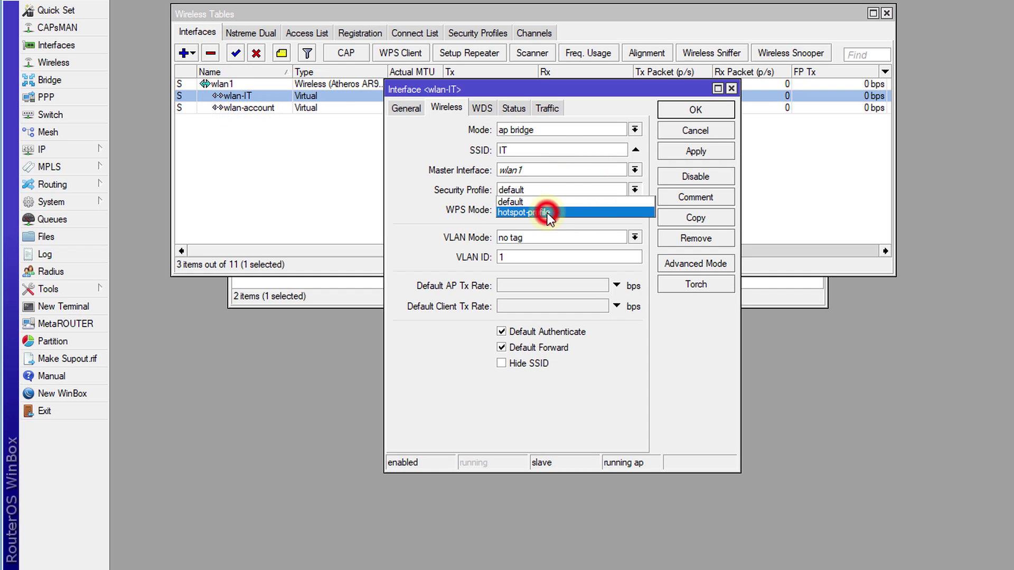
click(543, 212)
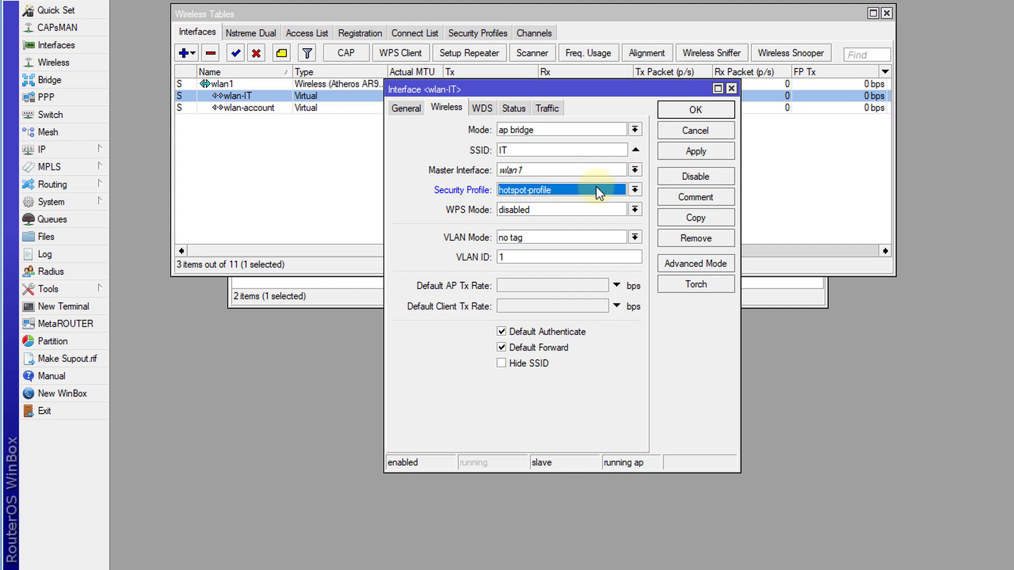
click(695, 109)
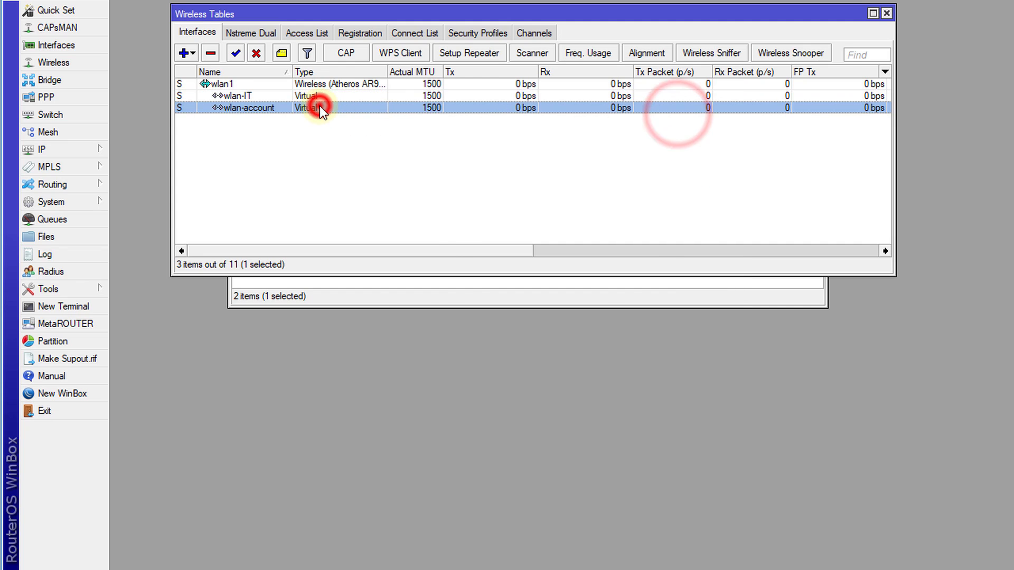
double_click(254, 108)
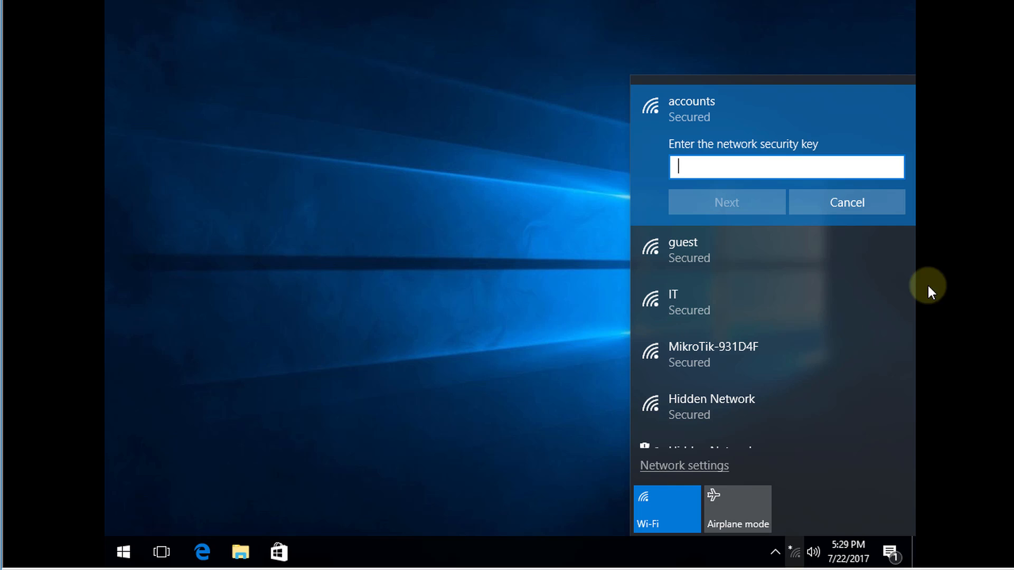
- Dismiss the key prompt, join the open accounts network, and choose Microsoft Edge
click(847, 202)
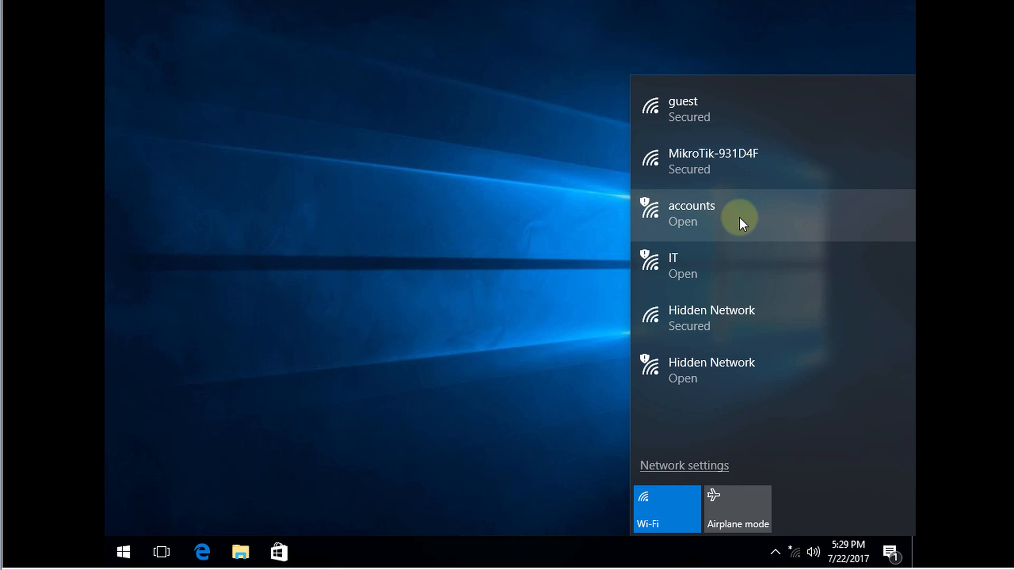
click(711, 213)
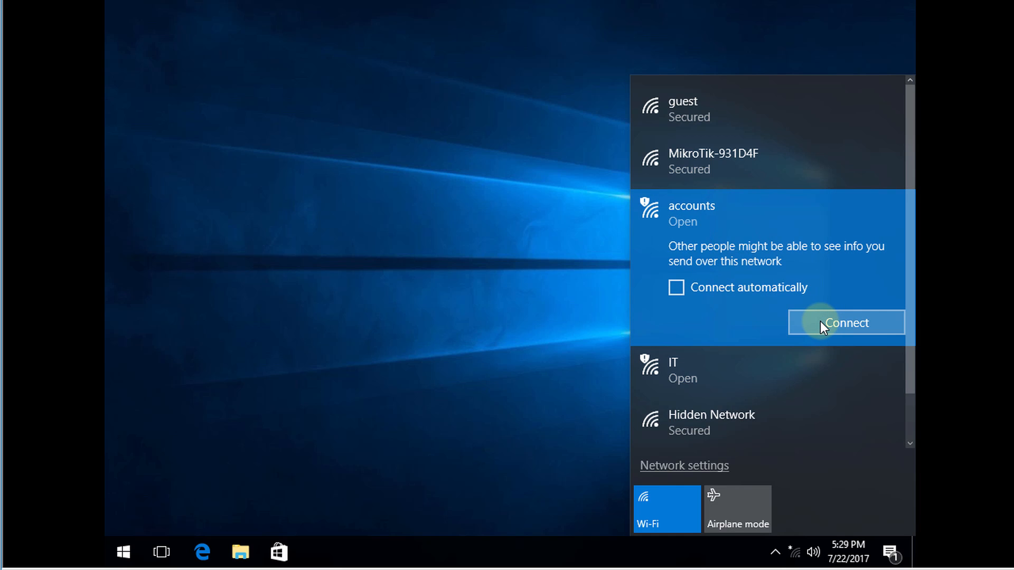
click(847, 323)
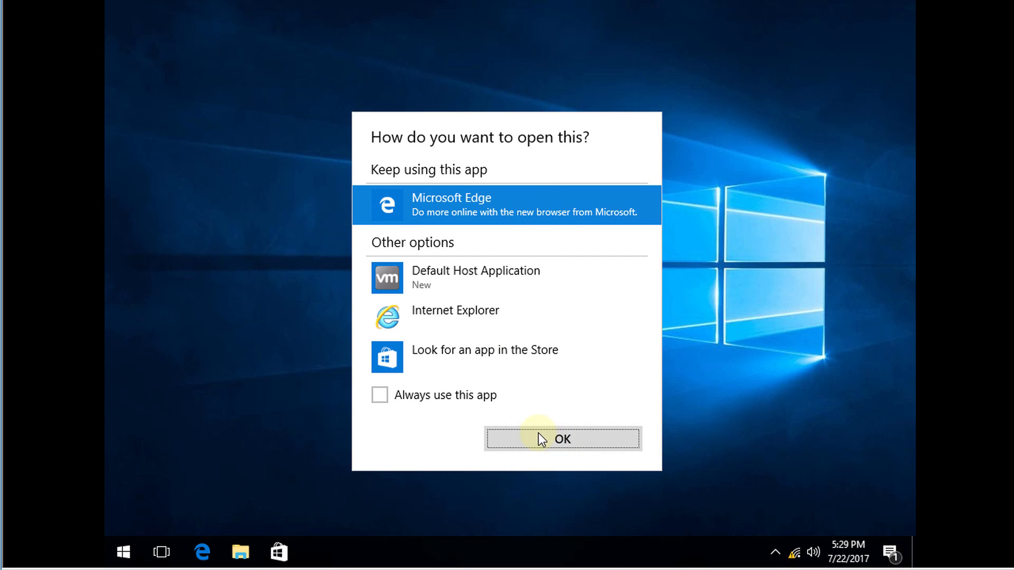
click(563, 439)
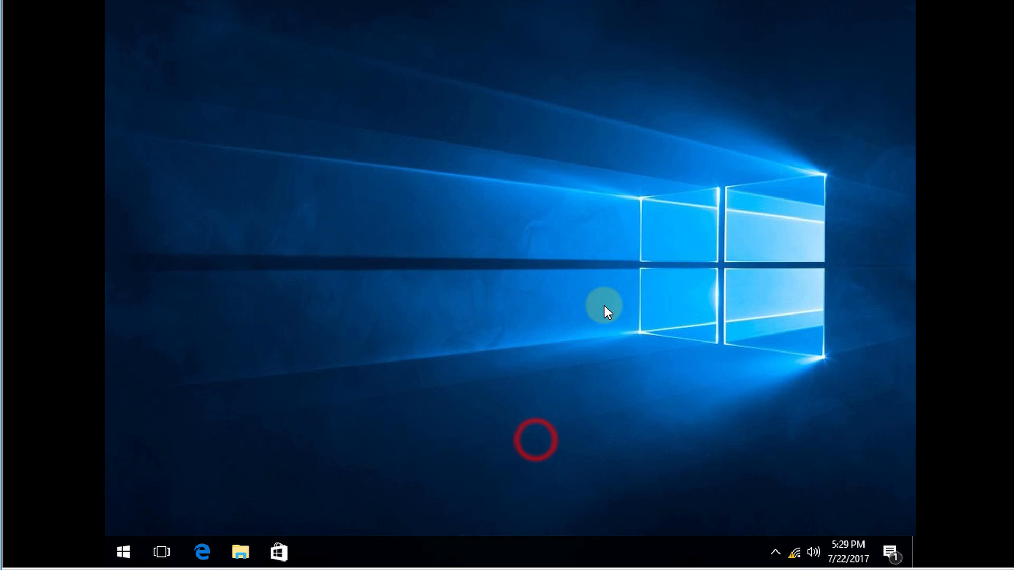
- Log in to the hotspot page as admin, let msn.com load, then close Edge
click(201, 552)
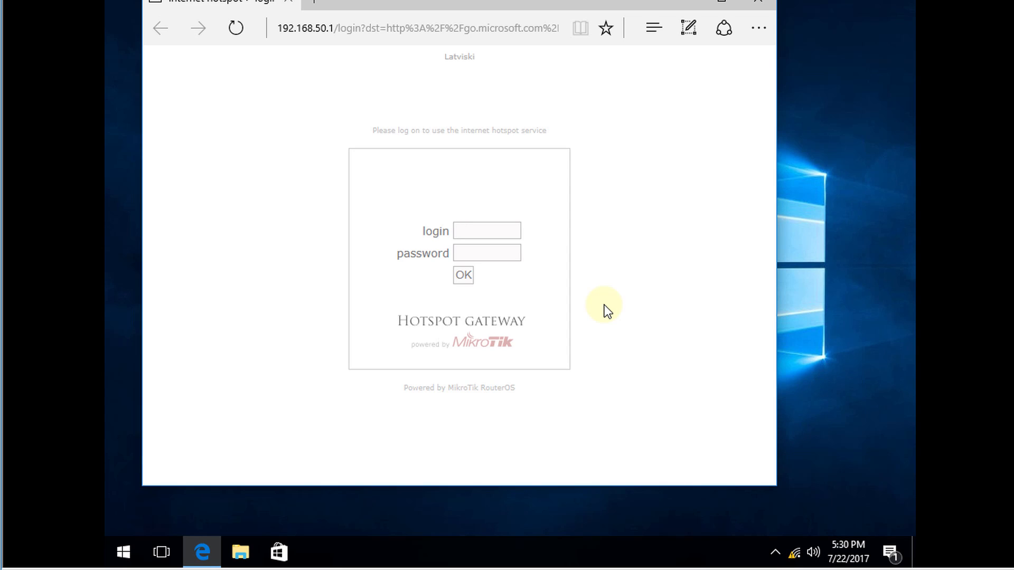
click(486, 230)
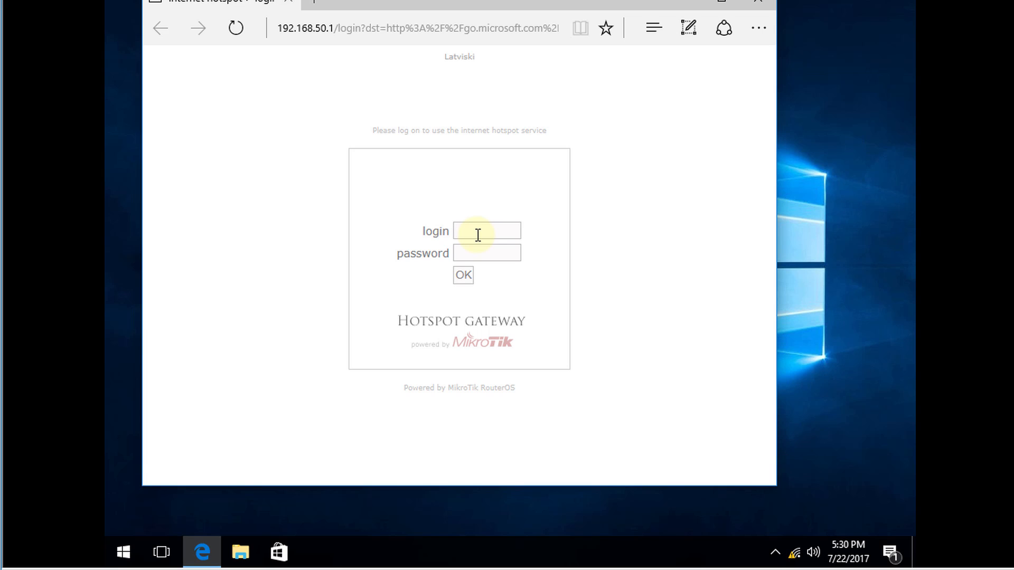
text(admin)
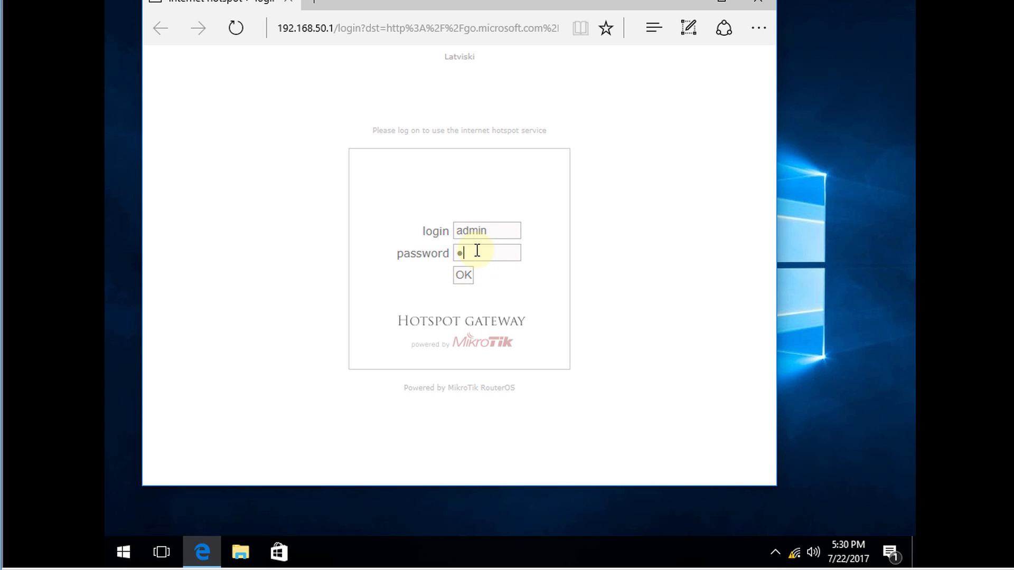
text(password)
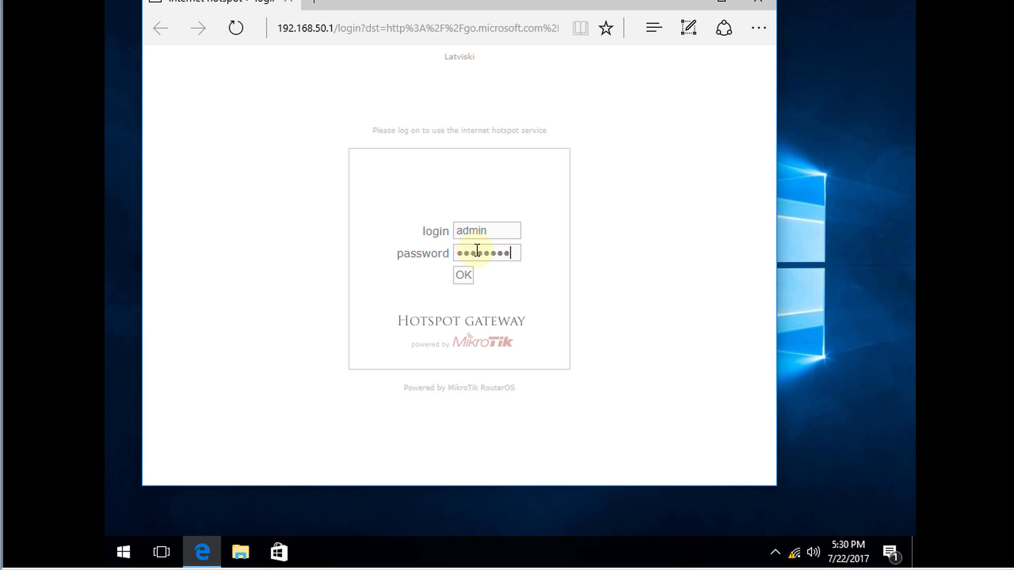
click(464, 276)
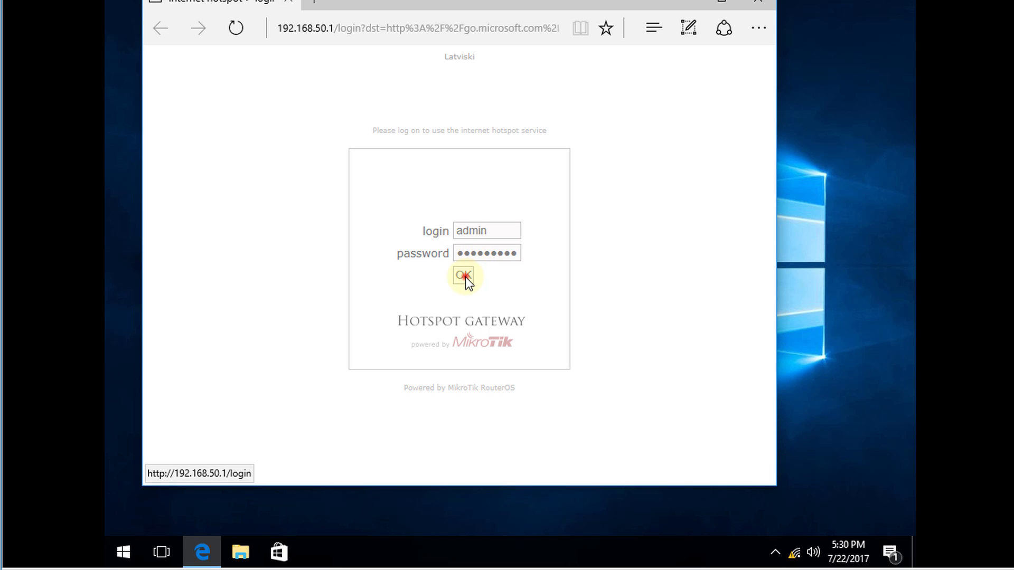
click(466, 276)
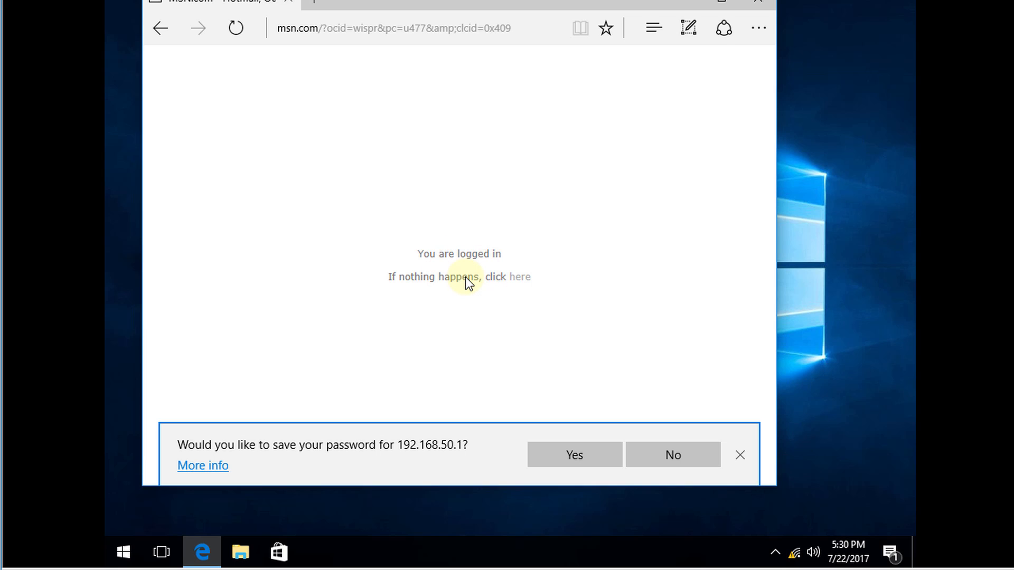
click(520, 277)
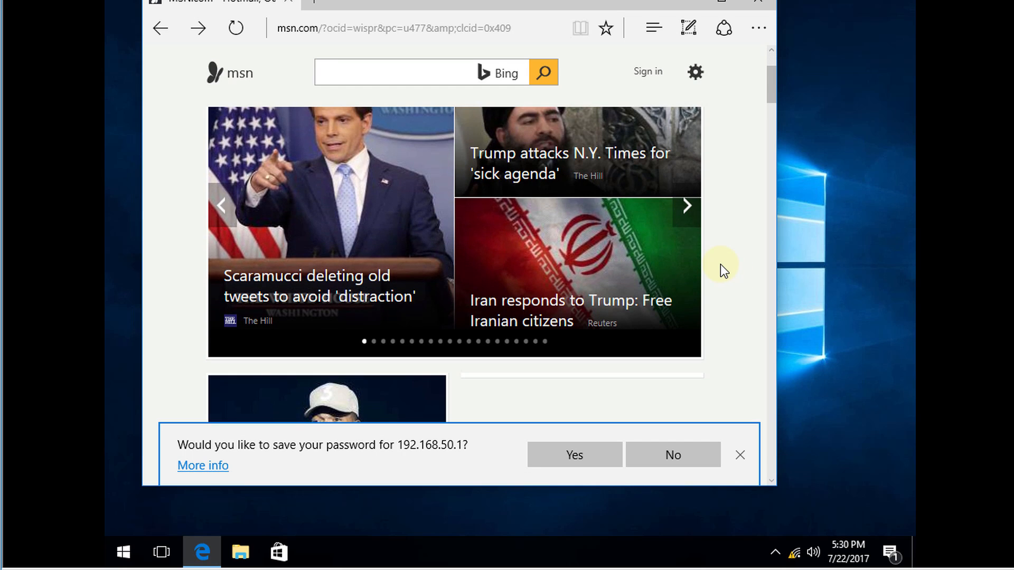
click(740, 455)
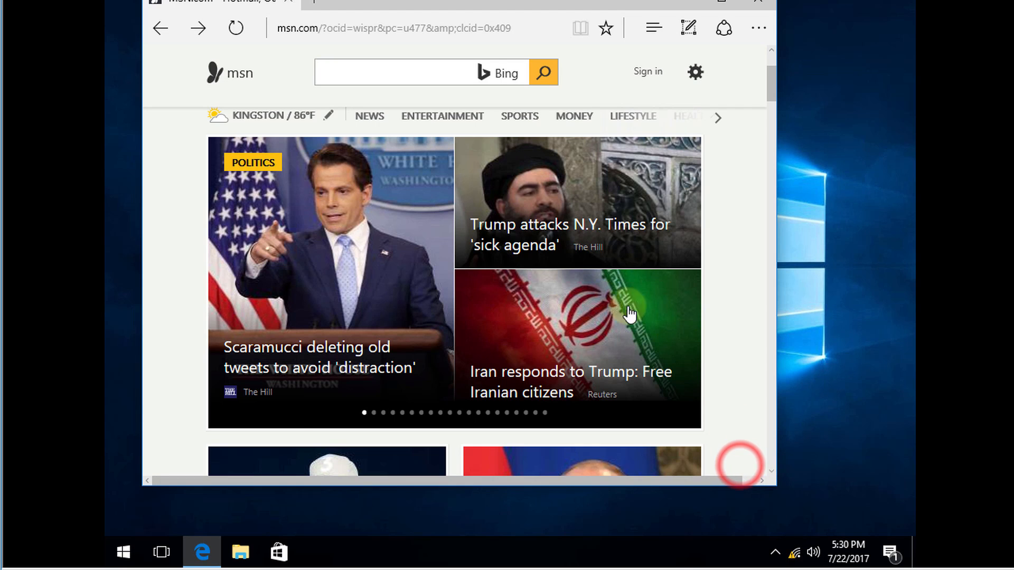
mouse_move(588, 321)
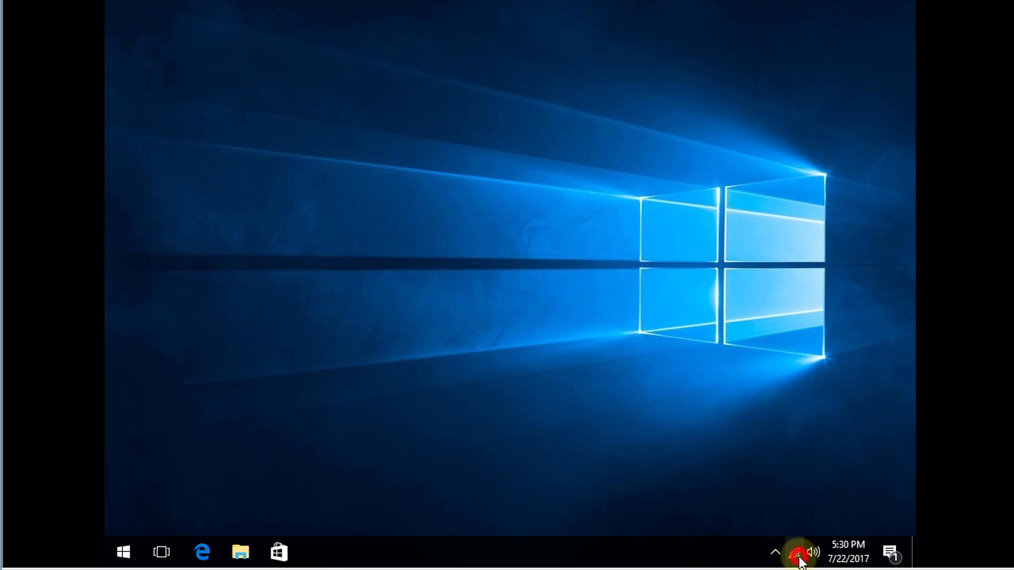
- Disconnect from the accounts network and join the open IT Wi-Fi network
click(794, 552)
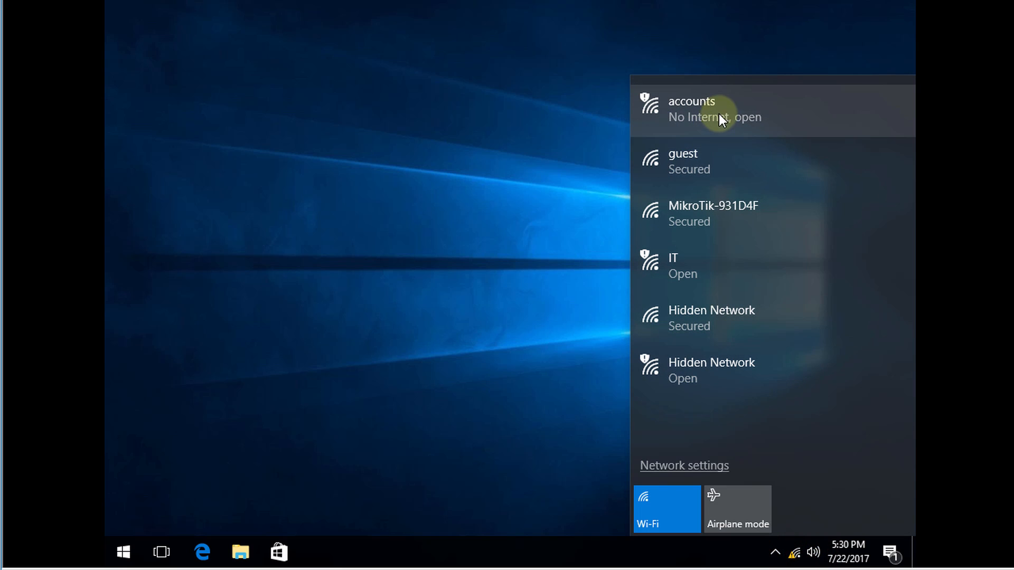
click(711, 109)
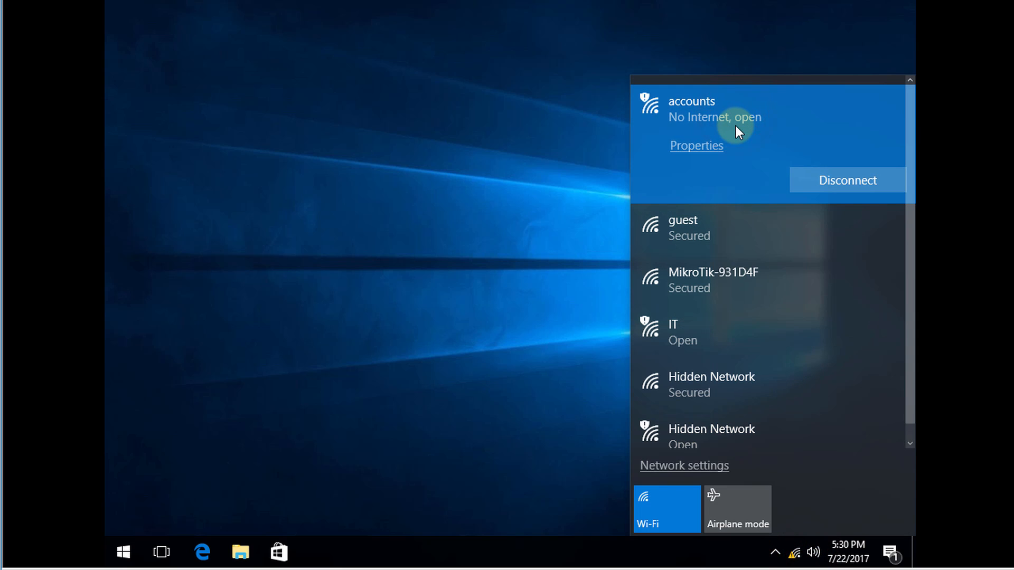
mouse_move(716, 127)
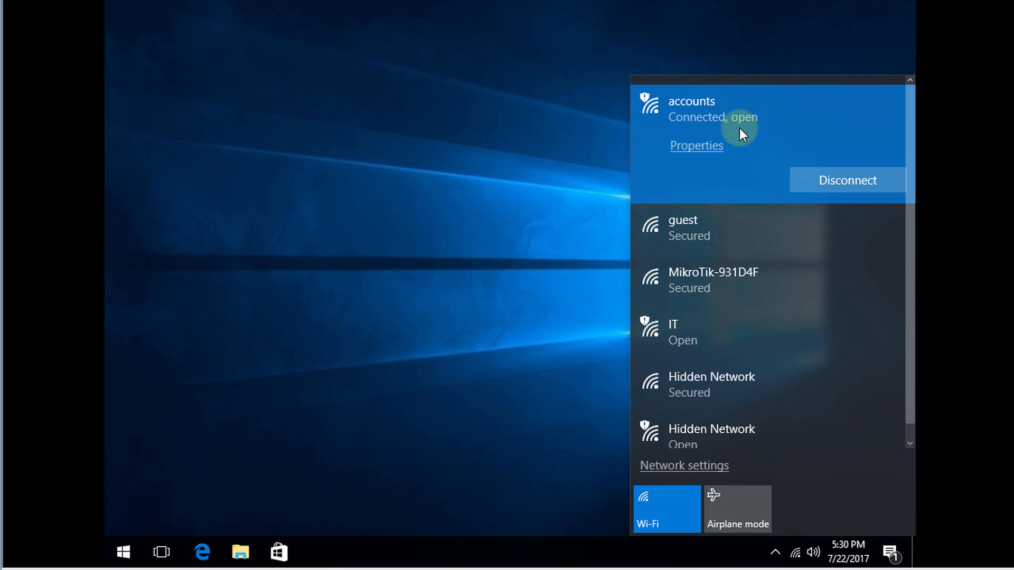
mouse_move(722, 134)
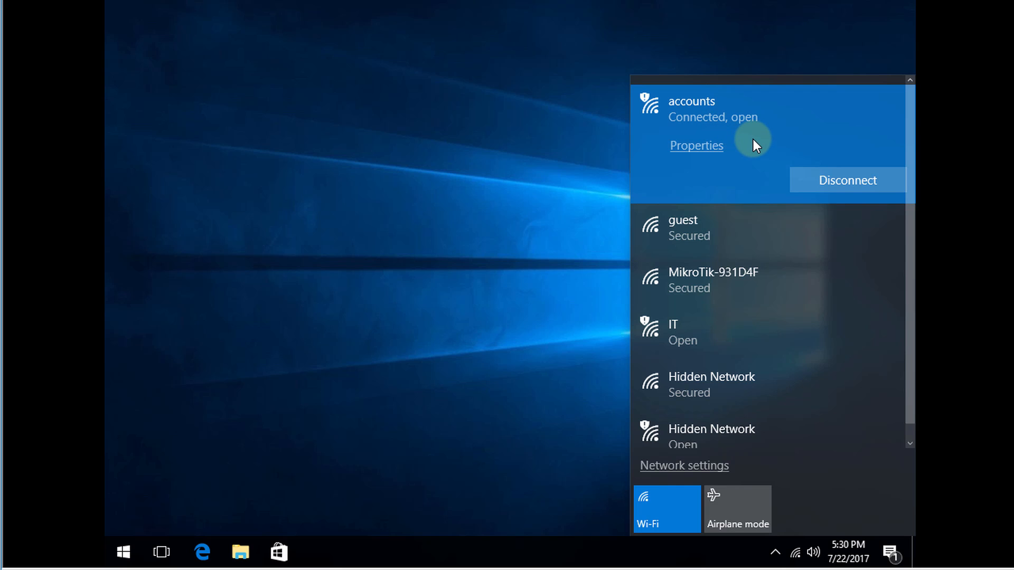
mouse_move(816, 500)
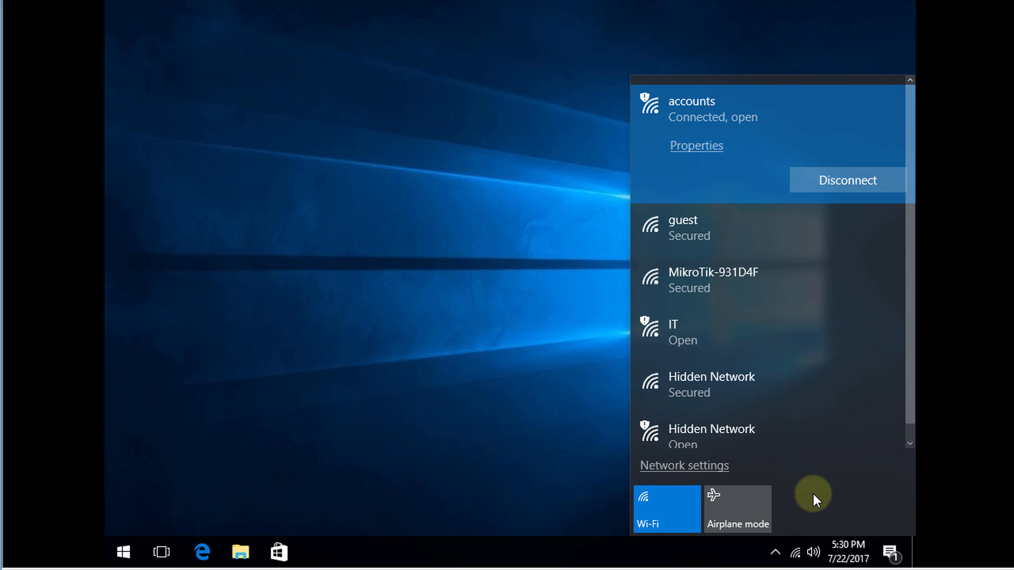
mouse_move(797, 566)
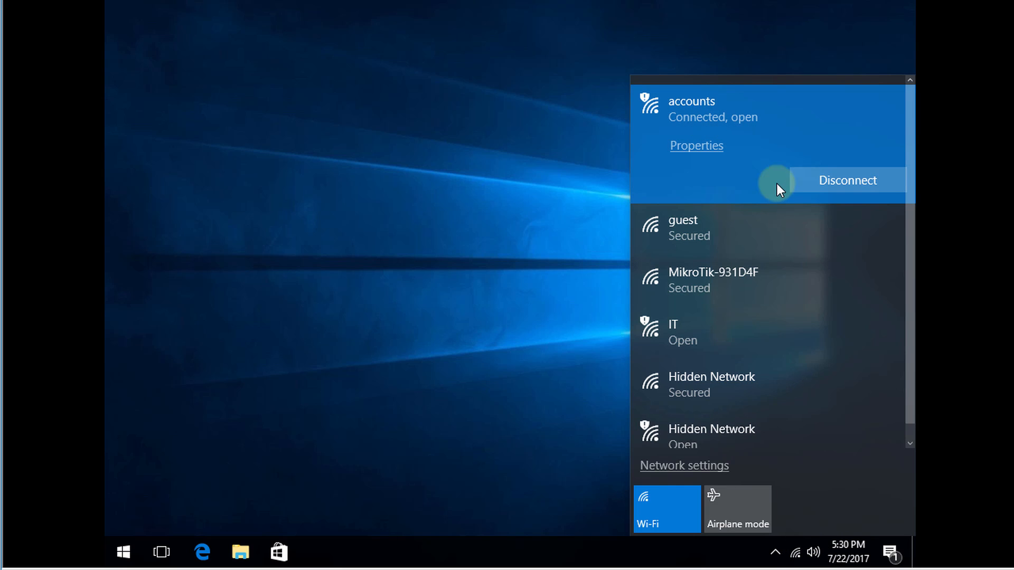
click(847, 180)
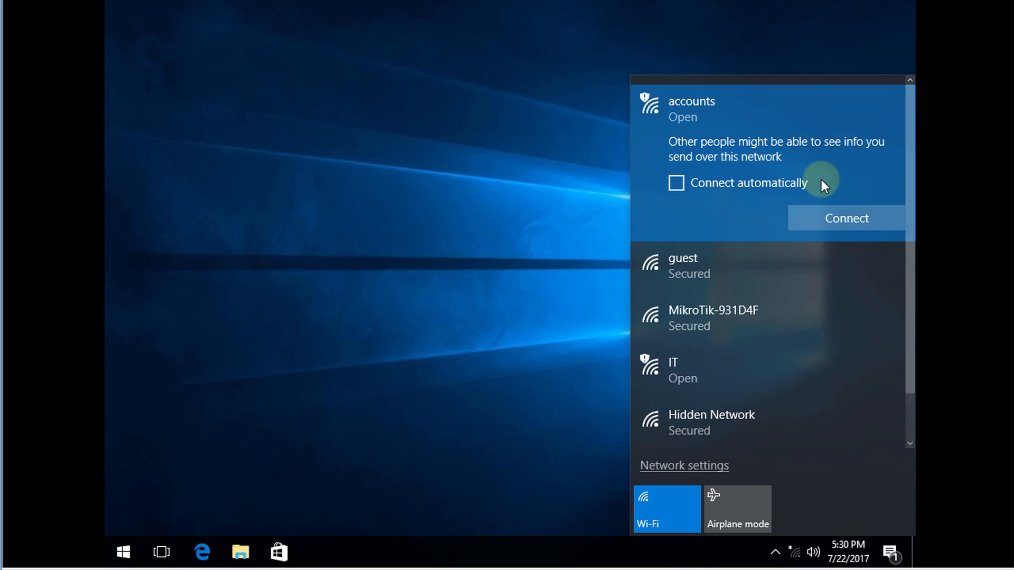
click(679, 370)
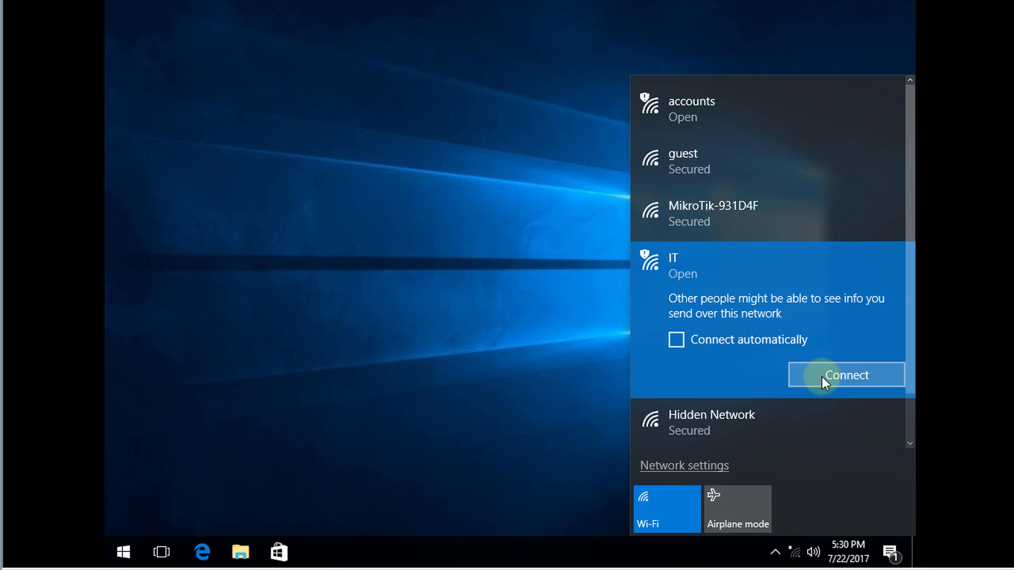
click(846, 374)
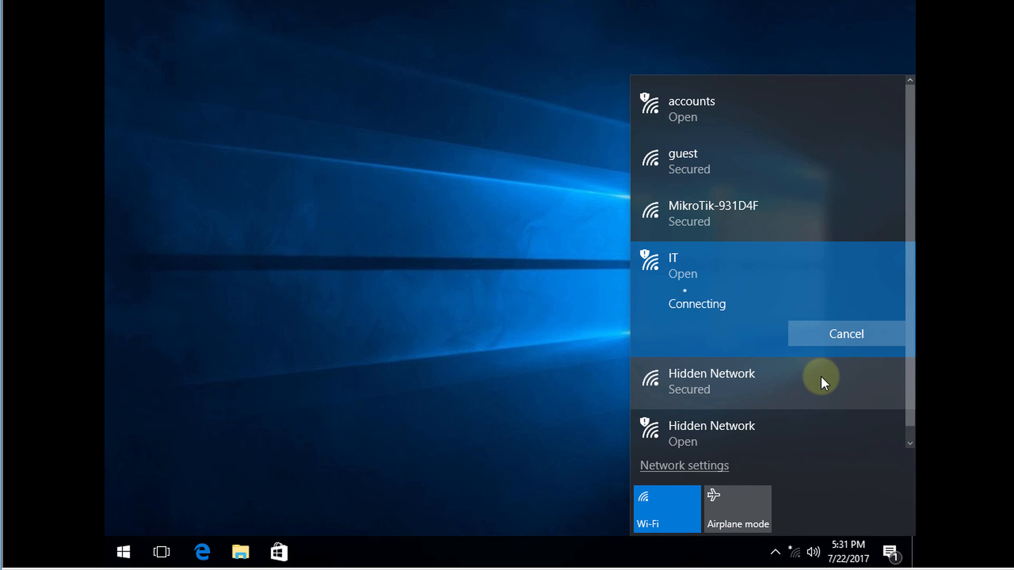
mouse_move(473, 361)
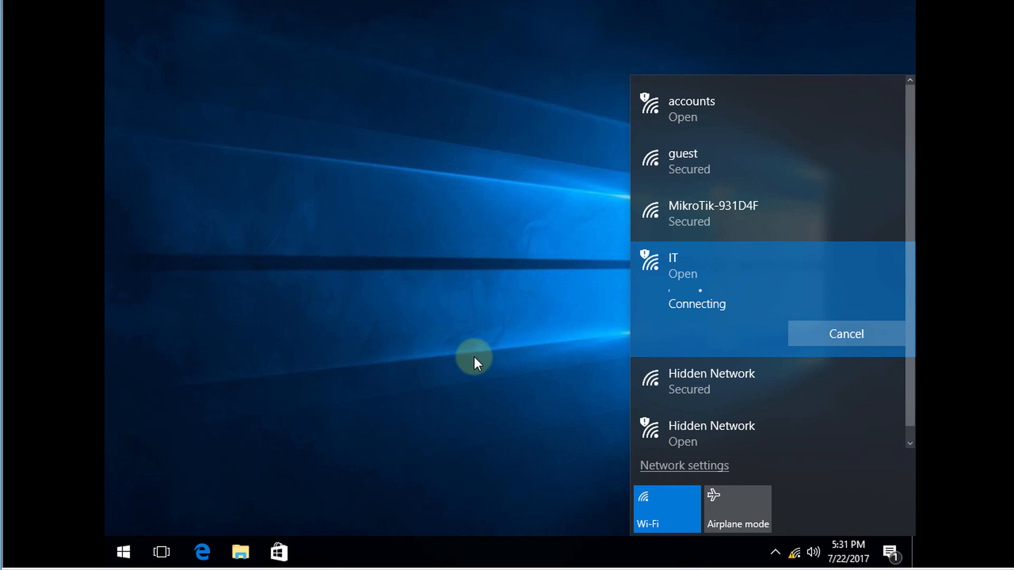
click(201, 552)
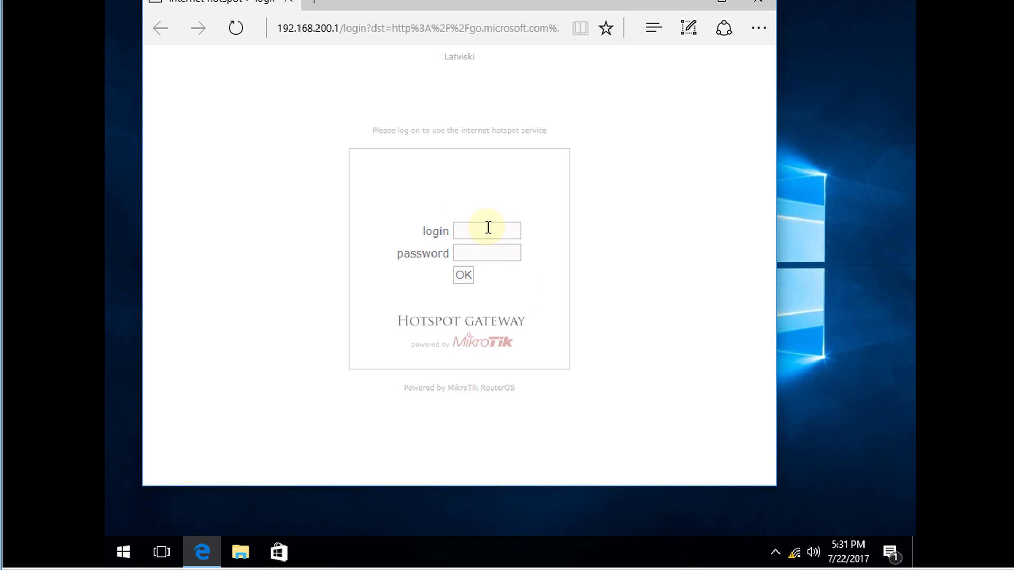
- Log in to the IT hotspot as admin with its password and browse the loaded MSN page
text(admin)
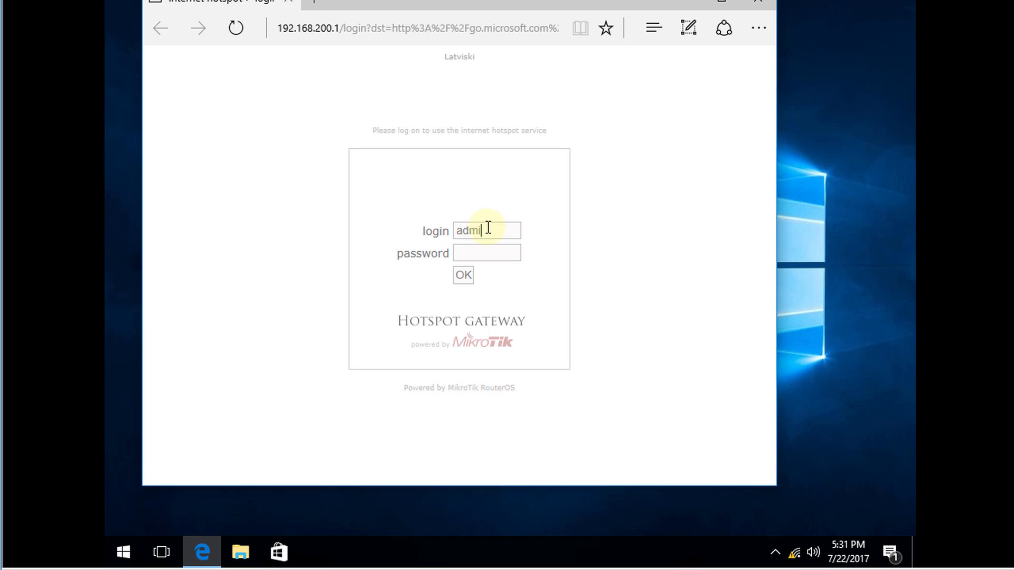
click(488, 253)
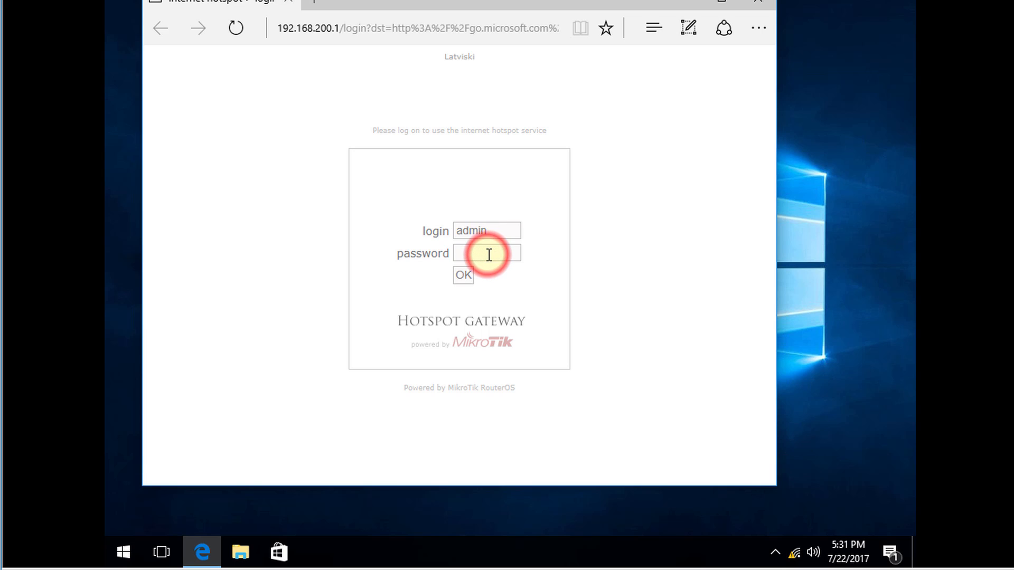
click(489, 253)
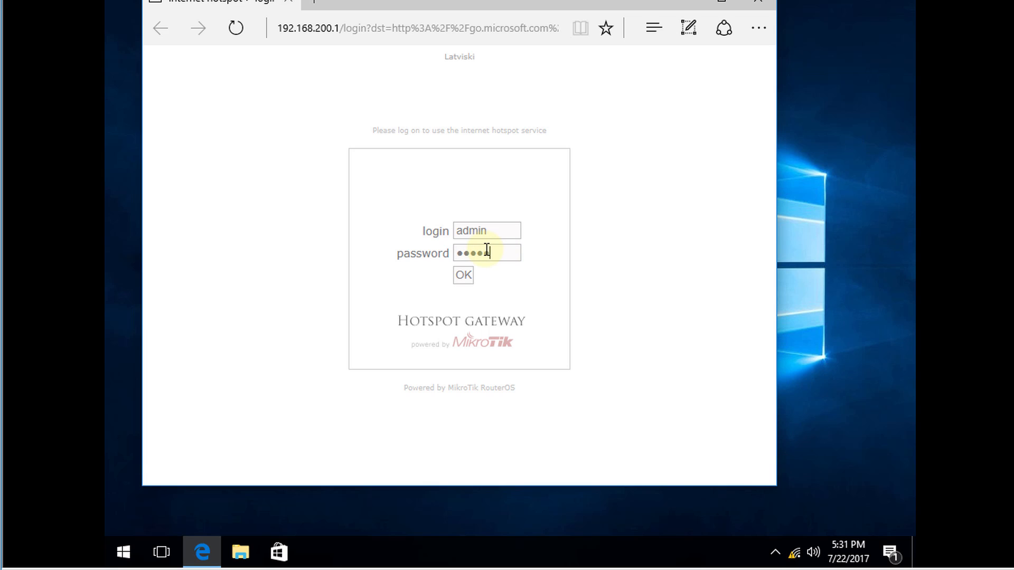
click(464, 276)
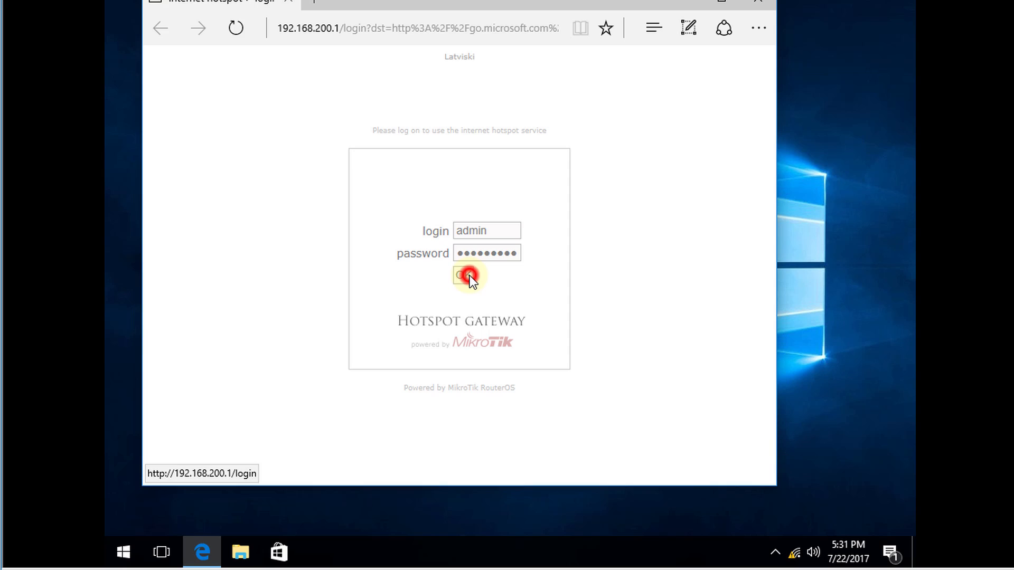
click(466, 277)
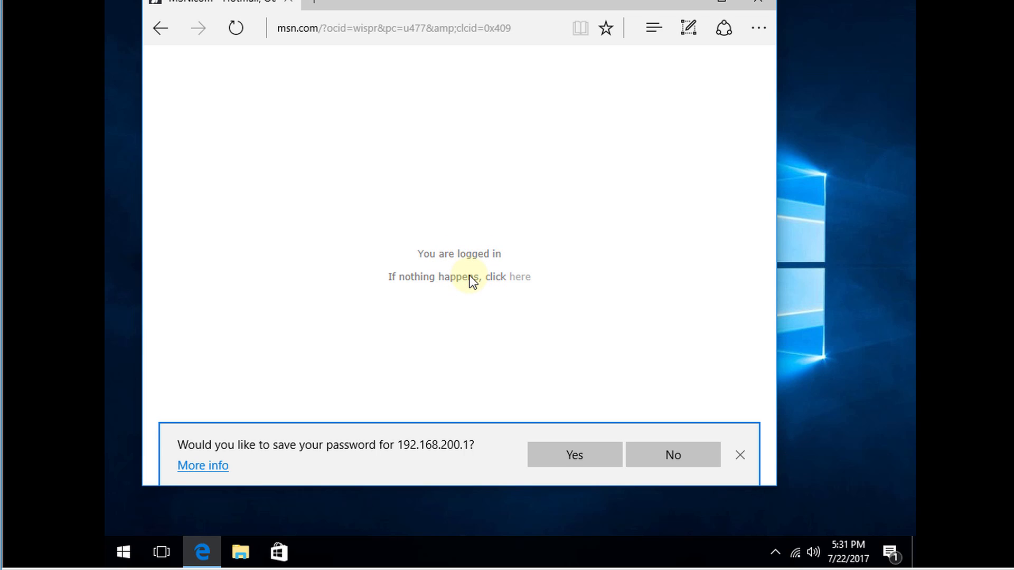
click(520, 277)
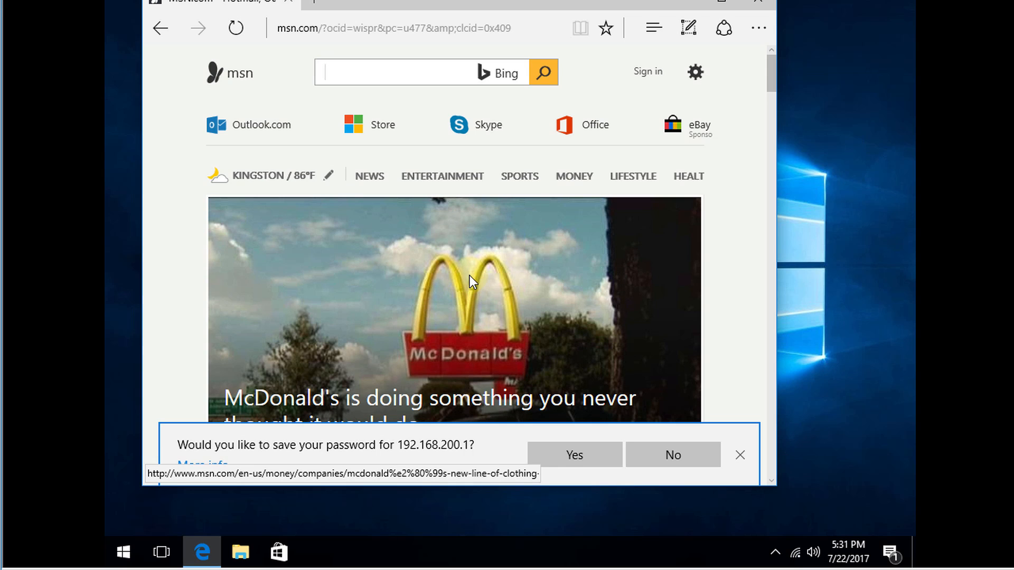
scroll(down, 3)
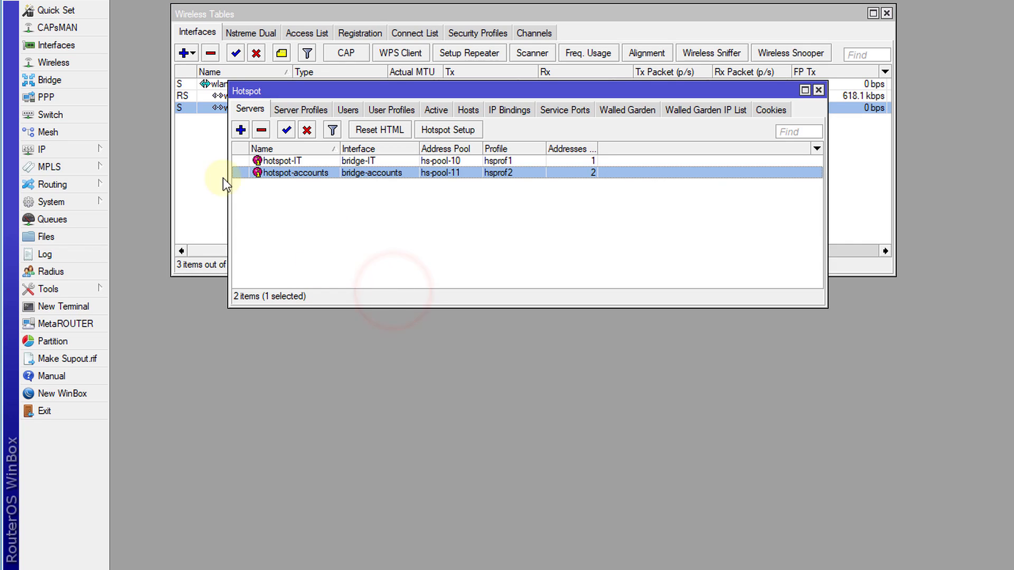
- In the Users tab, set hotspot user admin's Server to hotspot-IT and save
click(348, 110)
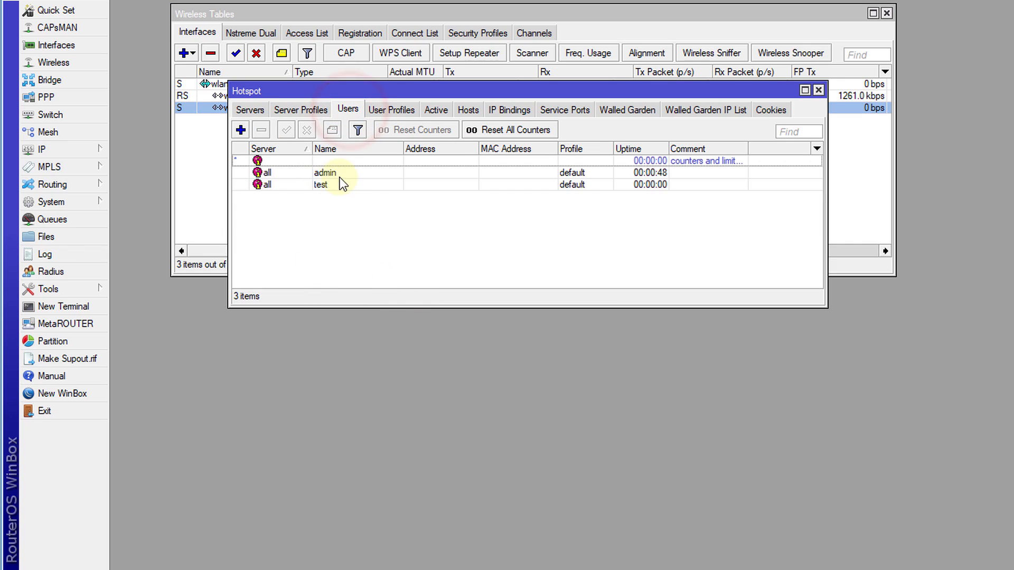
double_click(324, 173)
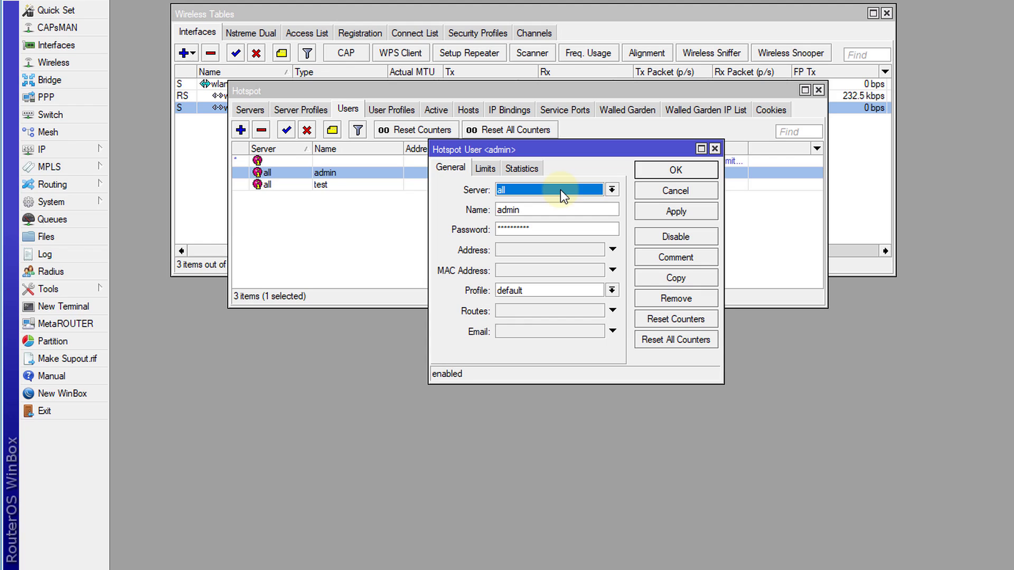
click(611, 189)
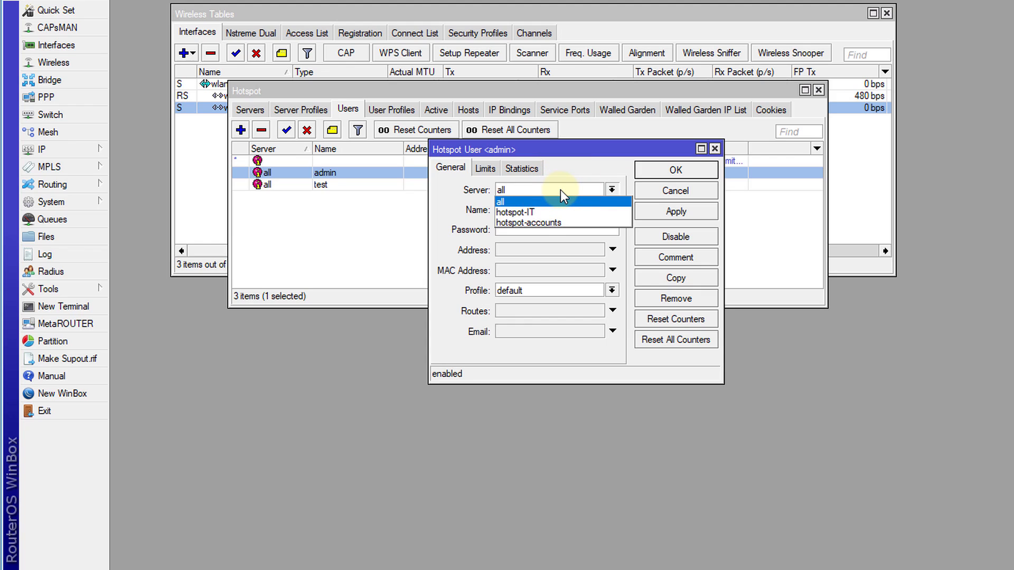
mouse_move(527, 212)
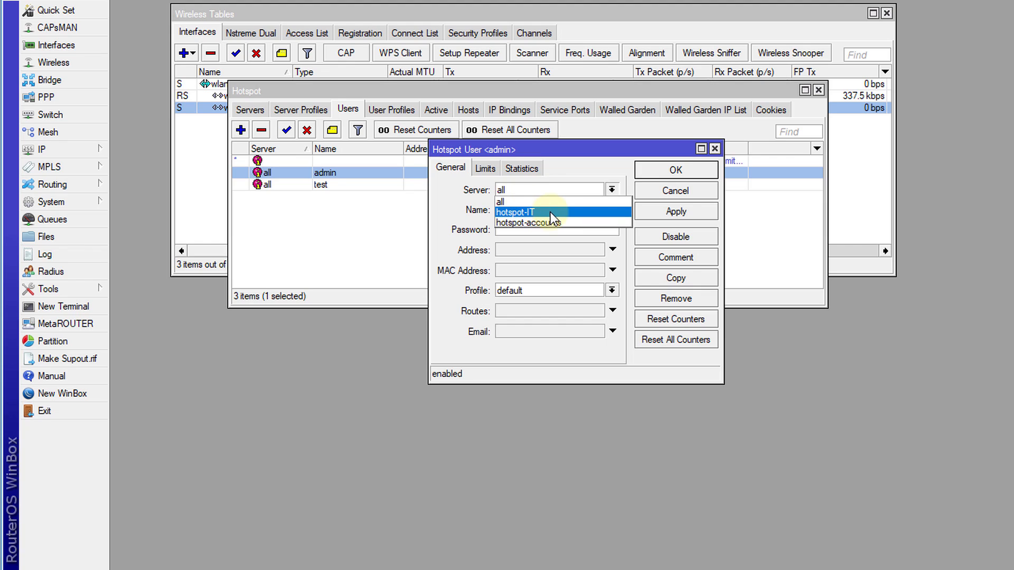
click(516, 212)
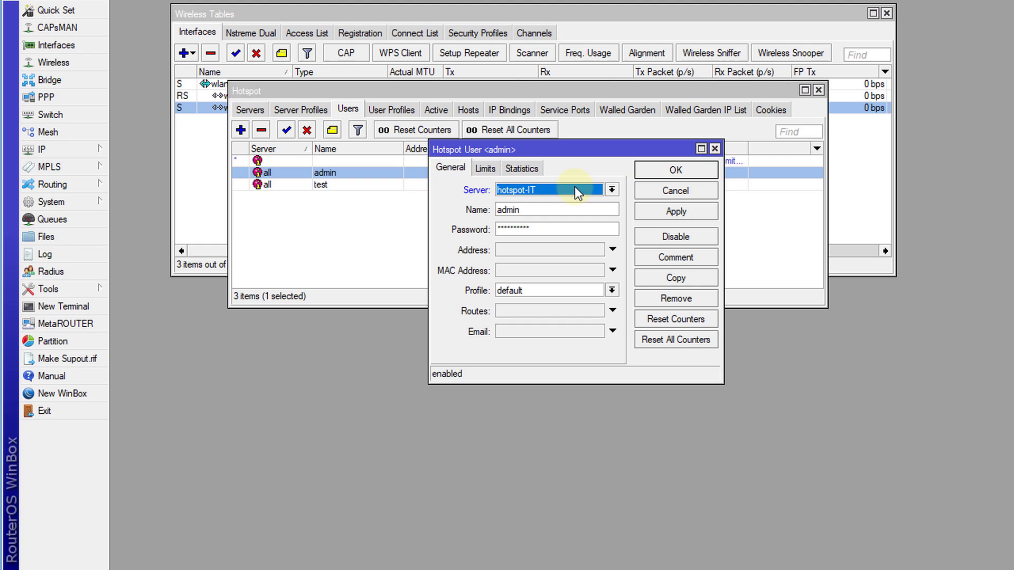
click(676, 212)
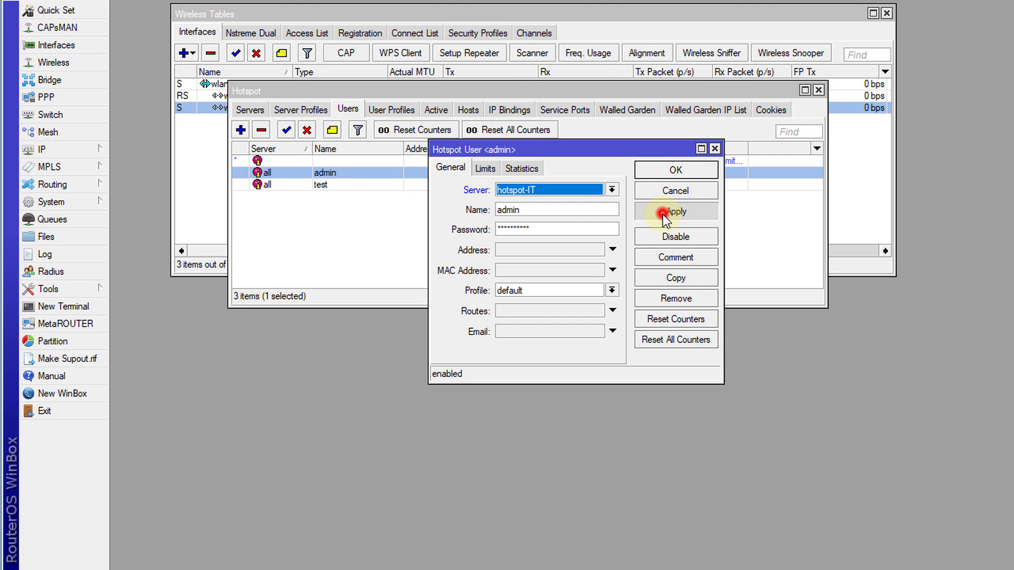
click(676, 212)
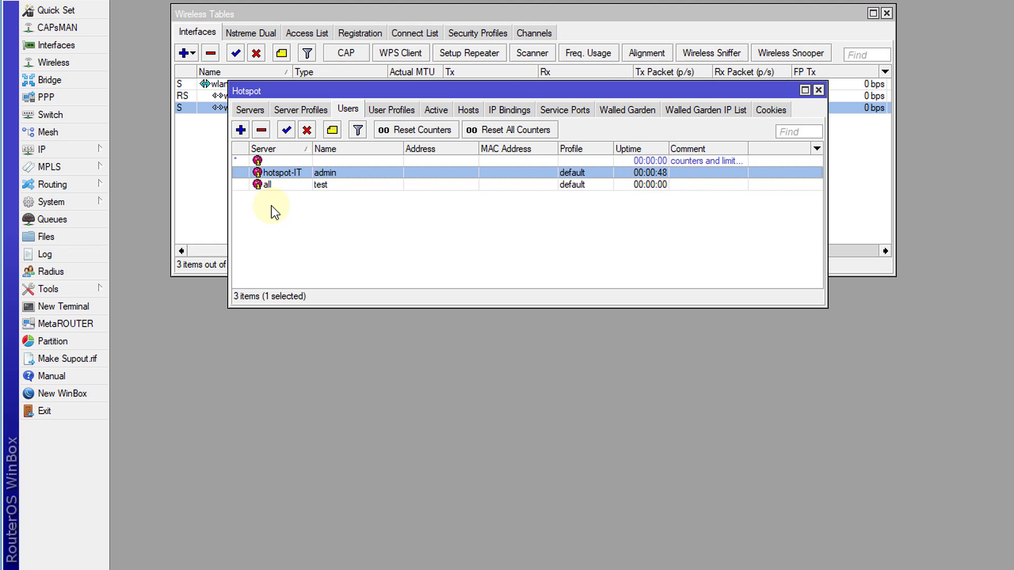
- Bind user test to hotspot-accounts, then reopen admin's server list to change it
double_click(321, 184)
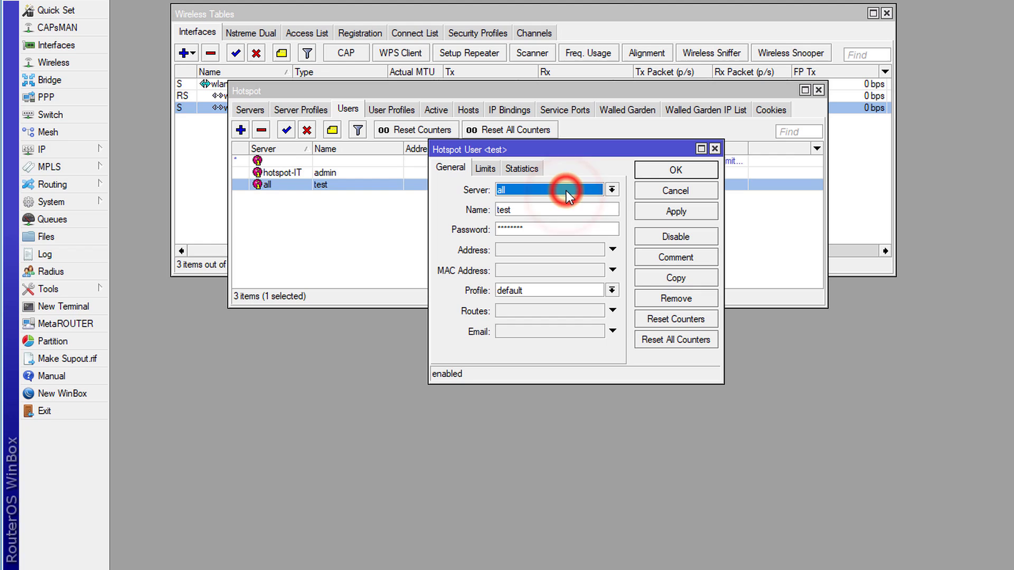
click(611, 189)
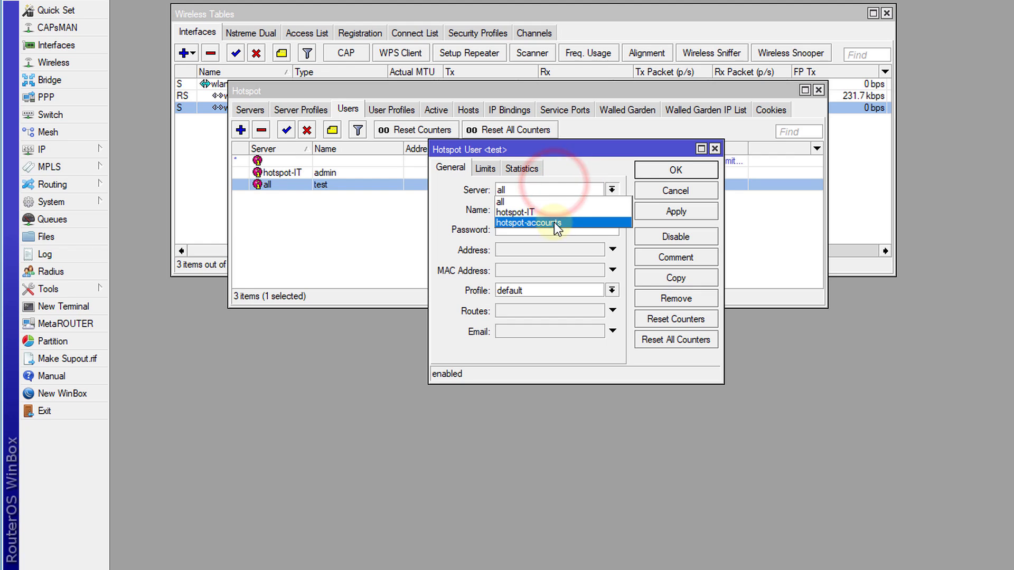
click(529, 222)
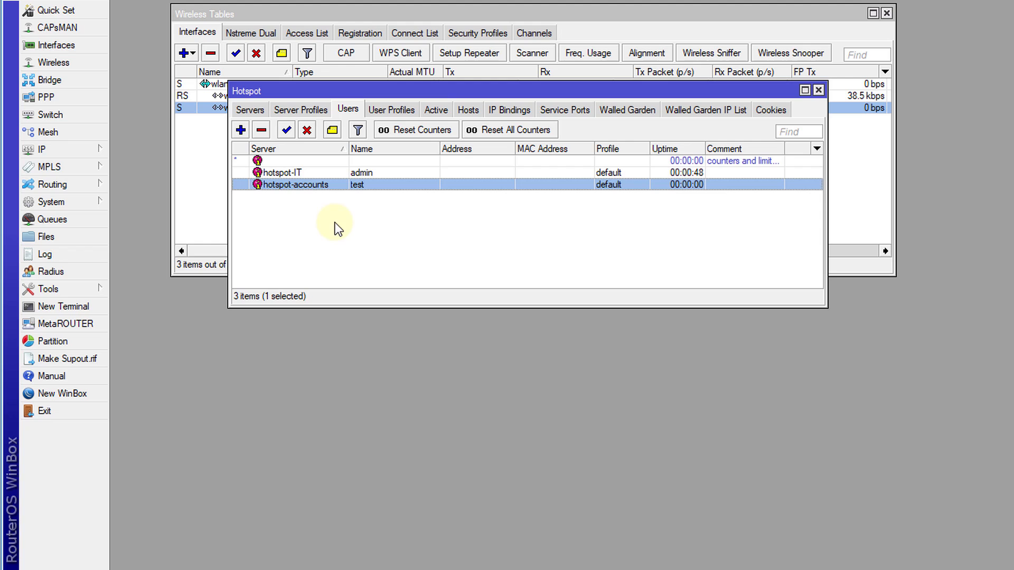
double_click(290, 173)
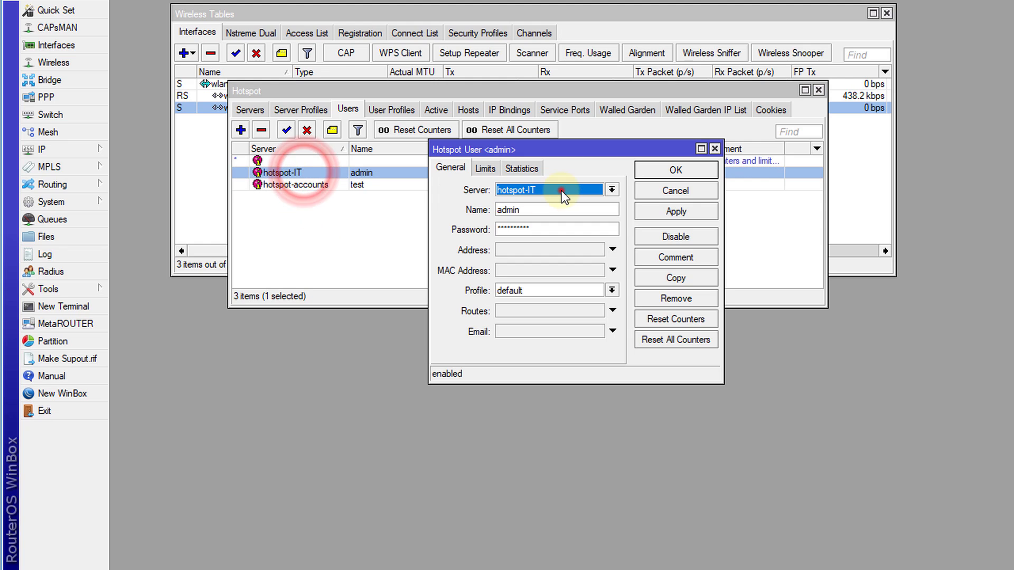
click(675, 170)
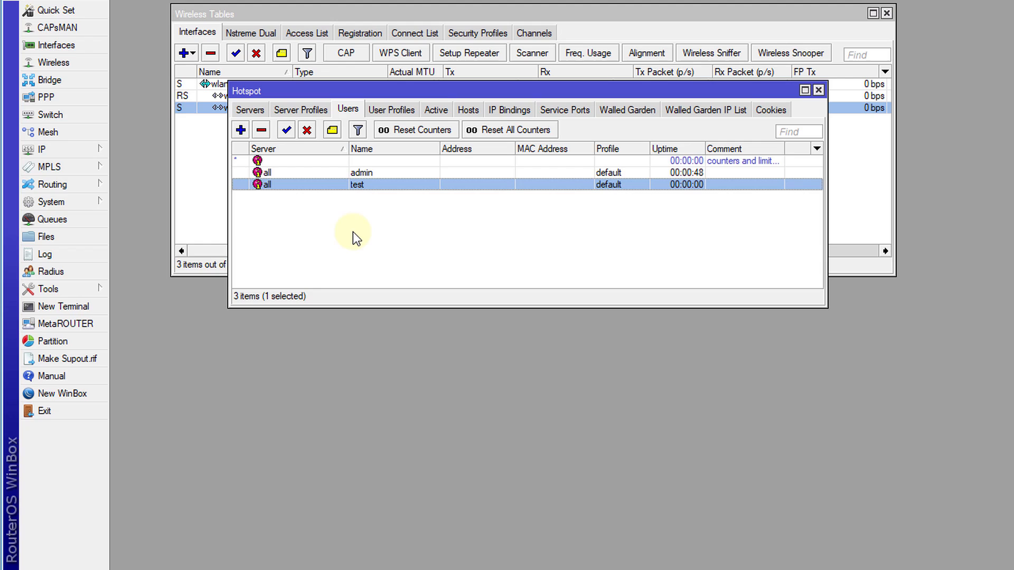
mouse_move(523, 320)
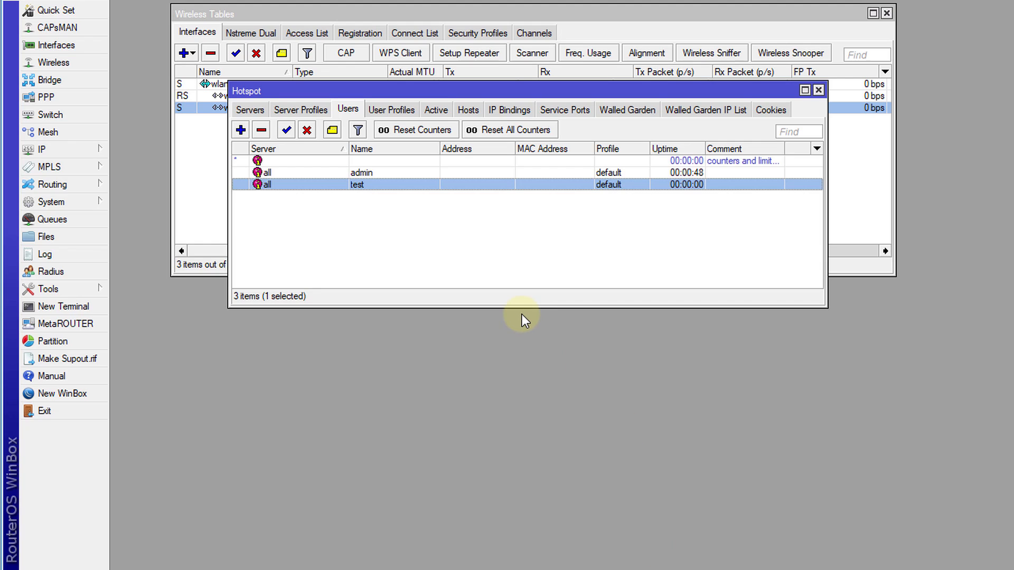